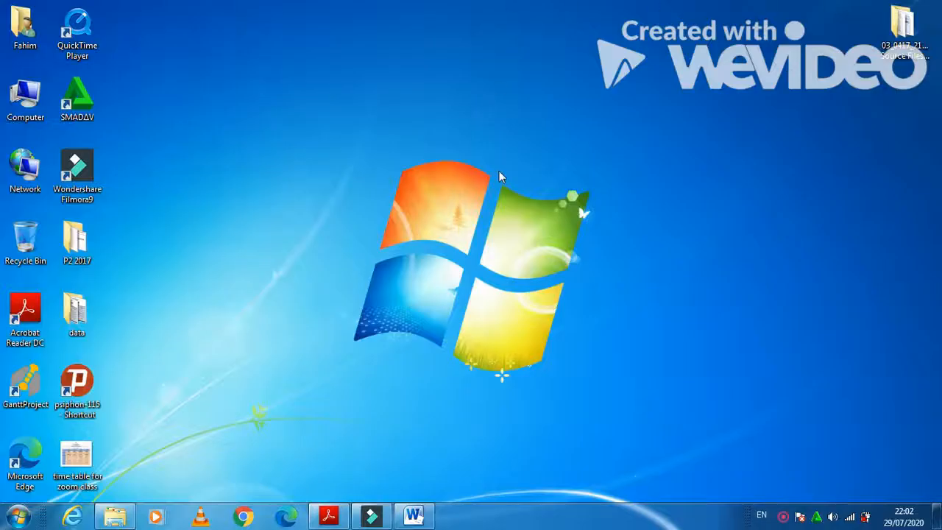
mouse_move(371, 272)
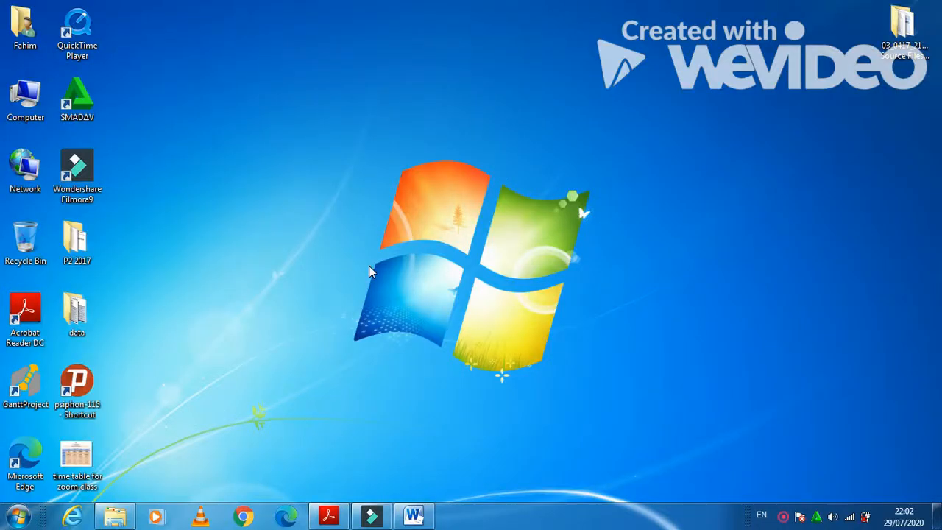
mouse_move(331, 493)
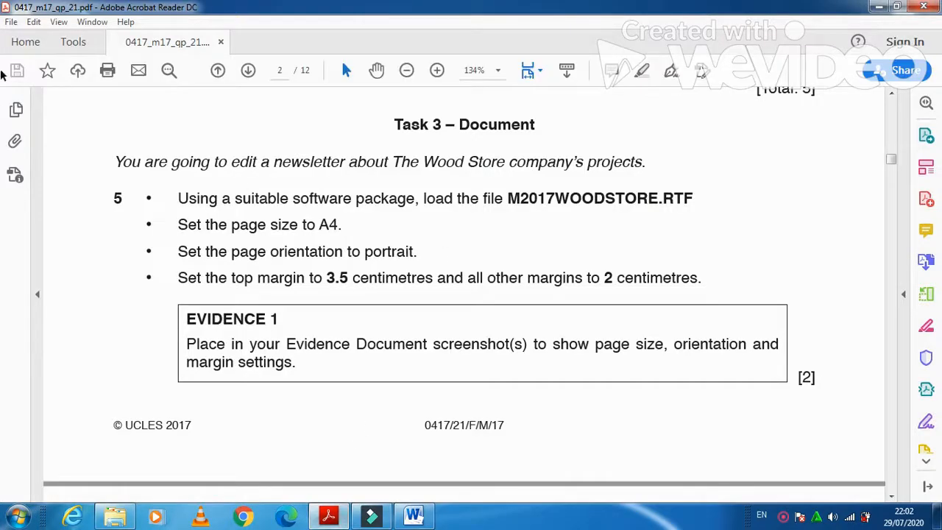
mouse_move(397, 137)
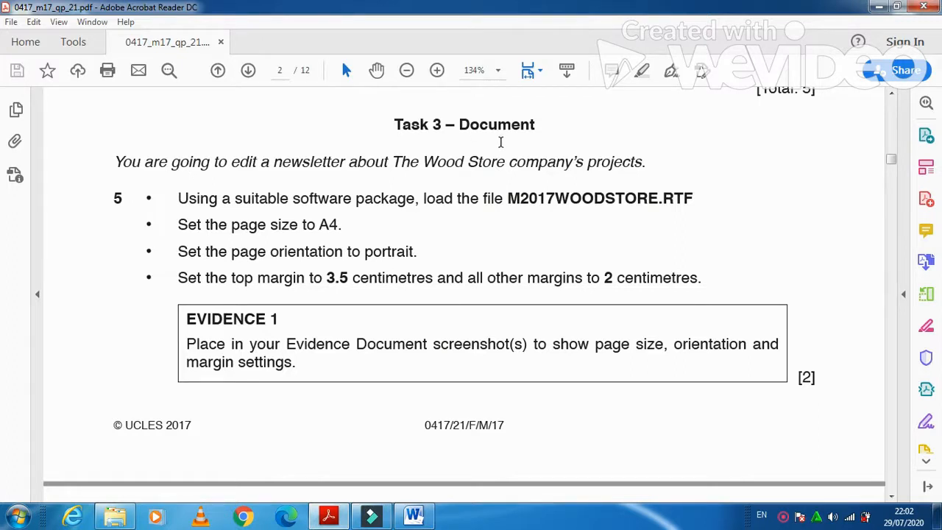
mouse_move(92, 234)
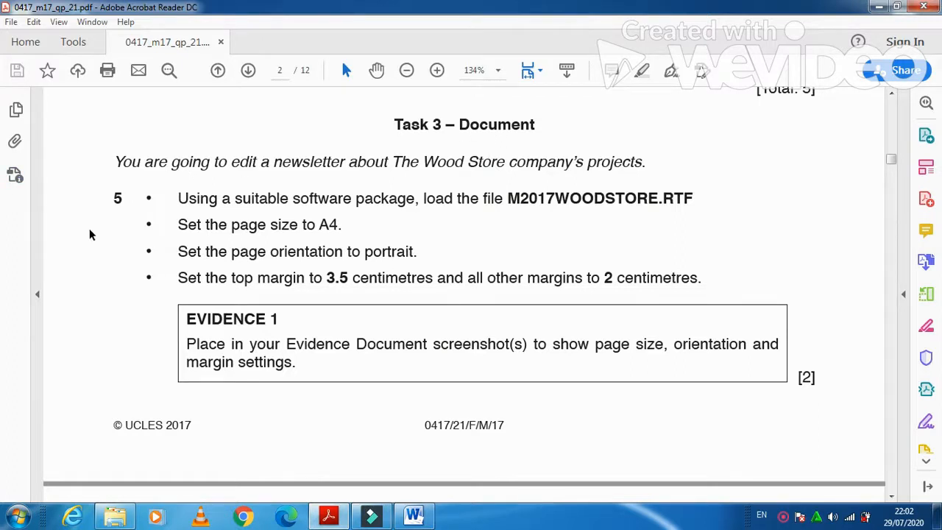
mouse_move(257, 188)
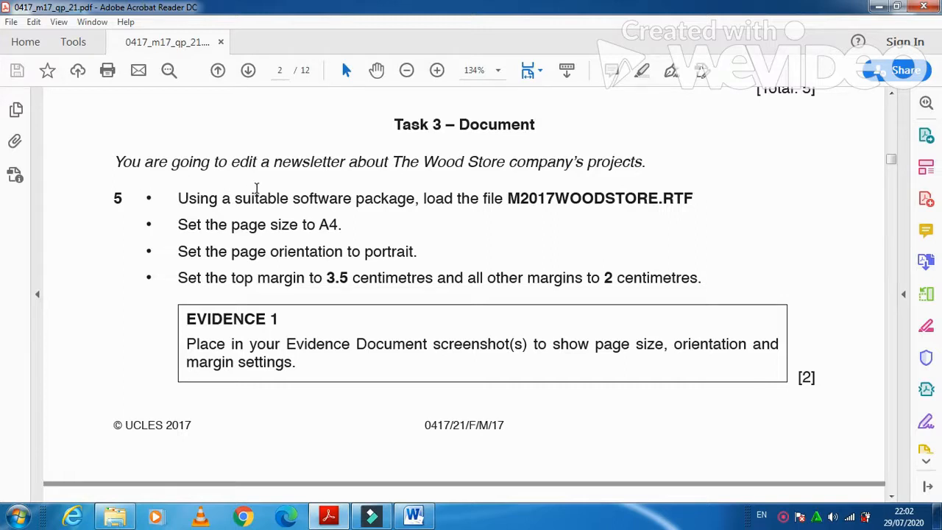
mouse_move(464, 178)
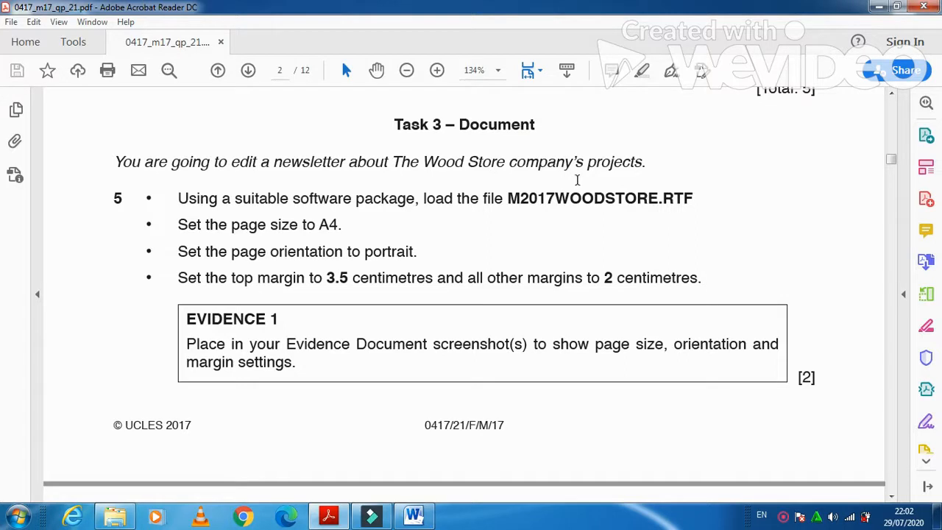
mouse_move(368, 211)
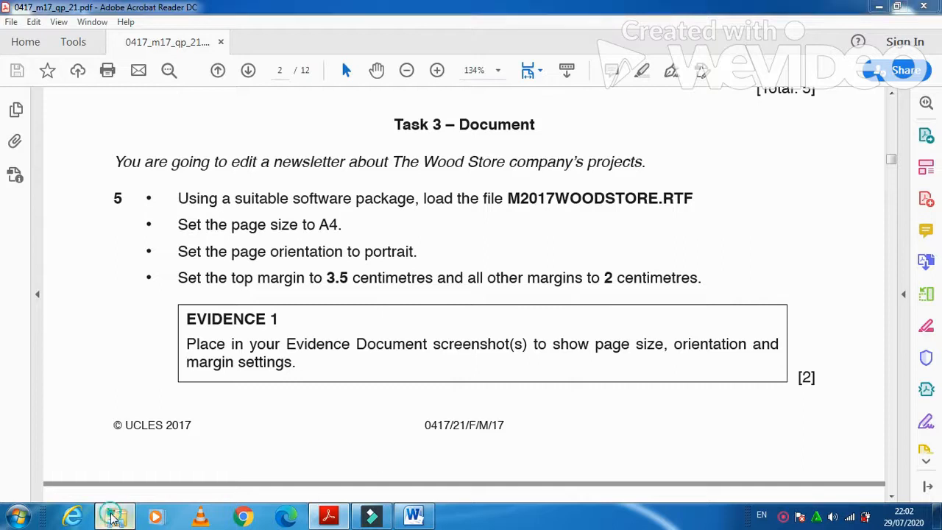
Step: Open M2017WOODSTORE from the confidential source files folder on the desktop
click(114, 515)
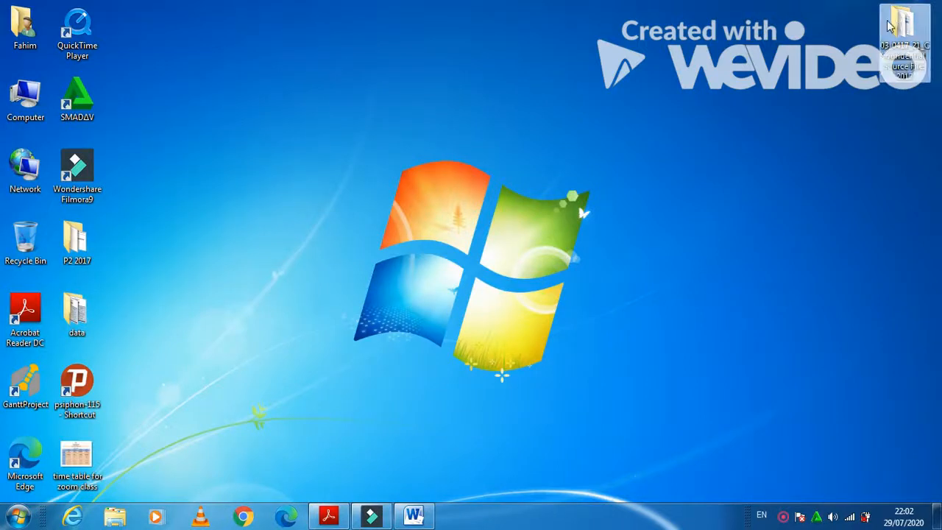
double_click(904, 26)
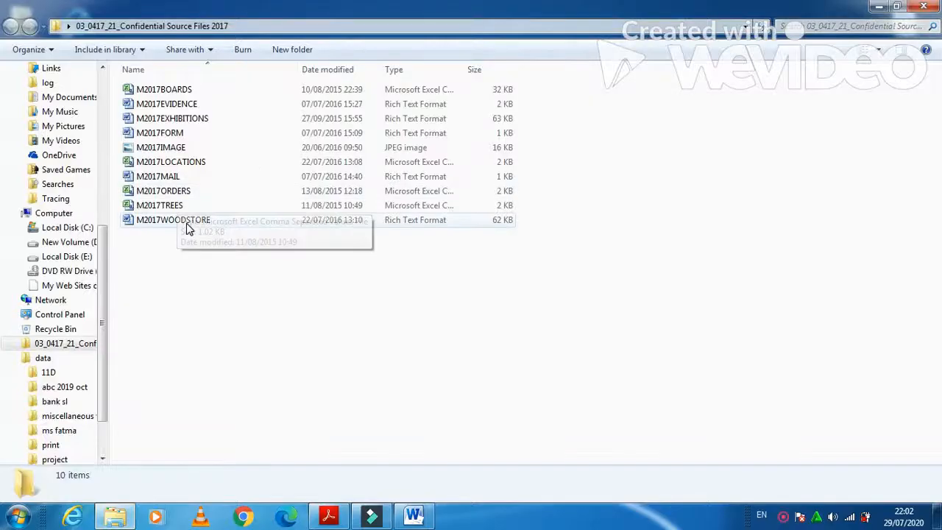
mouse_move(210, 110)
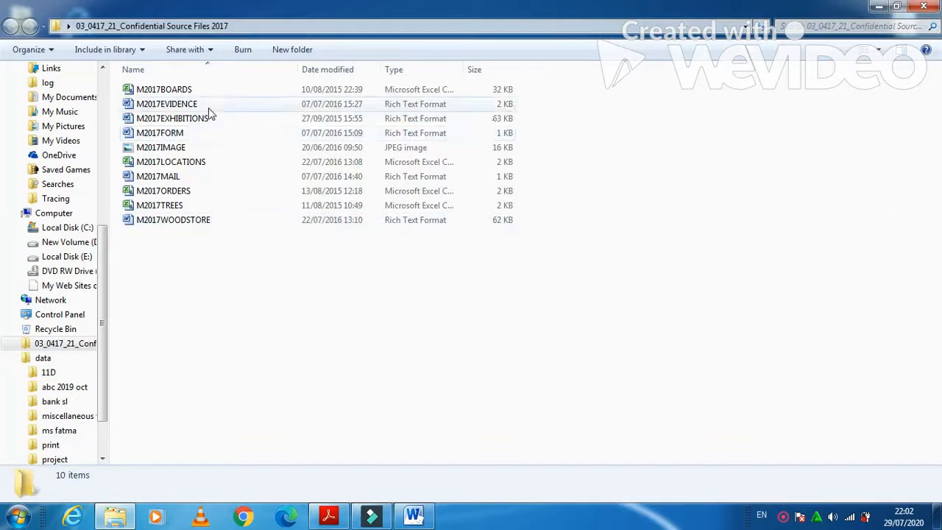
click(173, 219)
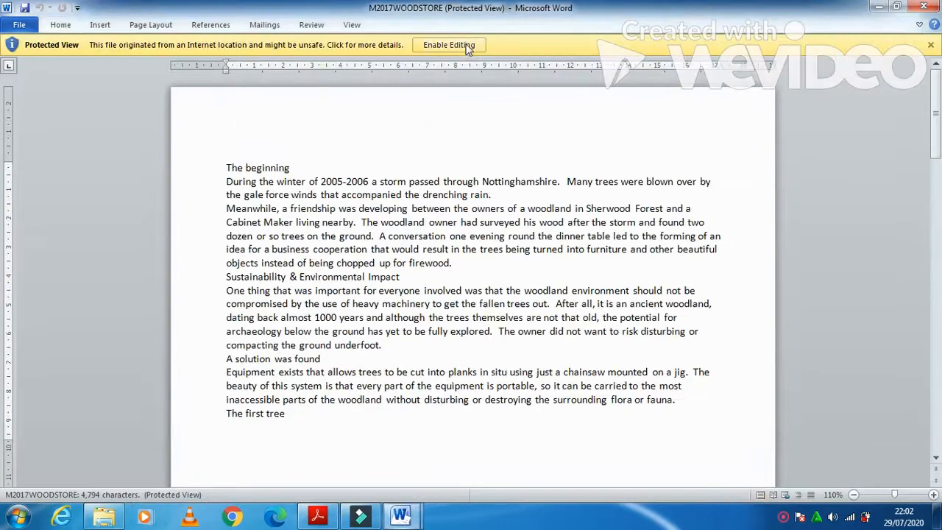
Step: Enable editing on the protected newsletter after checking the task instructions
click(448, 45)
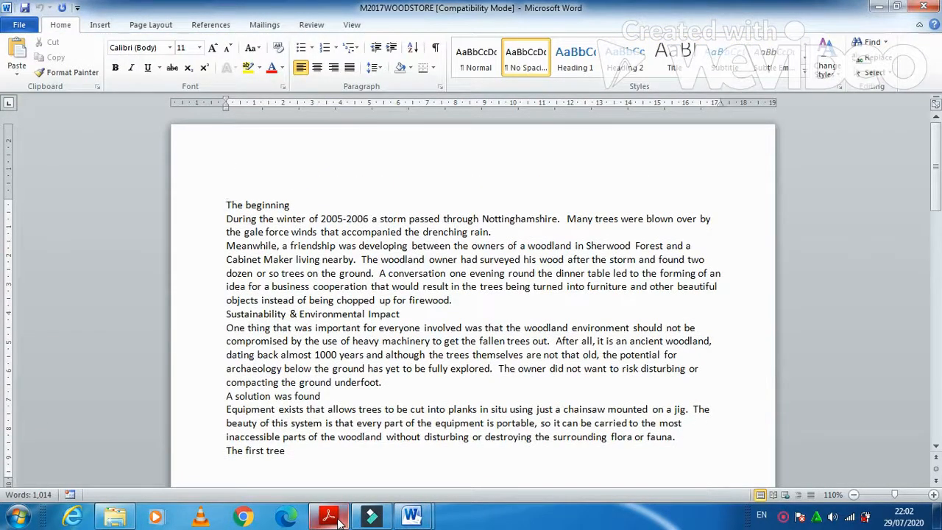
click(328, 515)
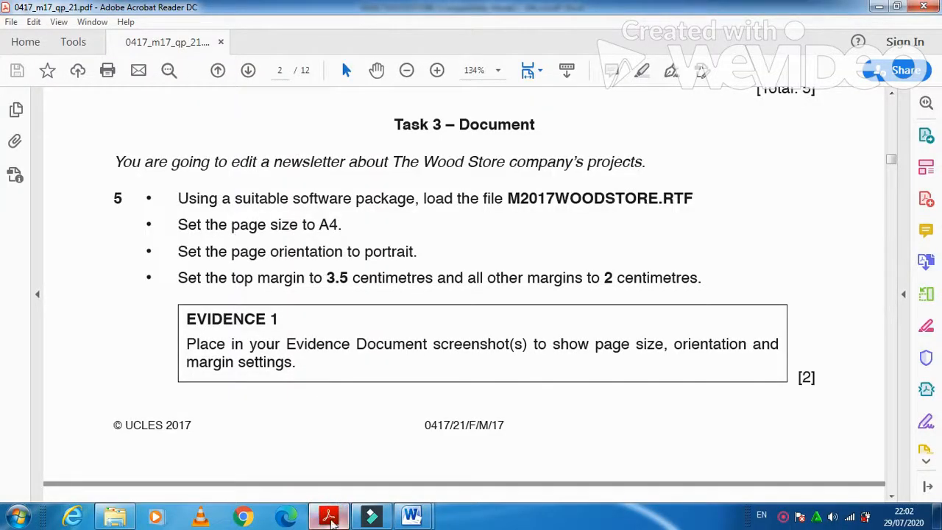
click(411, 515)
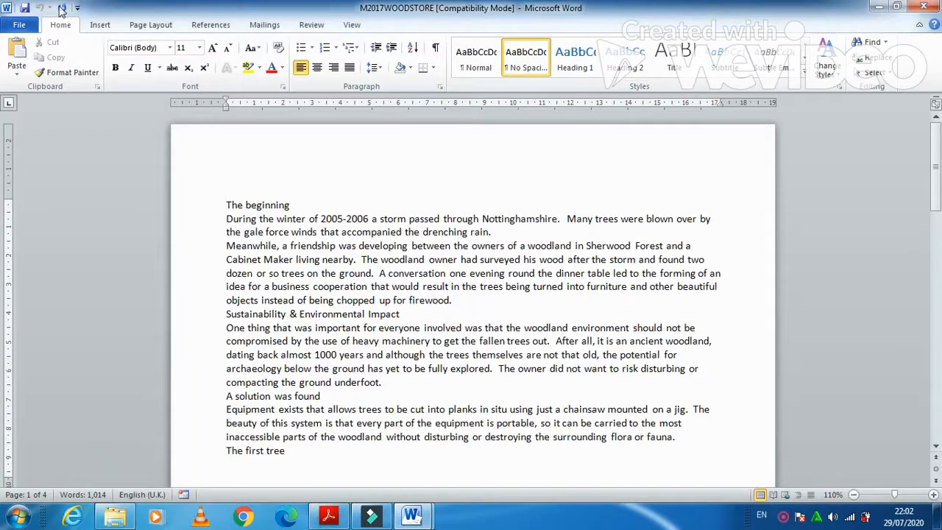
Step: Set the page orientation to portrait and the paper size to A4
click(140, 55)
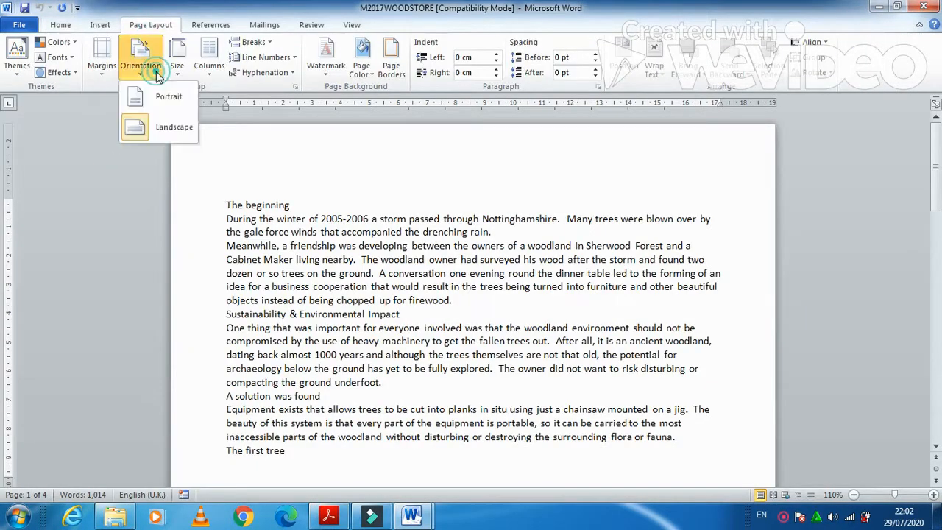
mouse_move(168, 97)
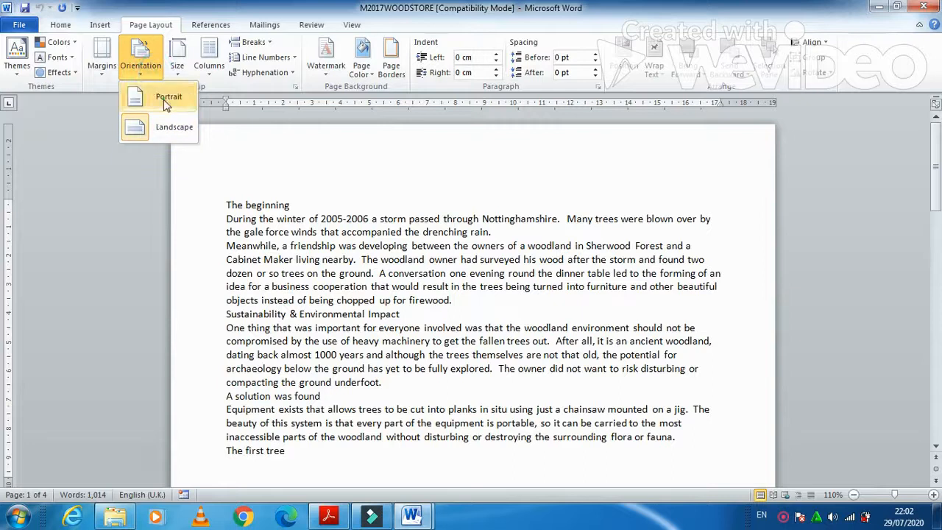
click(173, 126)
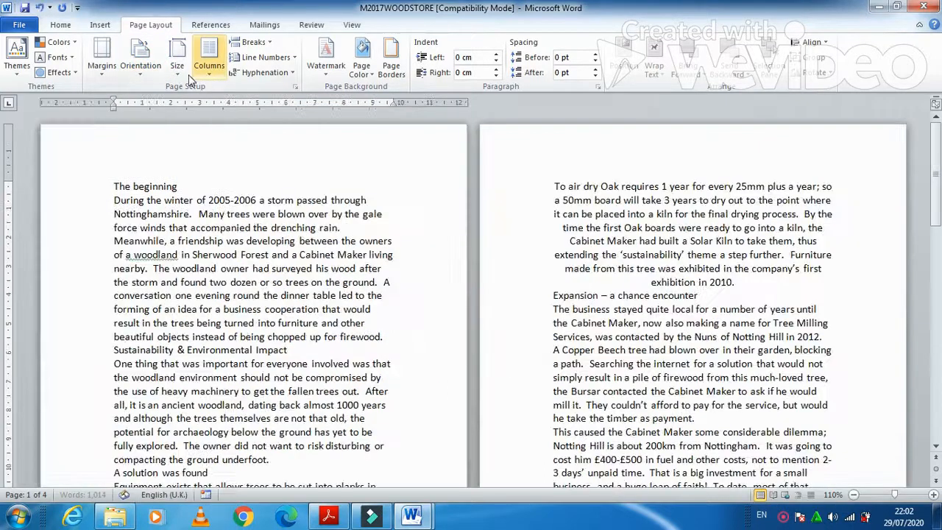
click(176, 55)
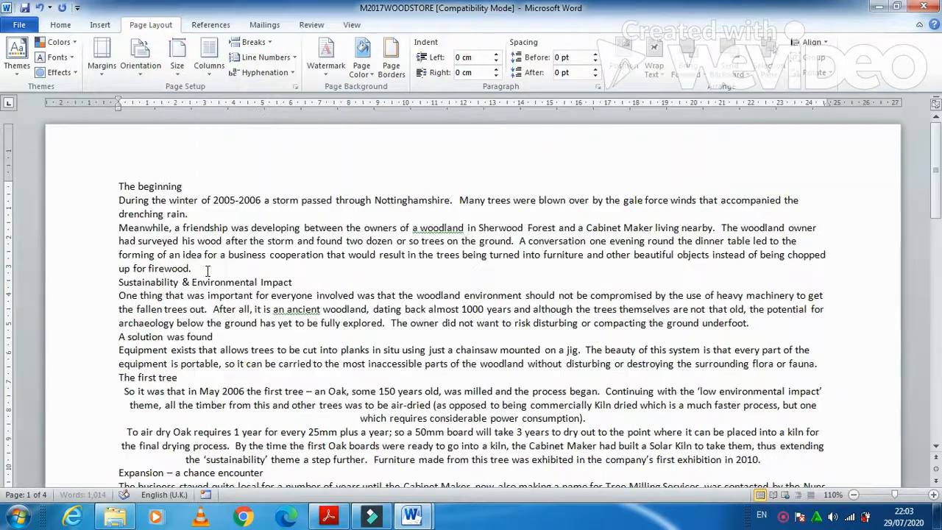
click(177, 55)
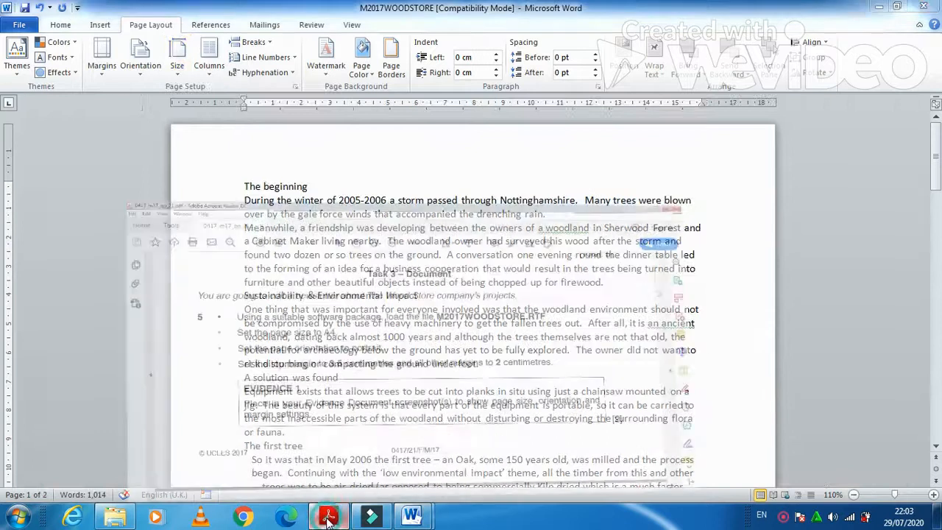
click(328, 515)
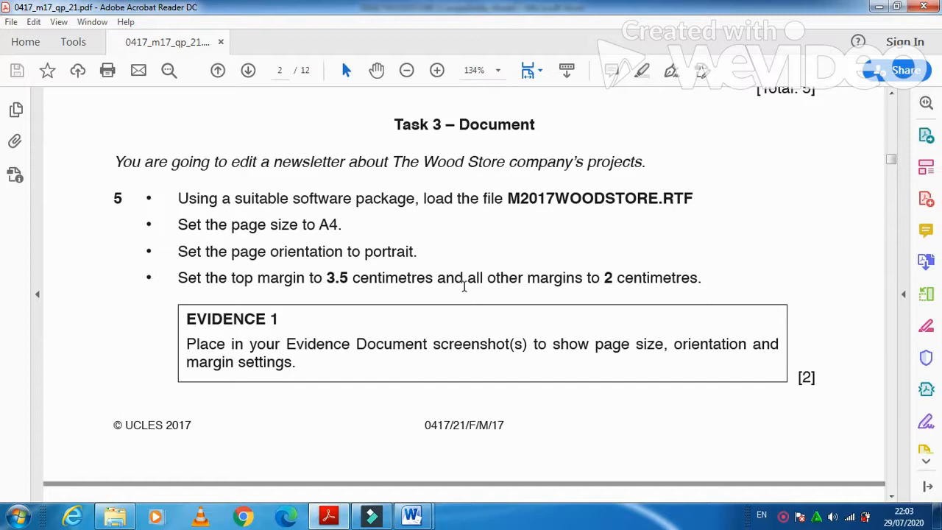
mouse_move(350, 482)
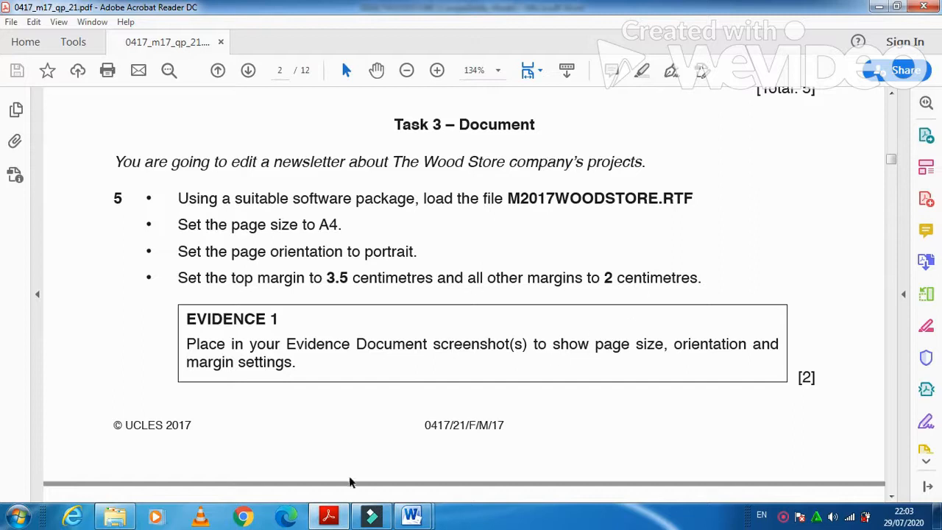
Step: In Page Setup, set the top margin to 3.5 cm and bottom, left, right to 2 cm
click(412, 515)
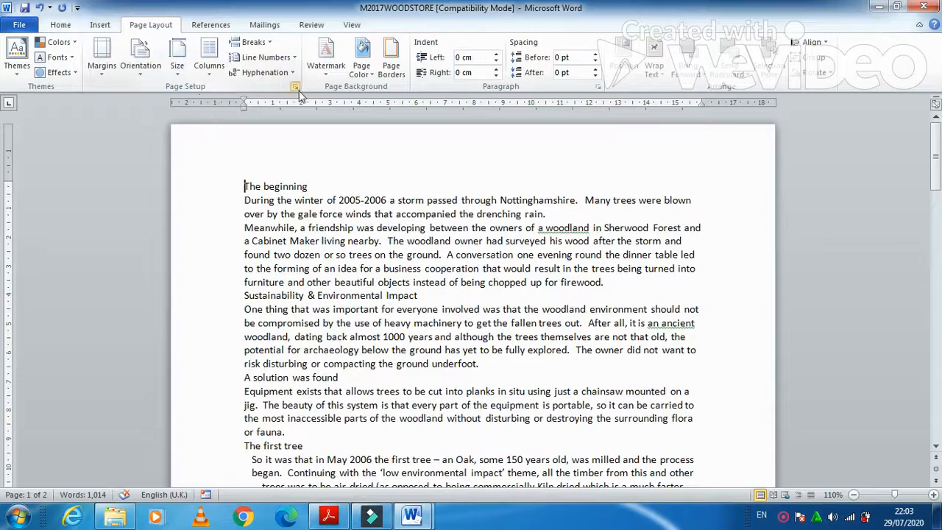
click(295, 86)
text(3.5)
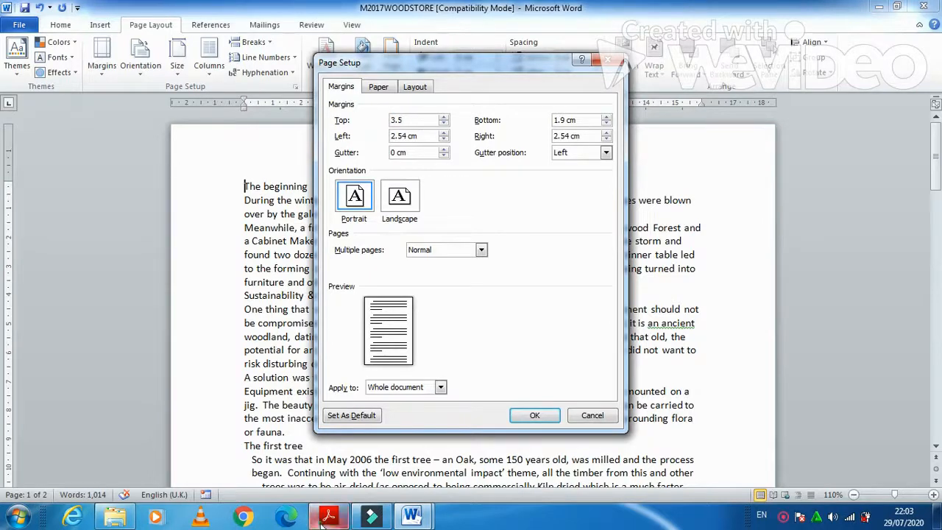
click(327, 515)
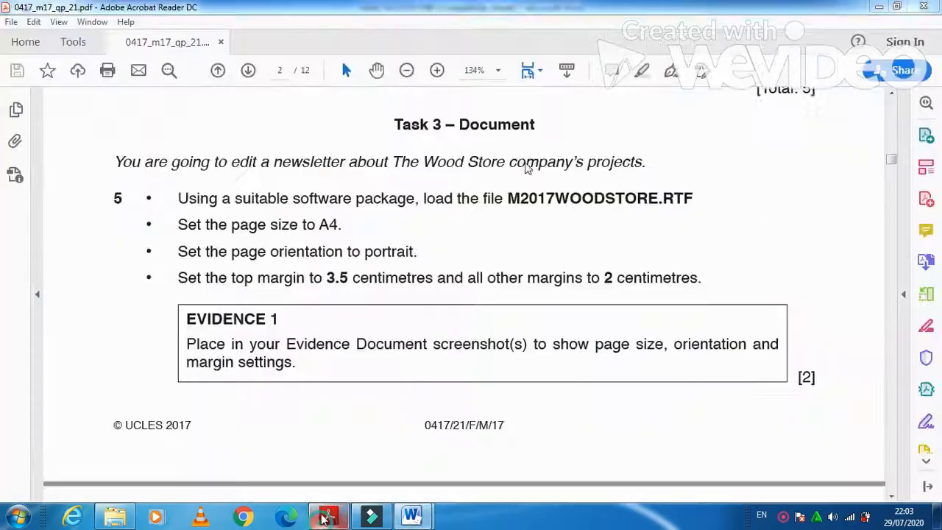
click(411, 515)
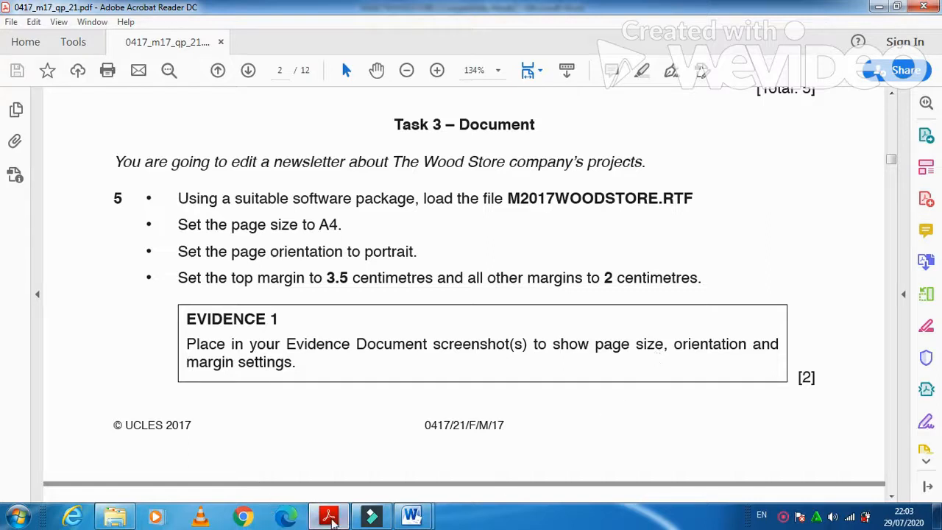
click(410, 515)
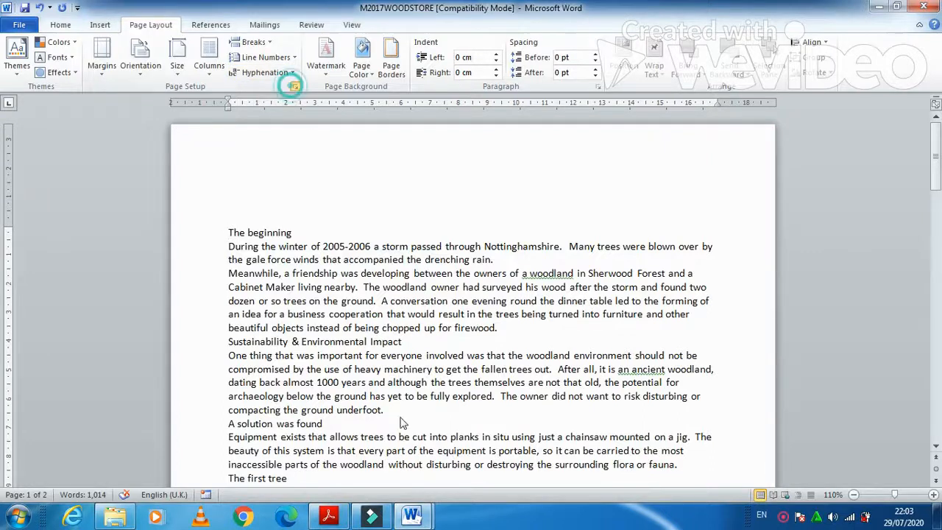
click(295, 86)
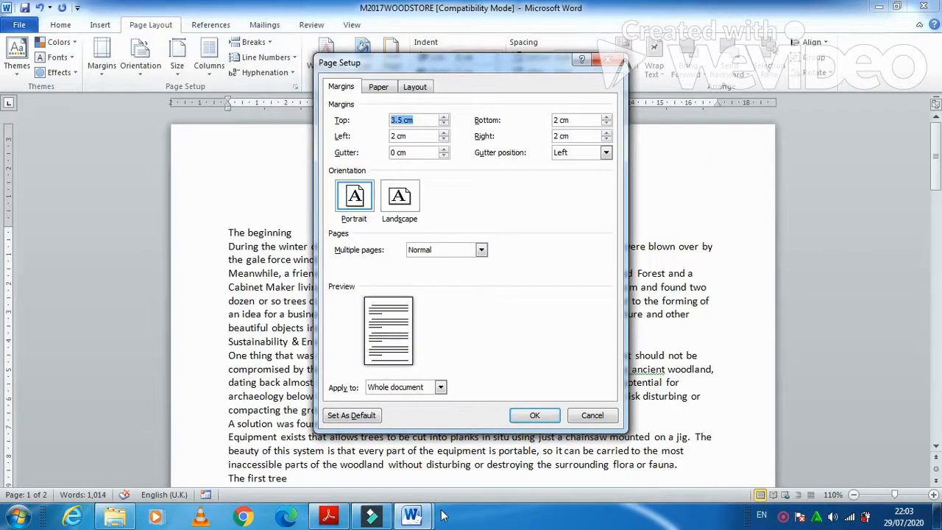
click(534, 415)
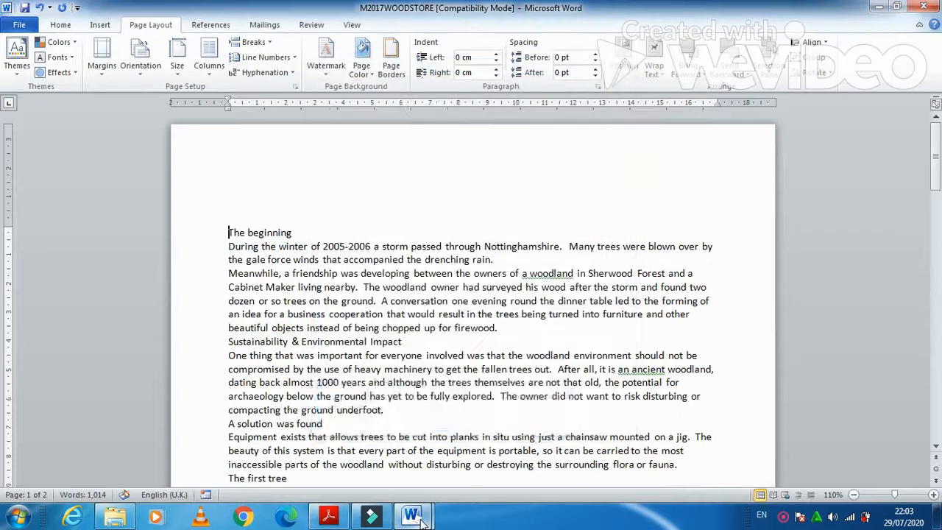
mouse_move(414, 515)
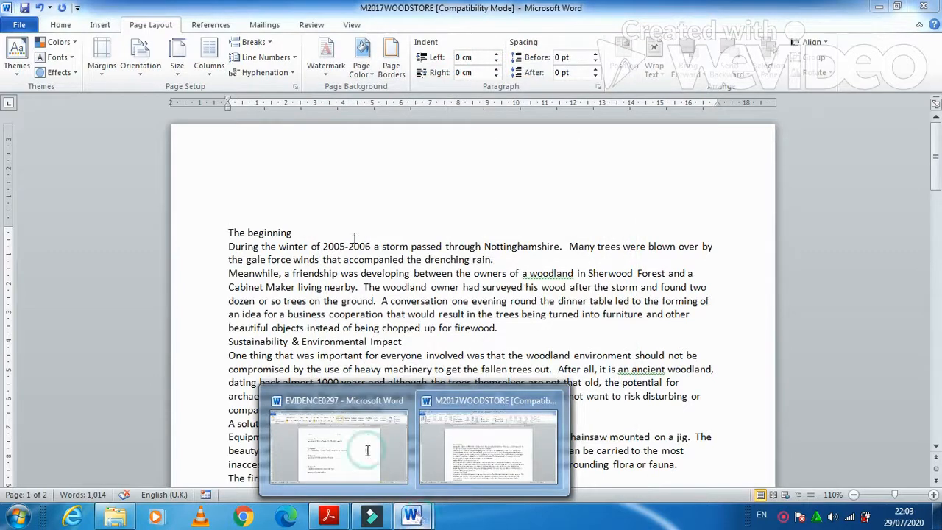
Step: Place the cropped A4 paper size screenshot in EVIDENCE0297 below the margins screenshot
click(338, 441)
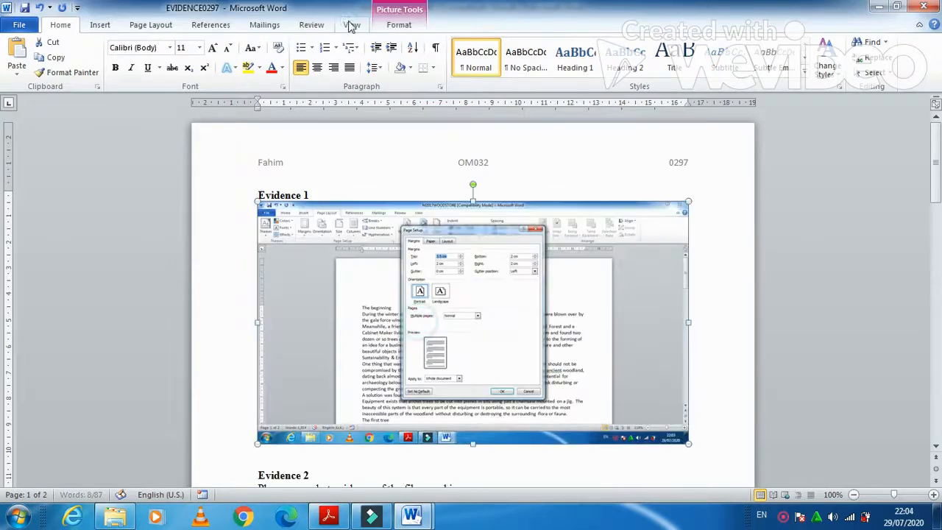
click(399, 24)
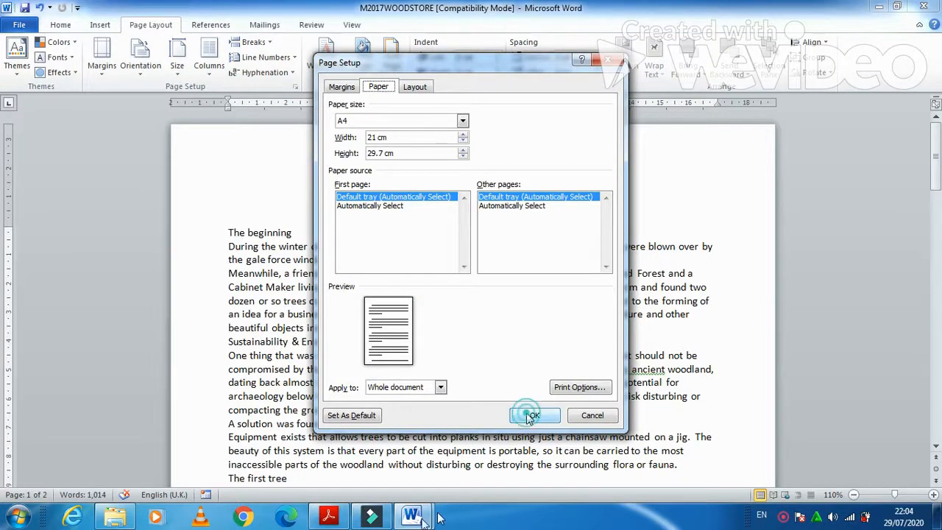
click(533, 414)
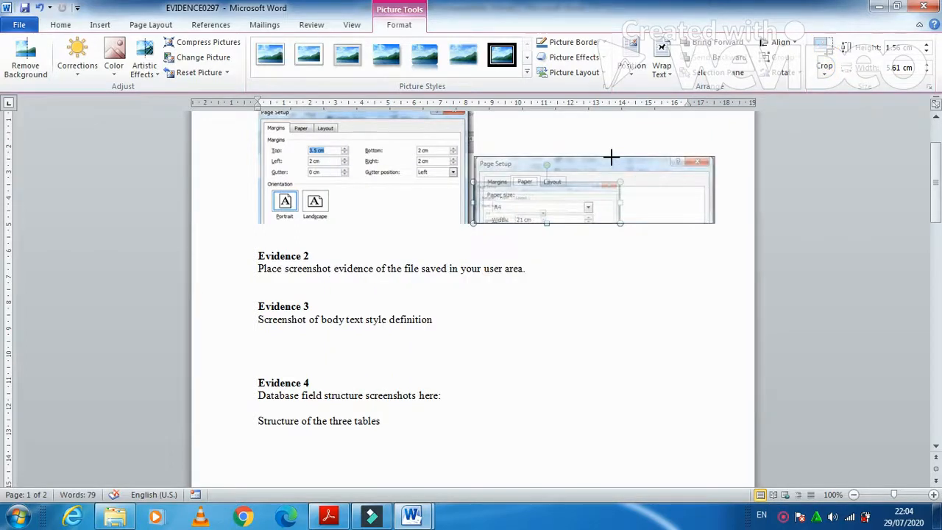
drag(592, 190, 375, 258)
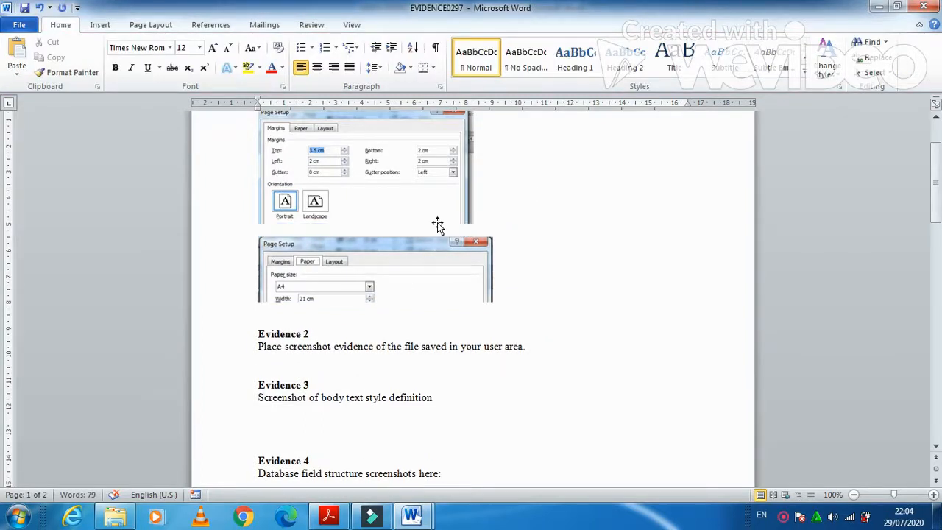
click(375, 272)
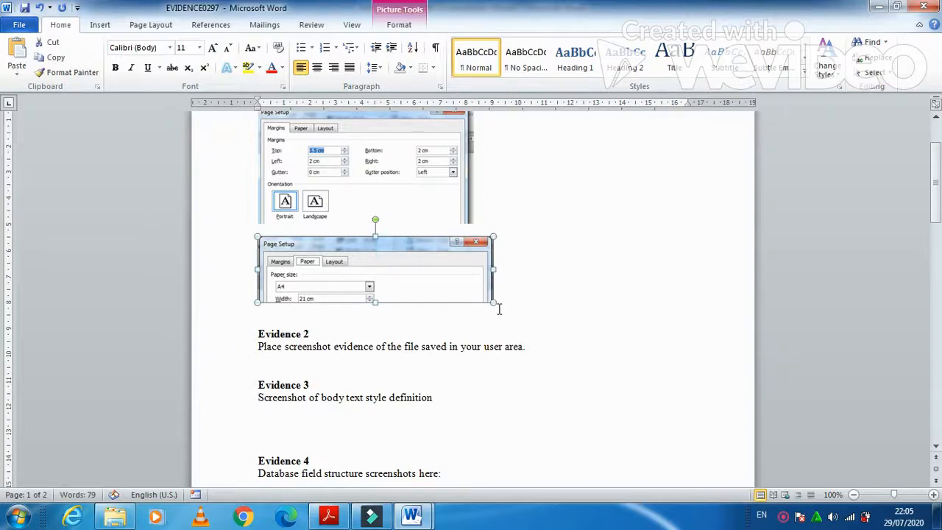
Step: Read question 6 and Evidence 2 in the question paper, then return to the newsletter
click(329, 515)
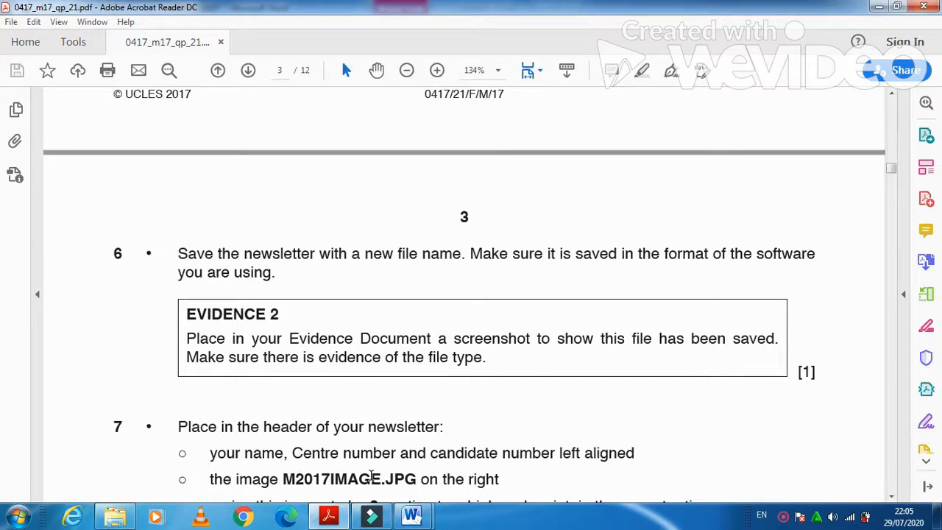
mouse_move(247, 417)
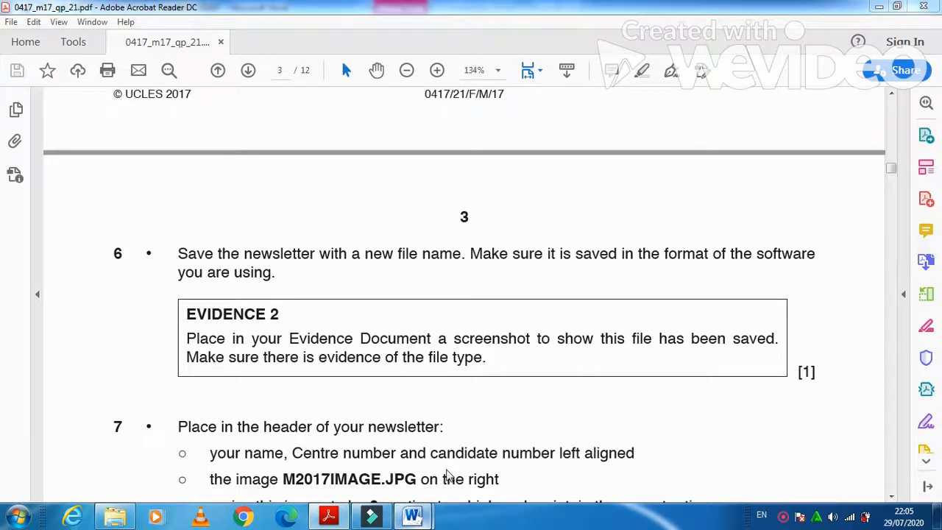
click(412, 515)
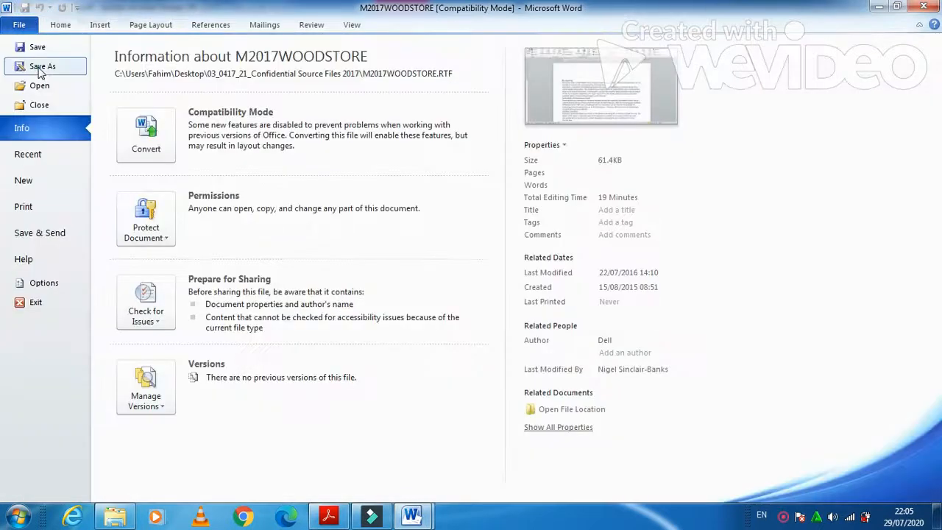
Step: Set up Save As with name 'newsletter', Word Document format, in Desktop > P2 2017
click(42, 66)
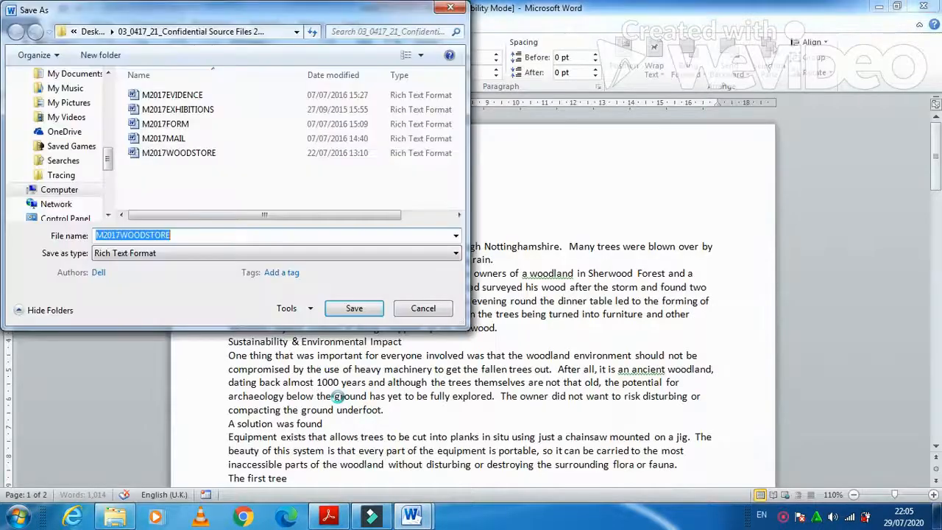
text(newsletter)
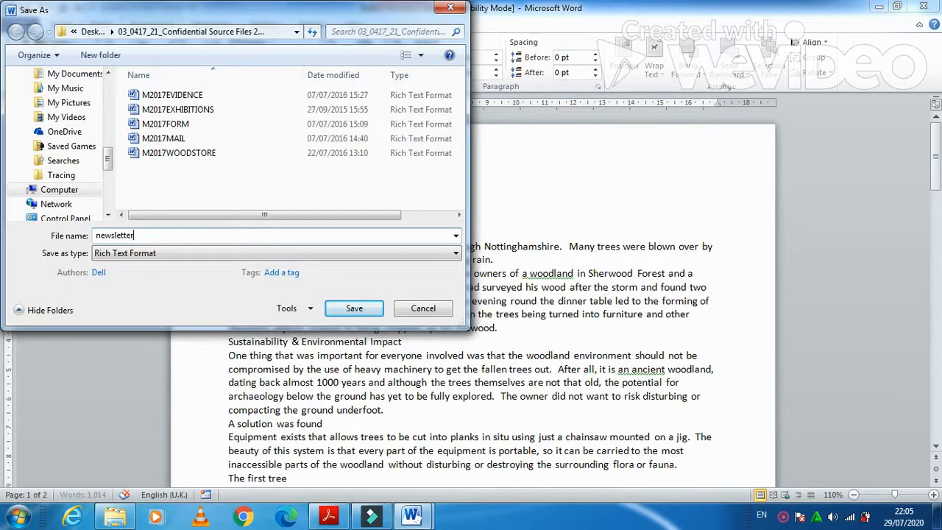
click(449, 252)
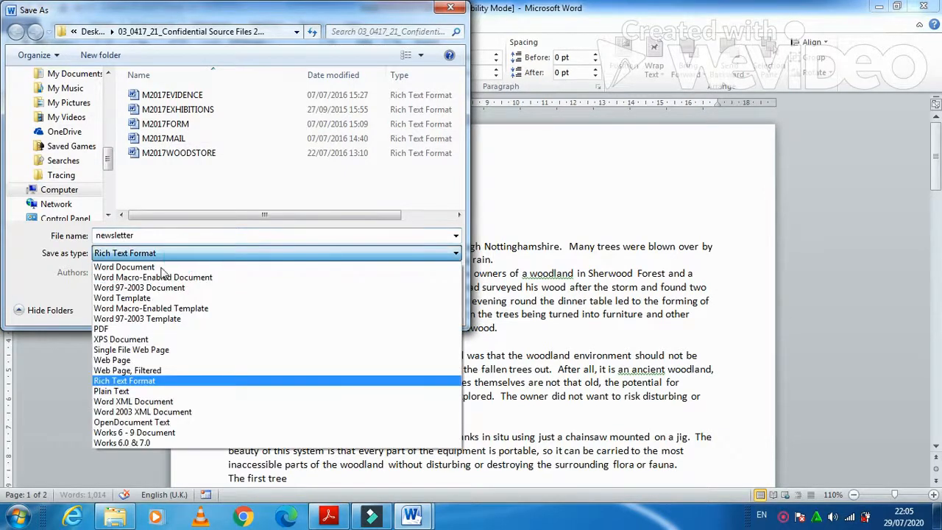
click(123, 266)
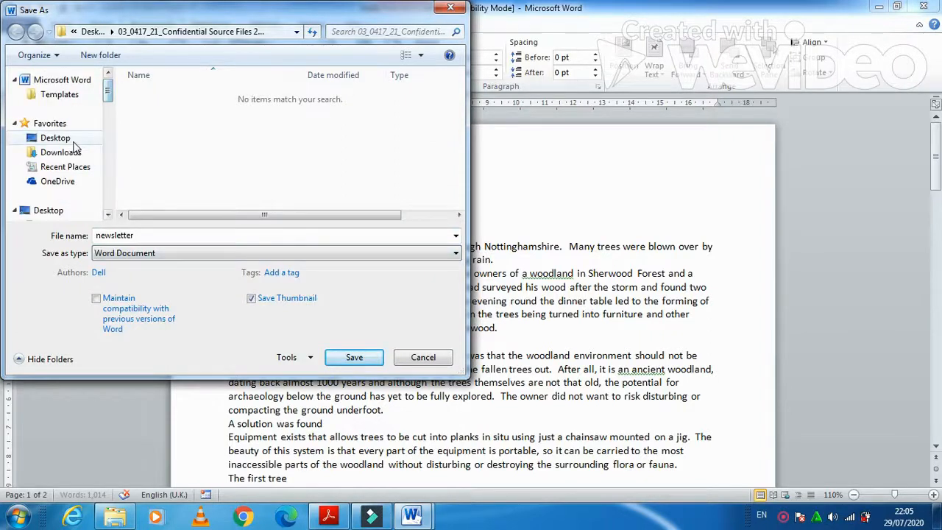
click(55, 138)
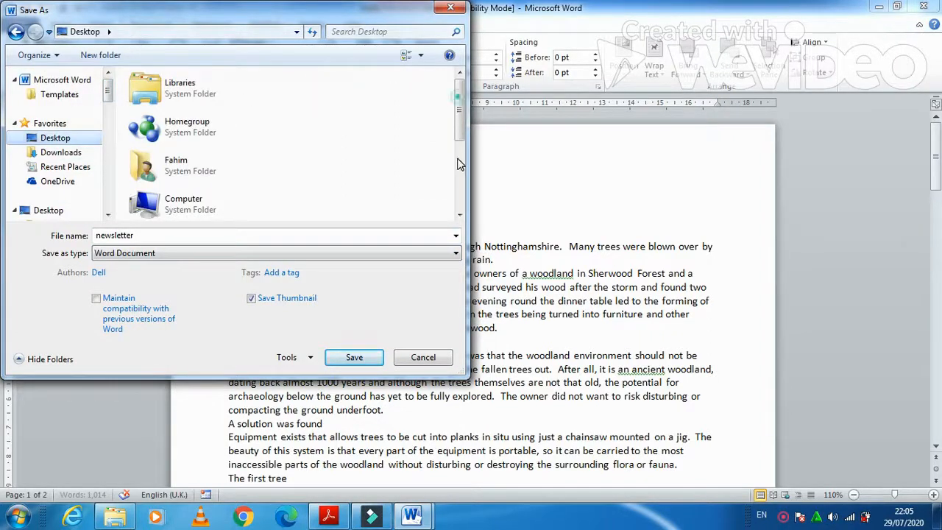
scroll(down, 3)
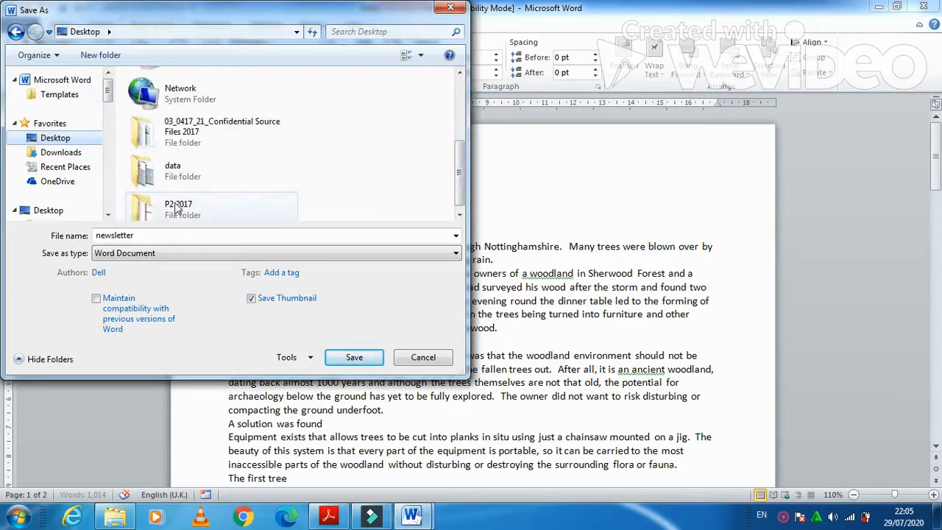
double_click(178, 209)
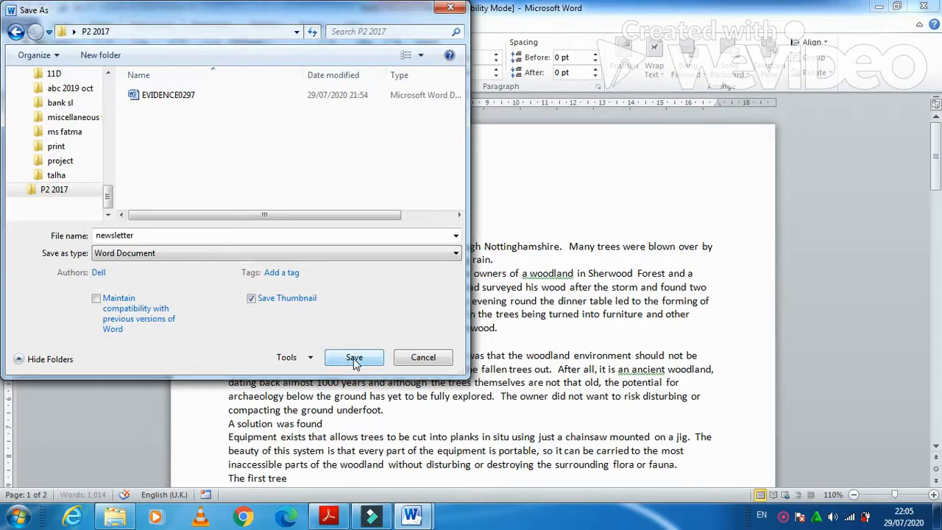
Step: Save the newsletter, check the question paper, and return to Word
click(353, 357)
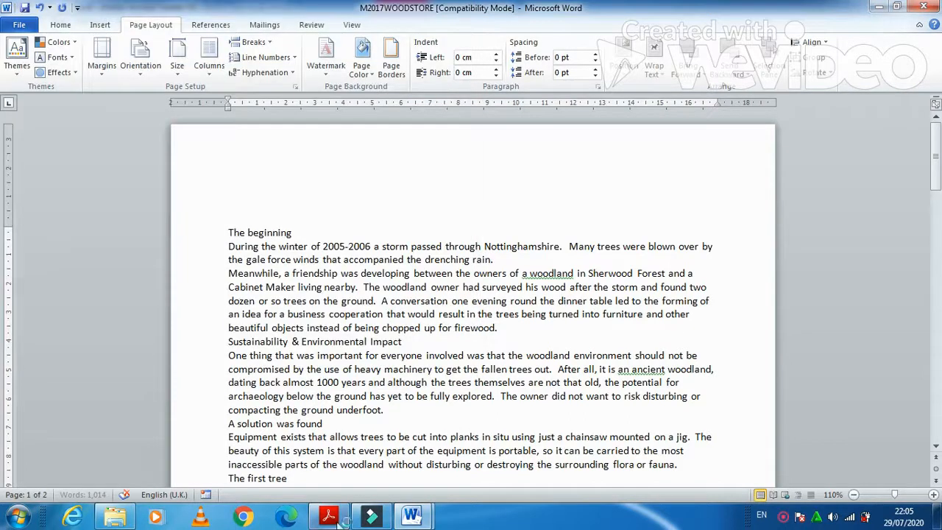
click(328, 515)
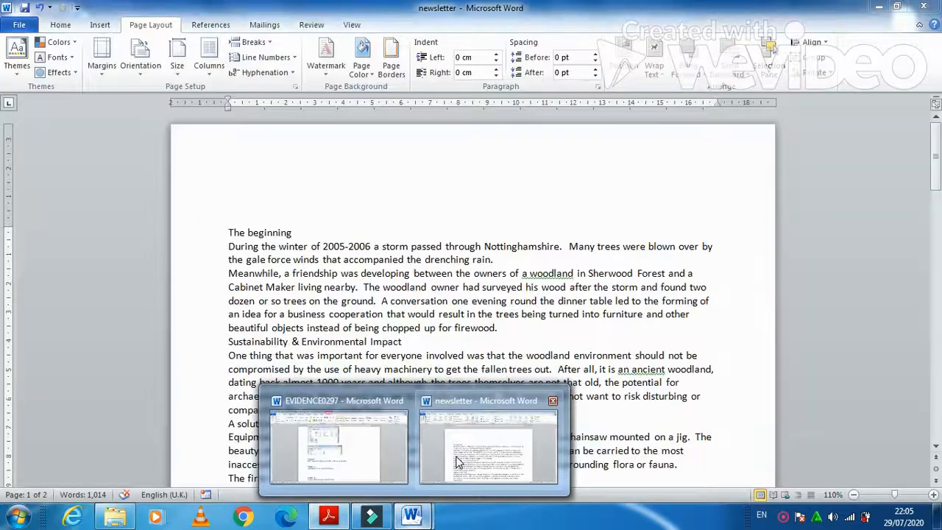
click(100, 24)
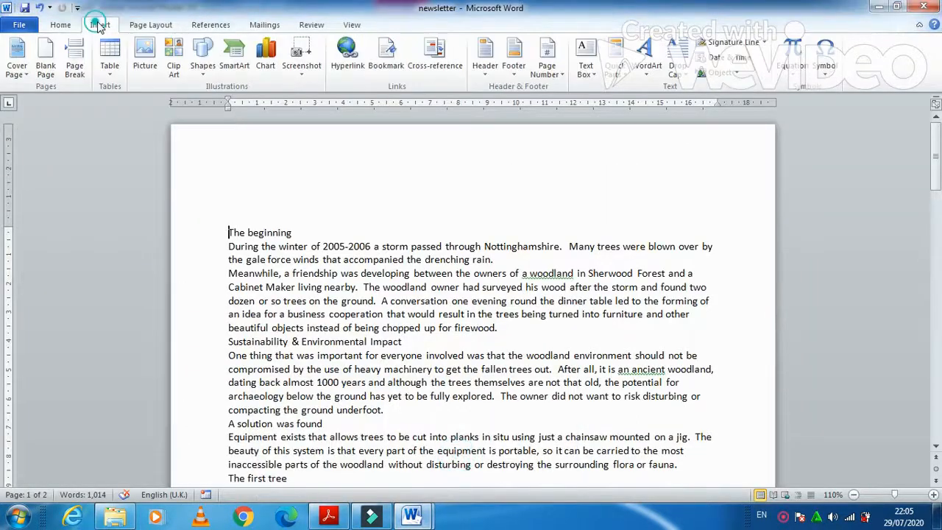
click(484, 55)
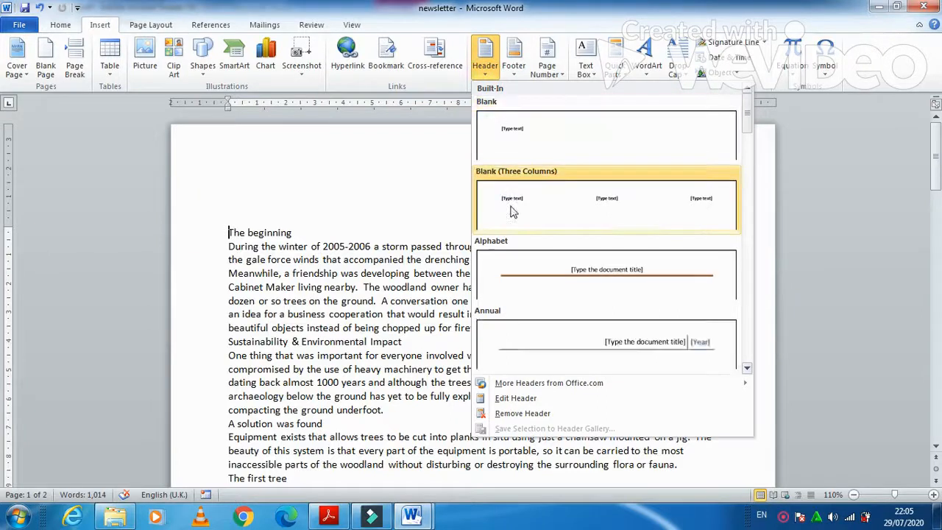
click(605, 205)
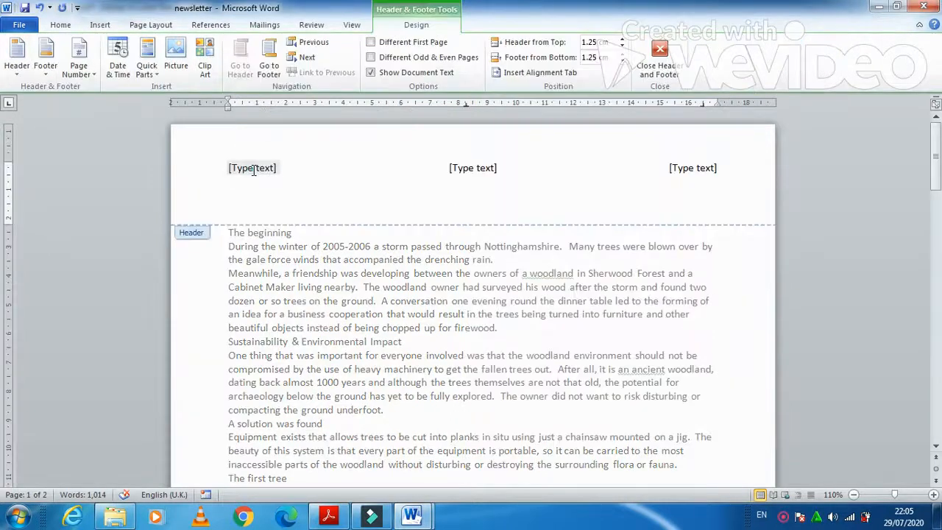
text(Fahi)
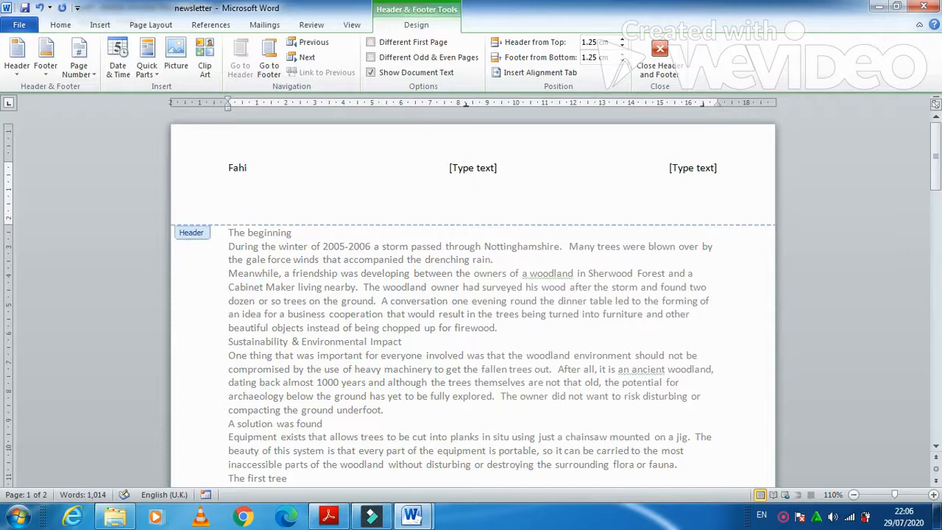
text(m OM032)
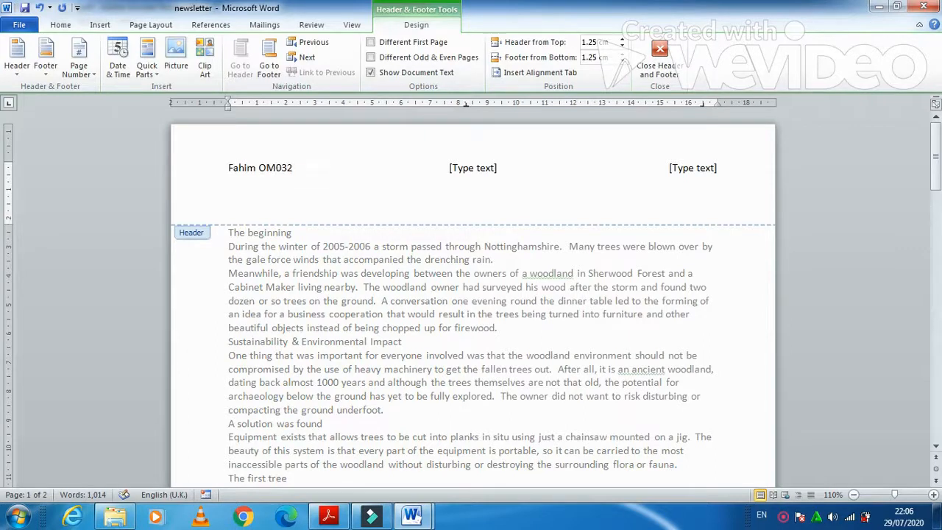
text(0297)
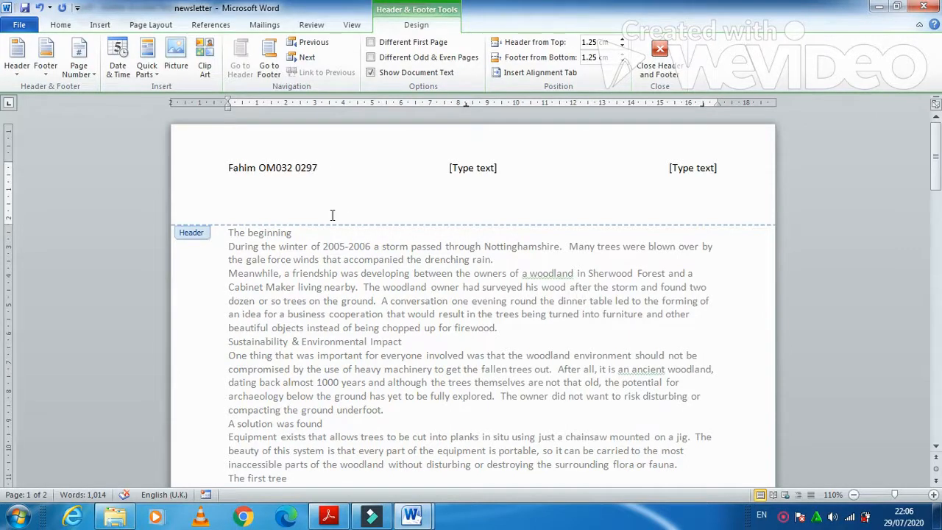
click(328, 516)
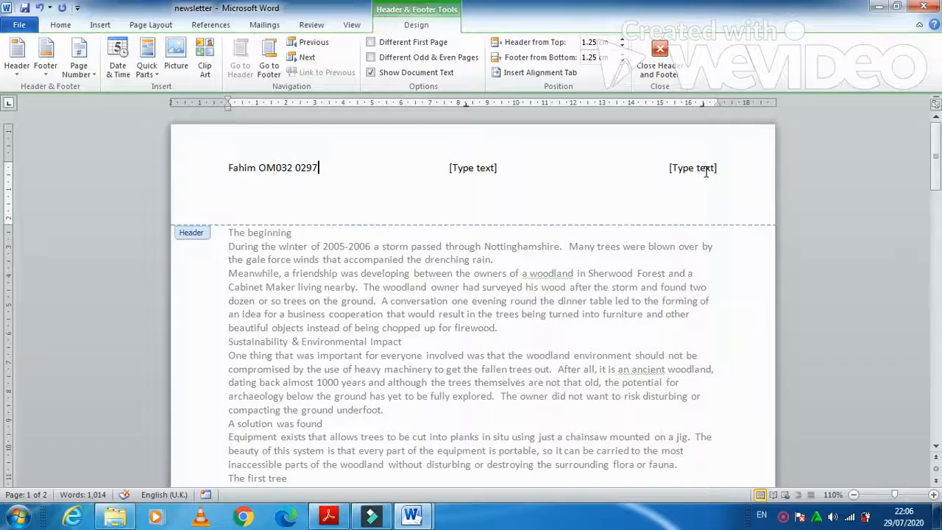
Step: Insert the M2017IMAGE chair picture from the source files folder at the header's right
click(100, 24)
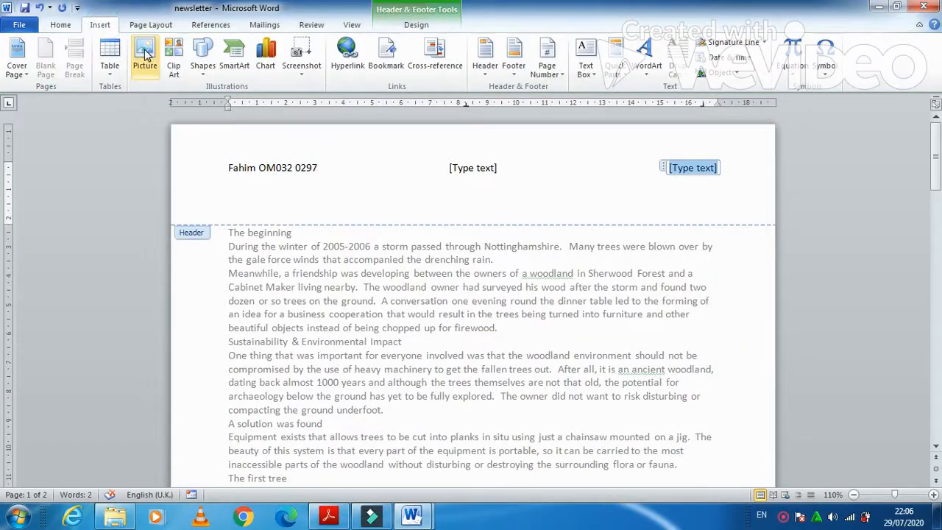
click(145, 55)
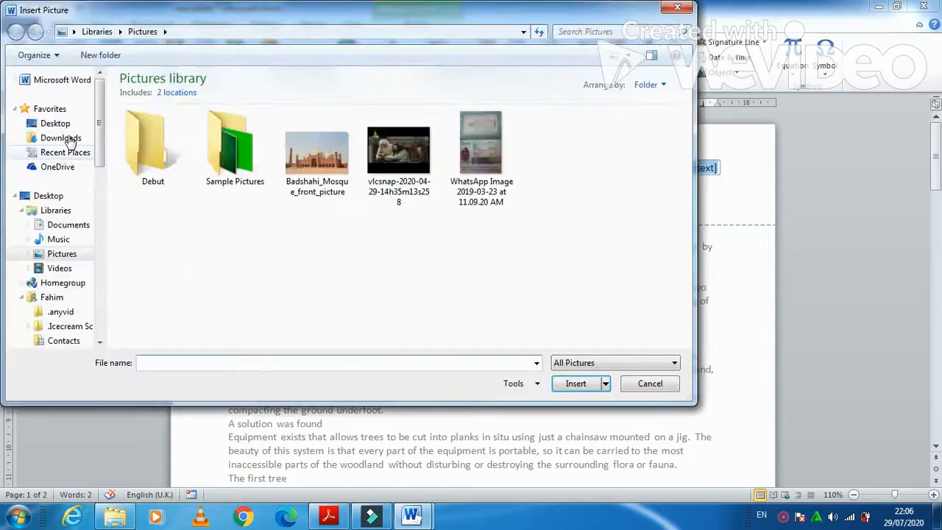
click(55, 123)
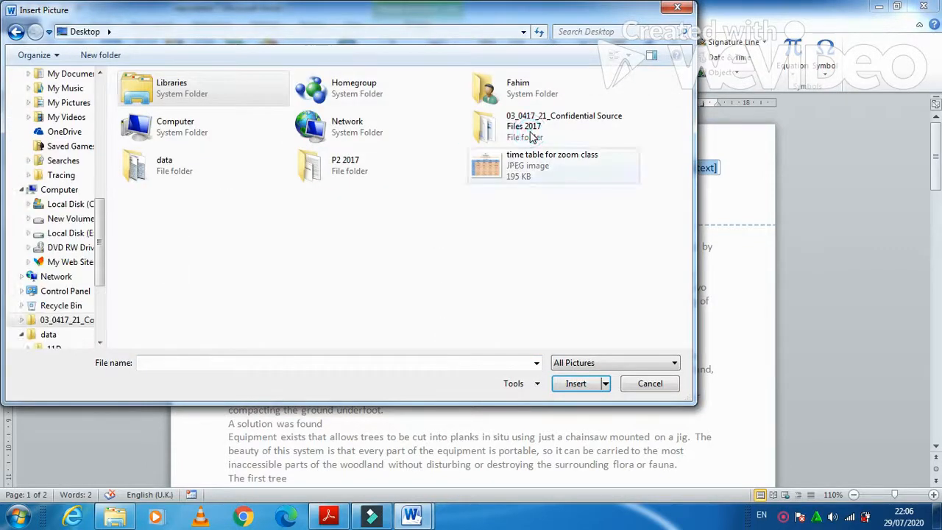
double_click(563, 126)
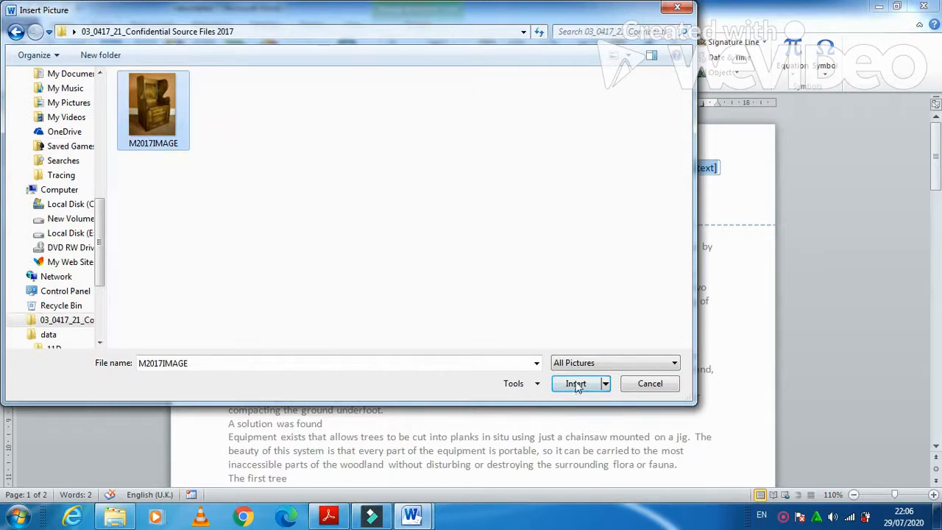
click(575, 383)
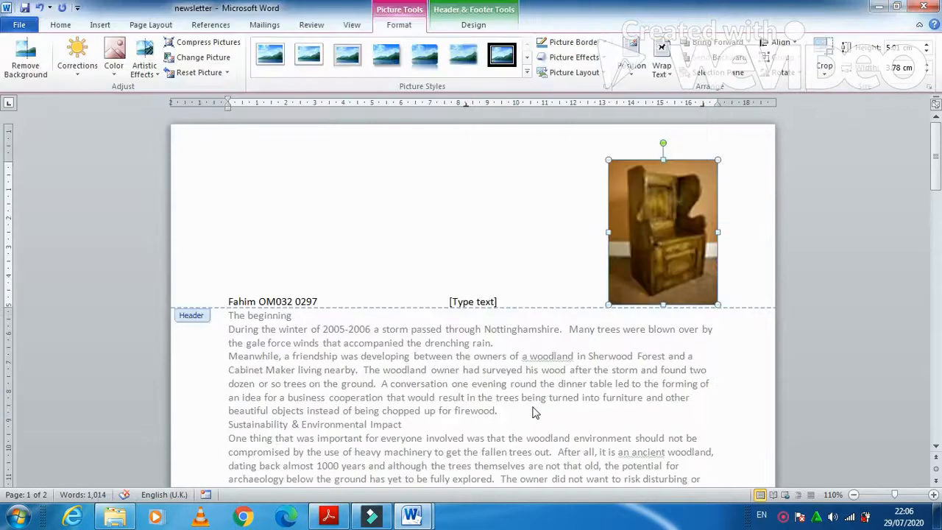
click(328, 515)
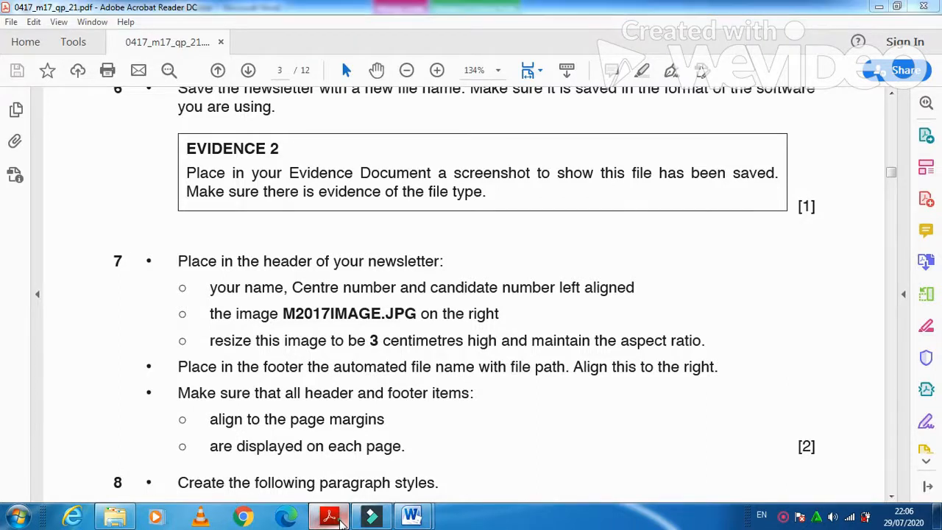
click(411, 515)
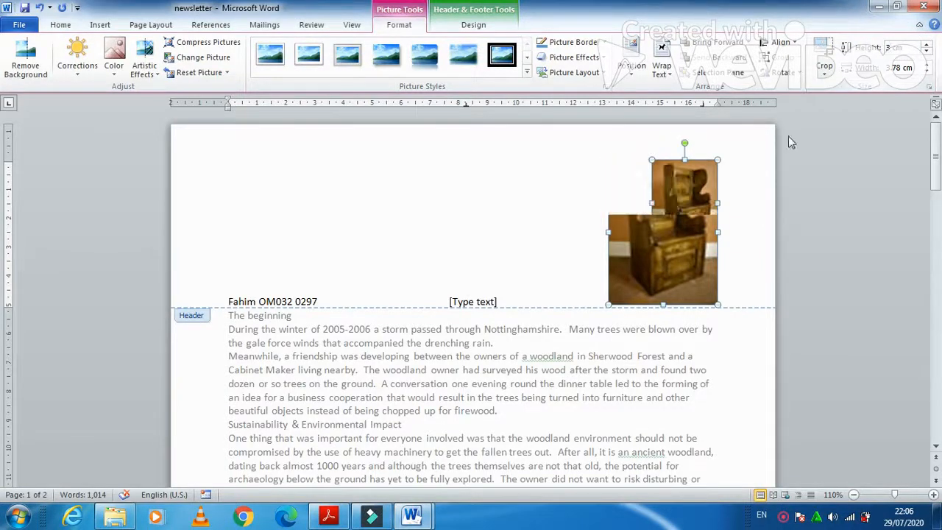
Step: Review question 7's header and footer requirements in the question paper
click(329, 515)
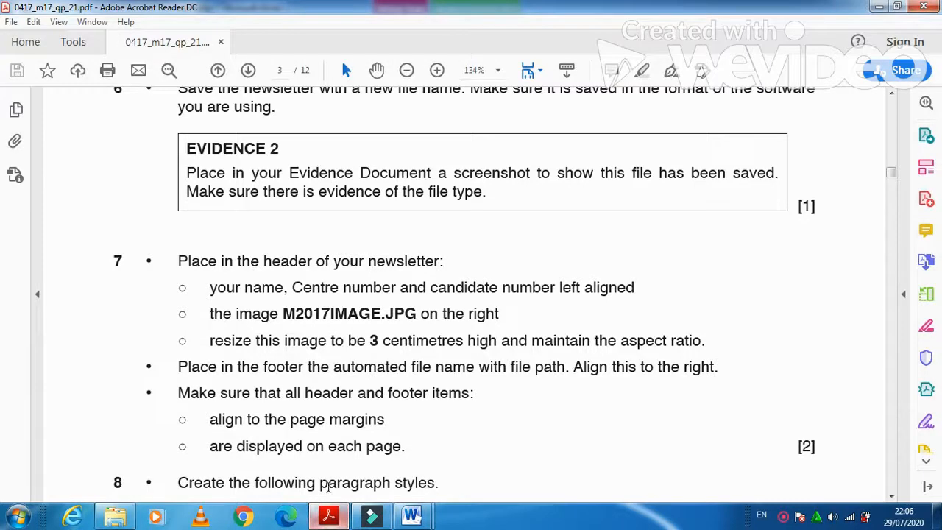
mouse_move(280, 355)
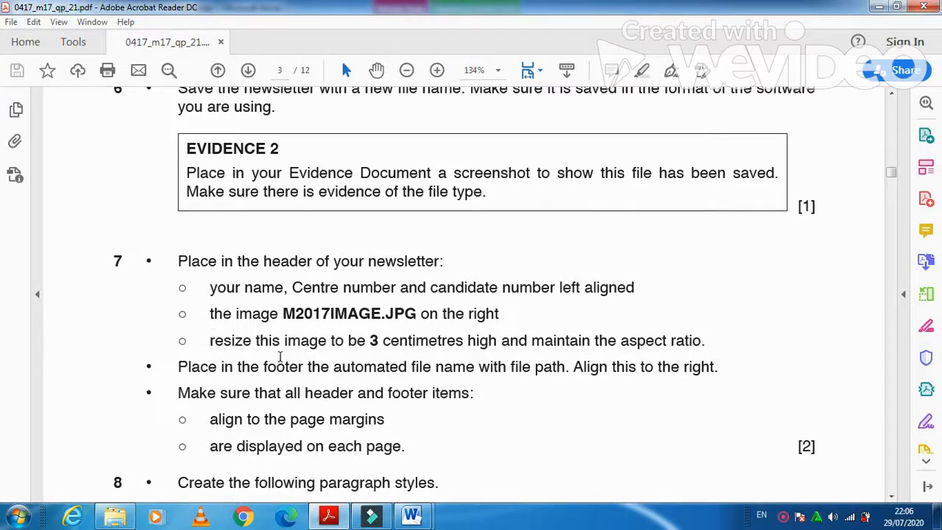
mouse_move(203, 373)
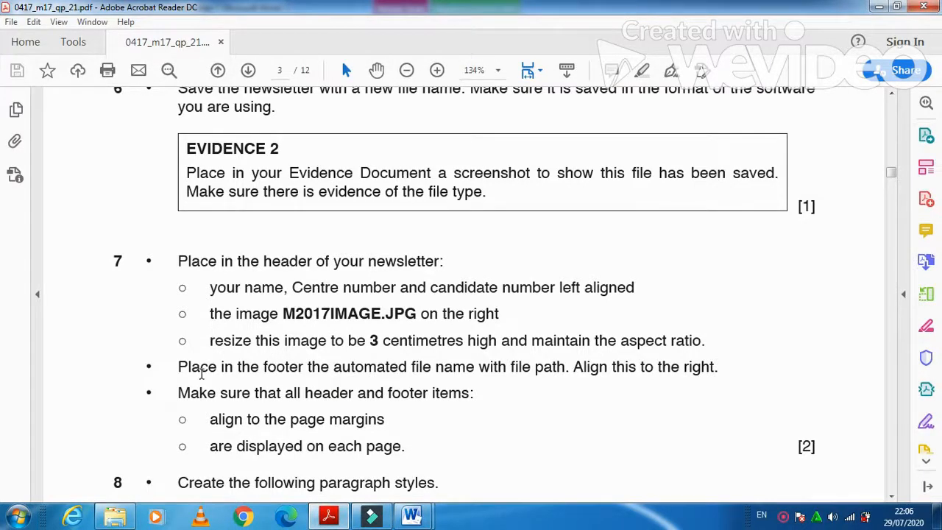
mouse_move(353, 375)
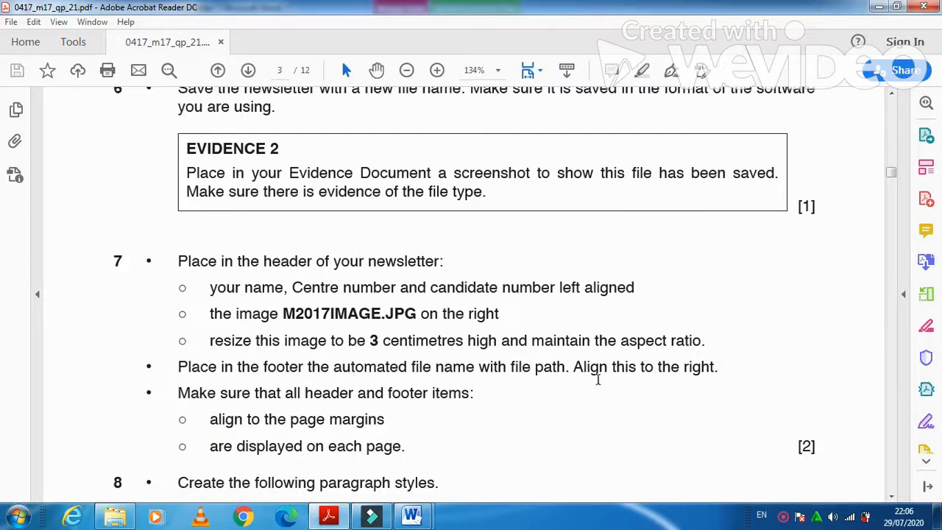
mouse_move(644, 416)
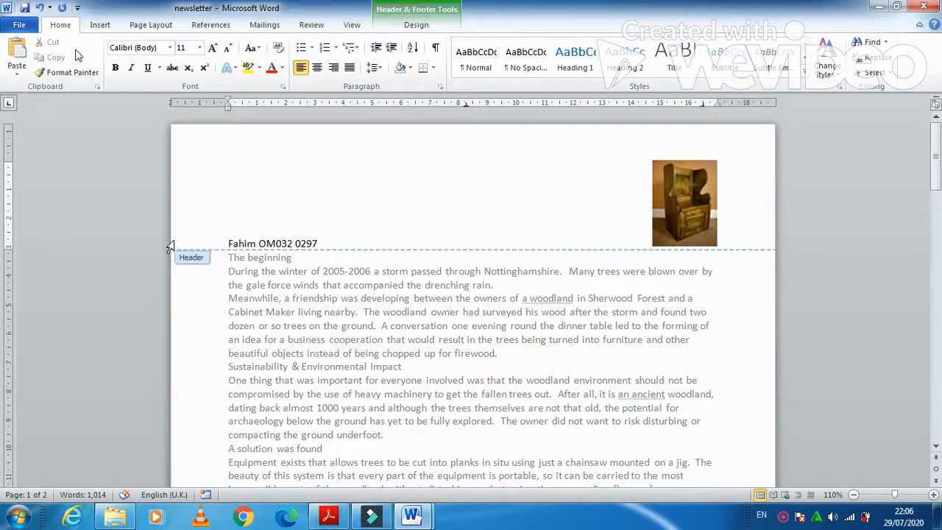
Step: Add a Blank (Three Columns) footer containing the FileName field with its full path
click(512, 55)
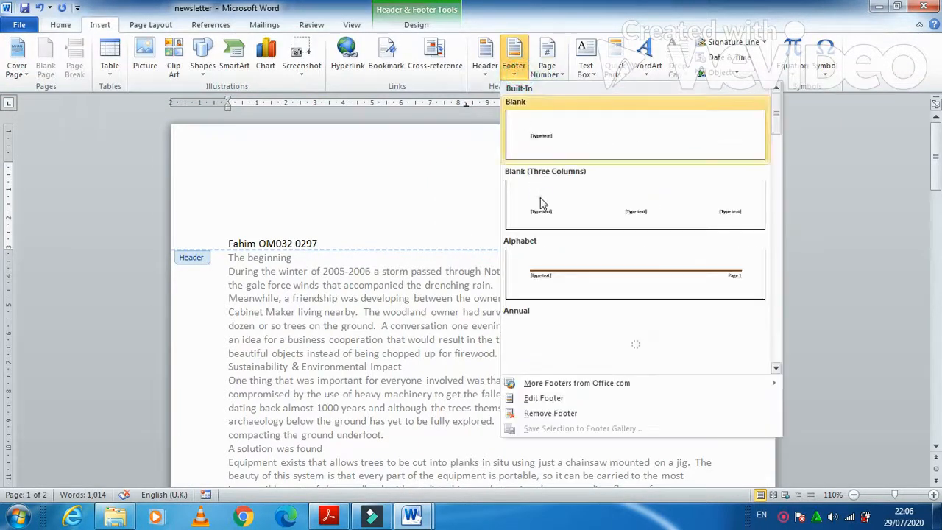
click(633, 203)
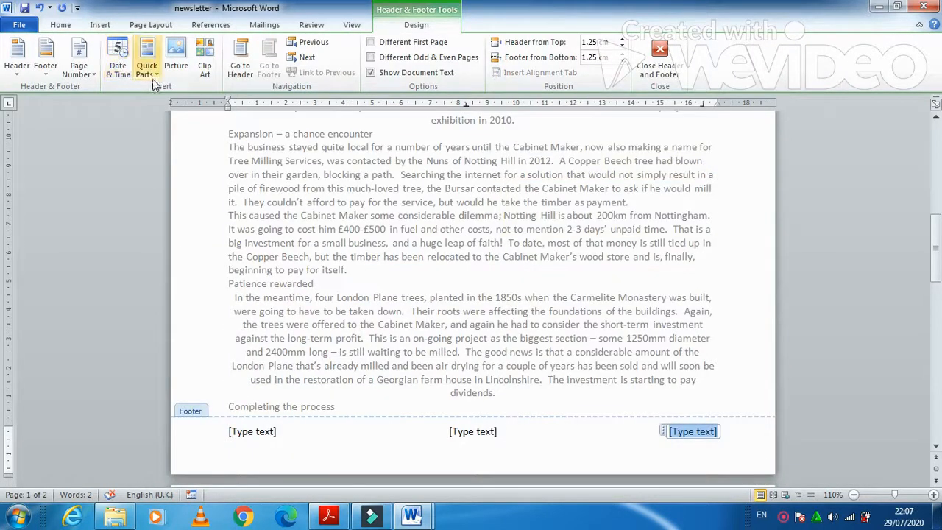
click(147, 59)
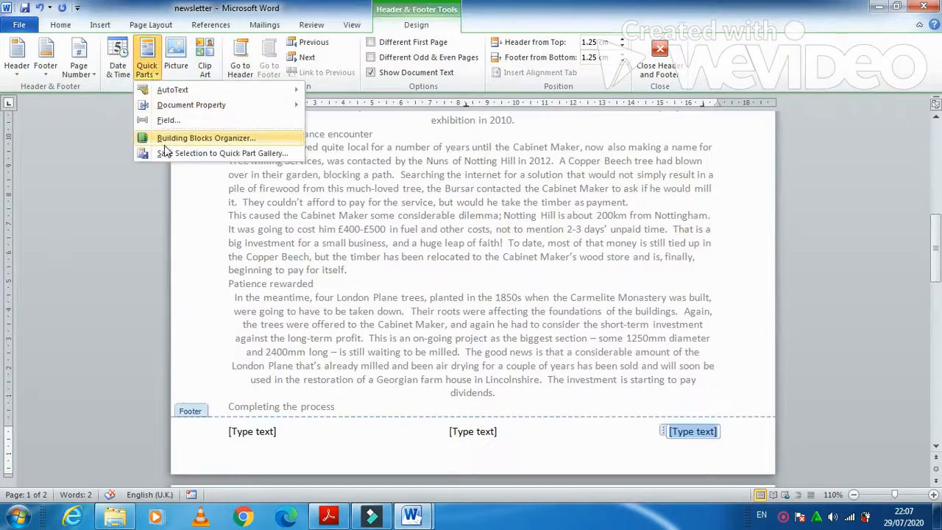
mouse_move(168, 120)
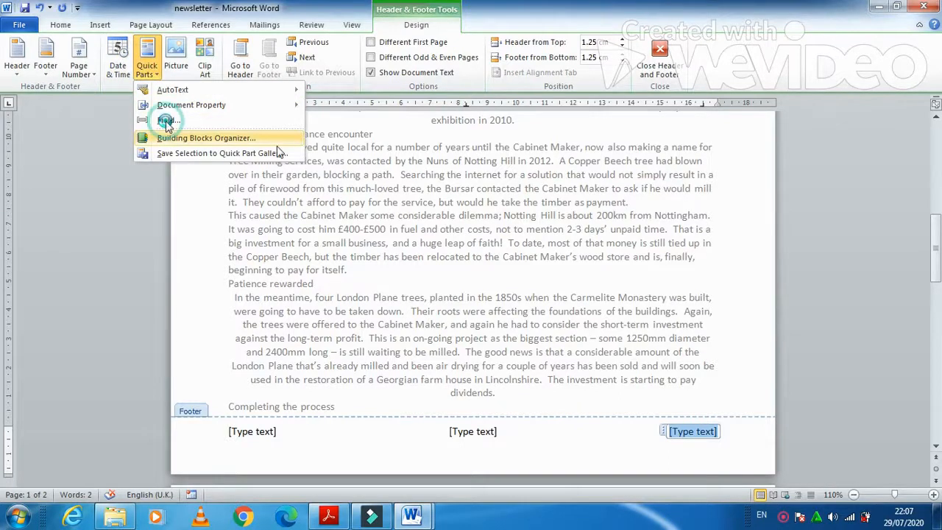
click(167, 120)
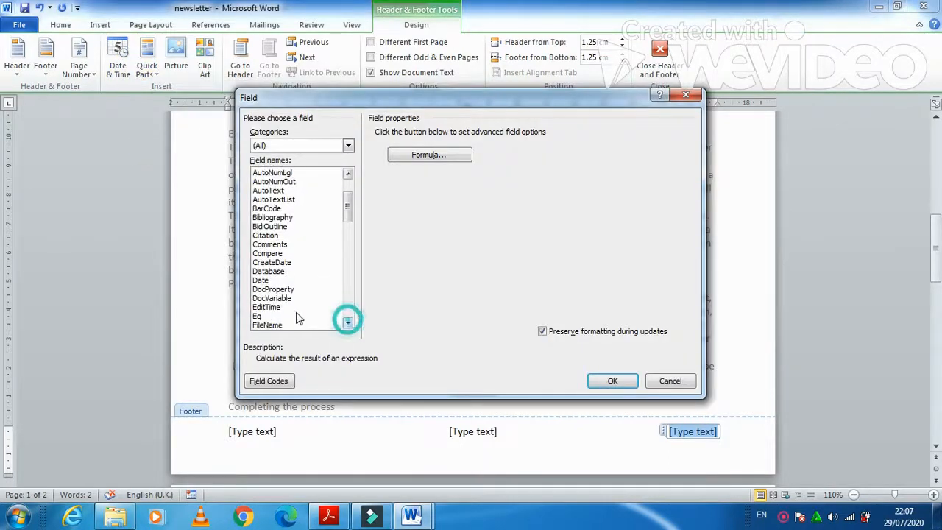
click(267, 325)
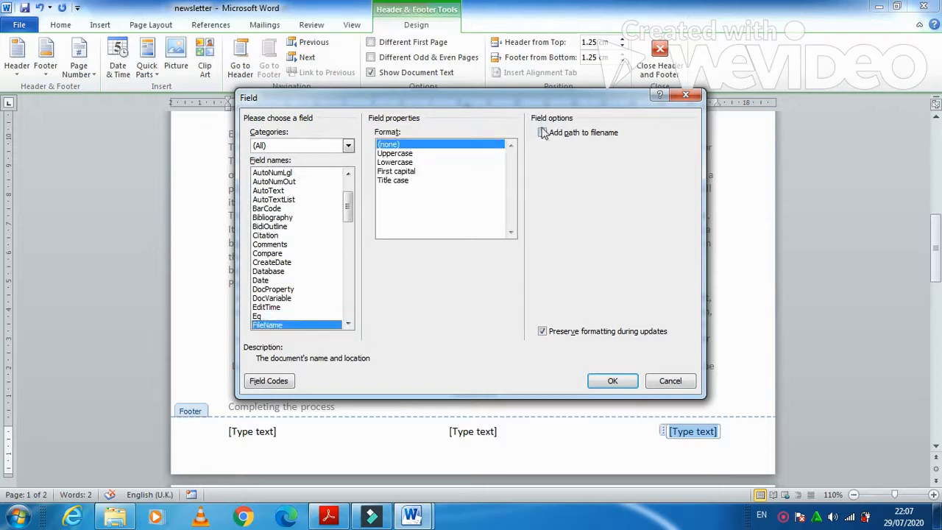
click(612, 380)
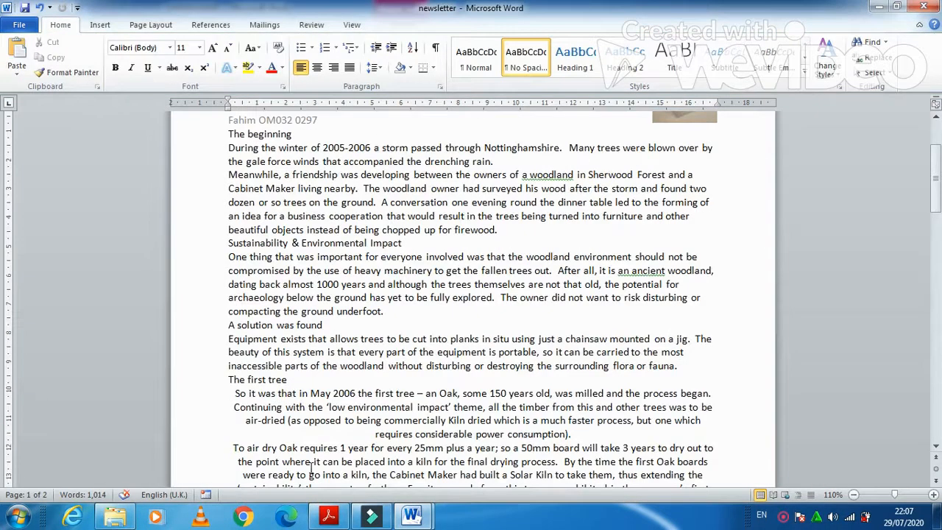
Step: In Acrobat, find question 8's house style table, select 'WS-Title', and return to Word
click(328, 515)
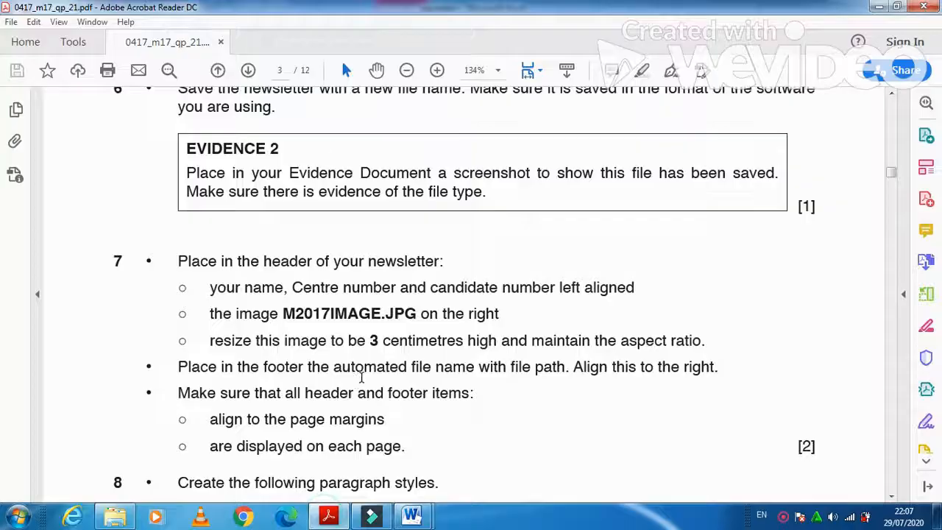
scroll(down, 3)
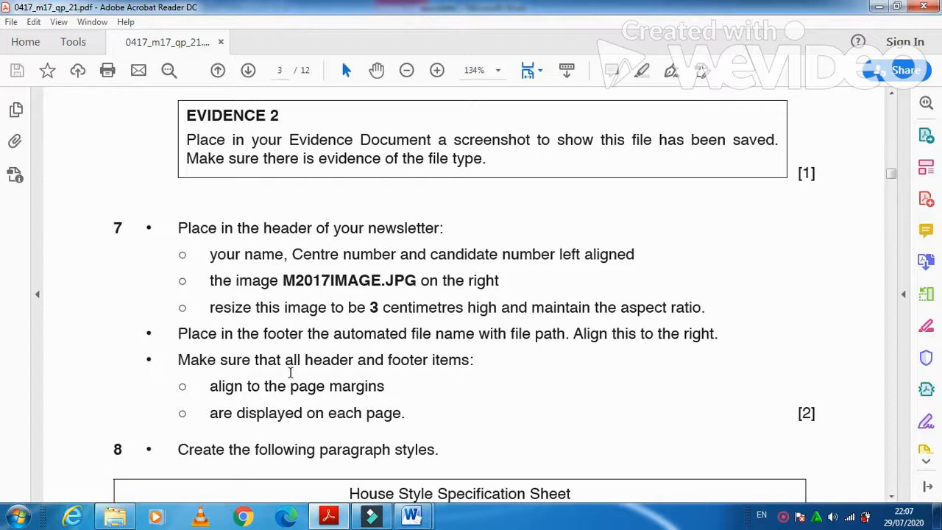
mouse_move(377, 403)
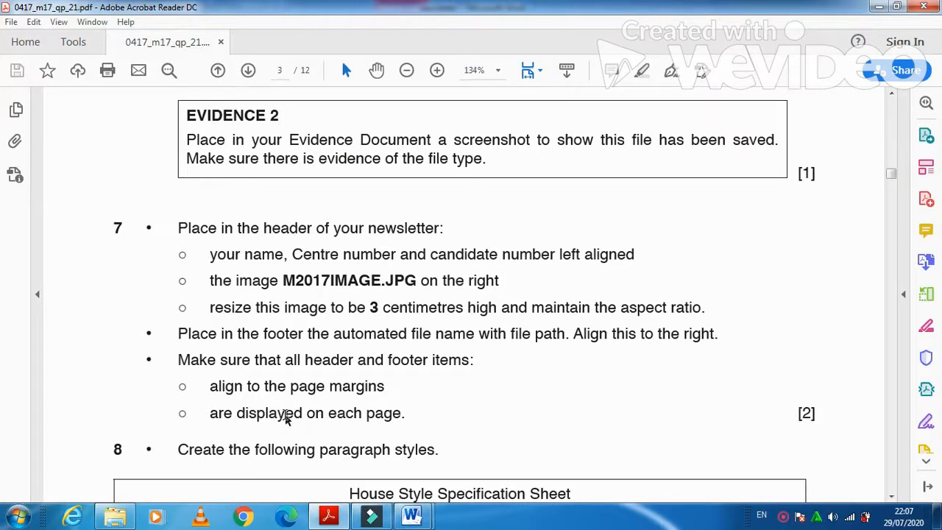
scroll(down, 3)
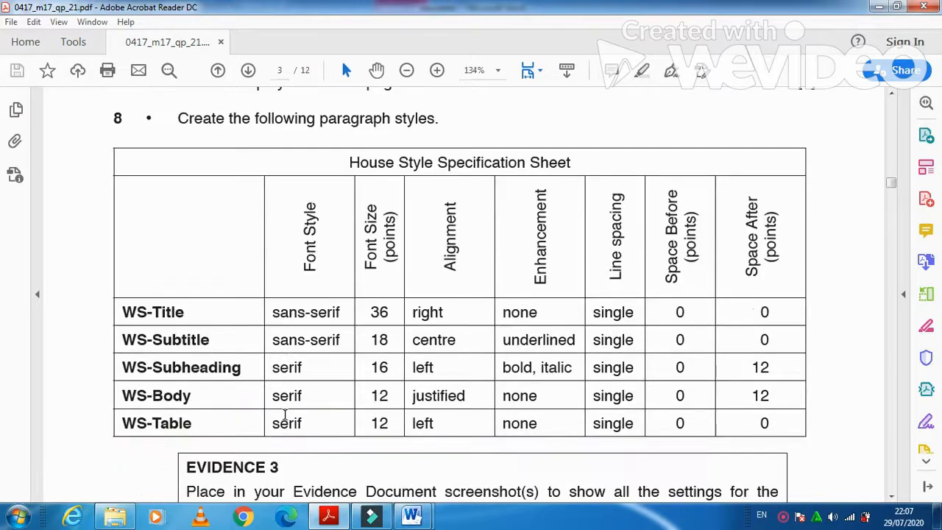
mouse_move(176, 311)
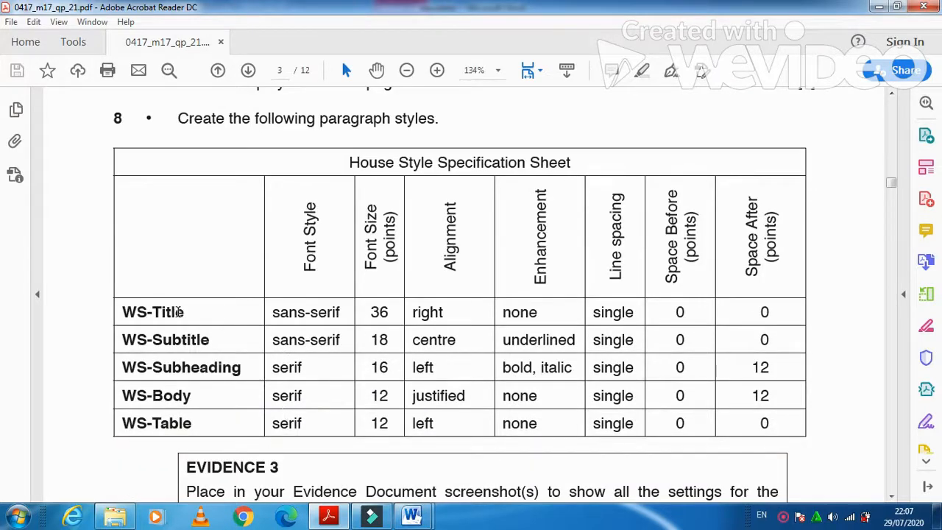
double_click(152, 311)
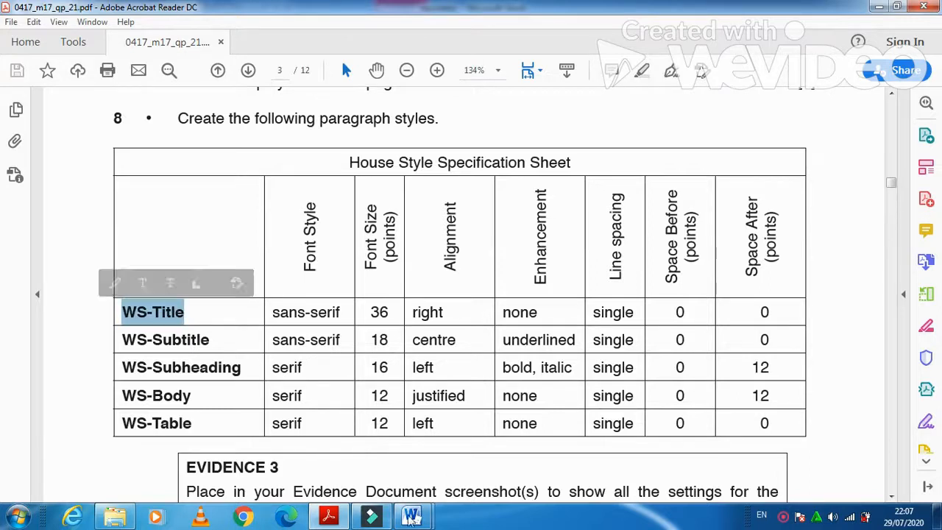
click(412, 515)
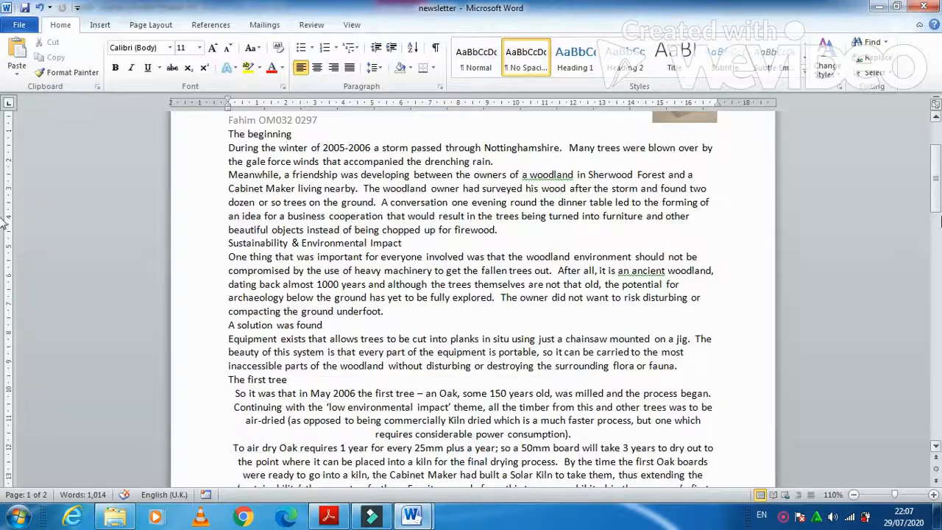
Step: Start a new paragraph style set to Arial 36 pt, checking the PDF specification
scroll(down, 3)
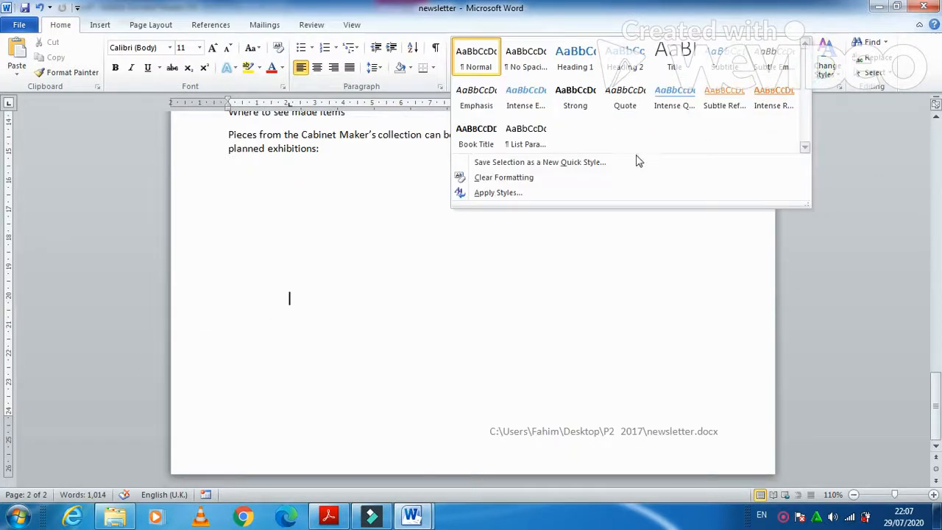
click(539, 162)
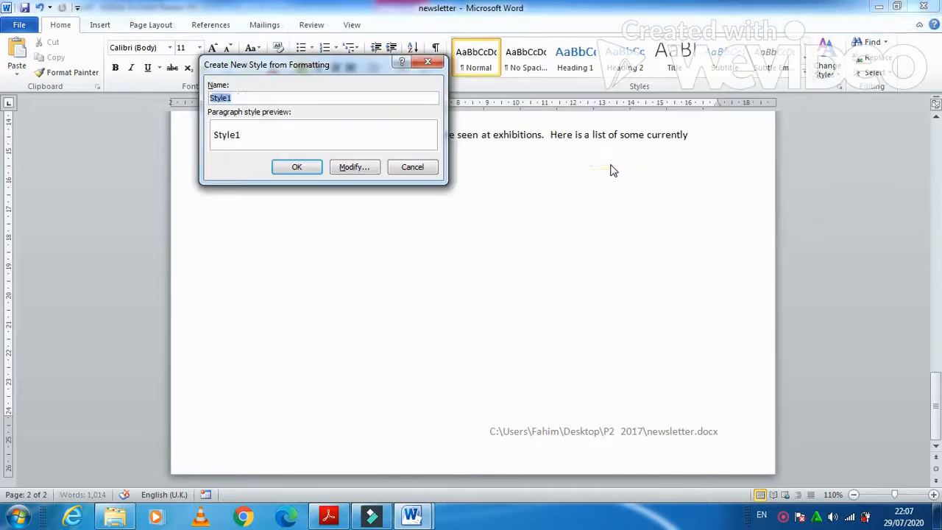
click(354, 167)
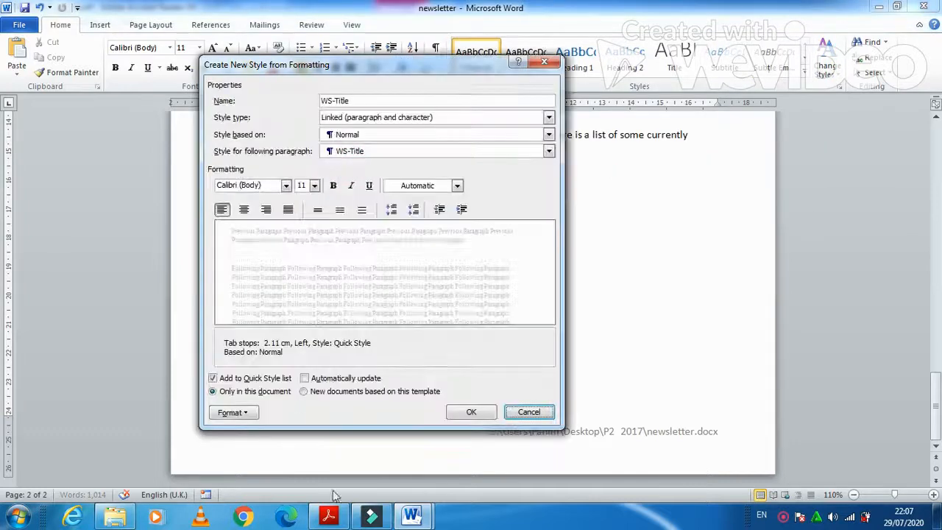
click(328, 515)
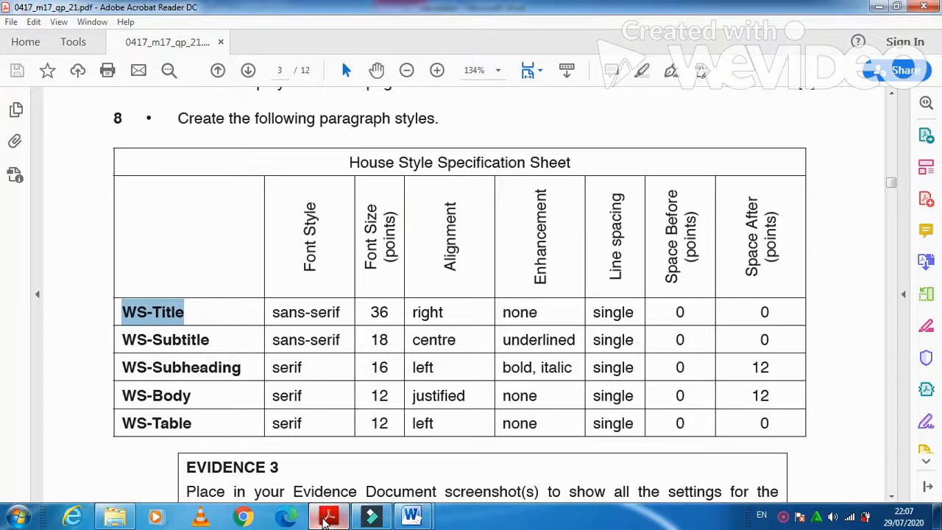
click(412, 515)
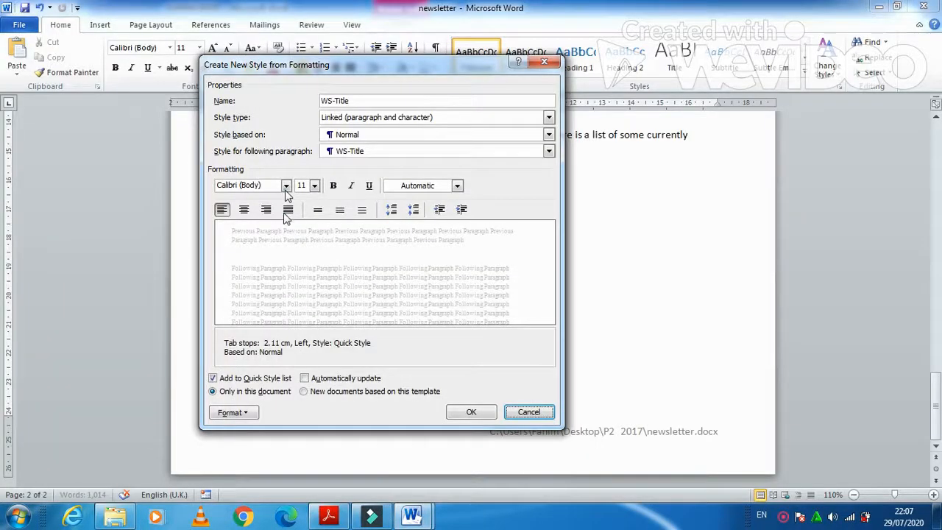
click(315, 184)
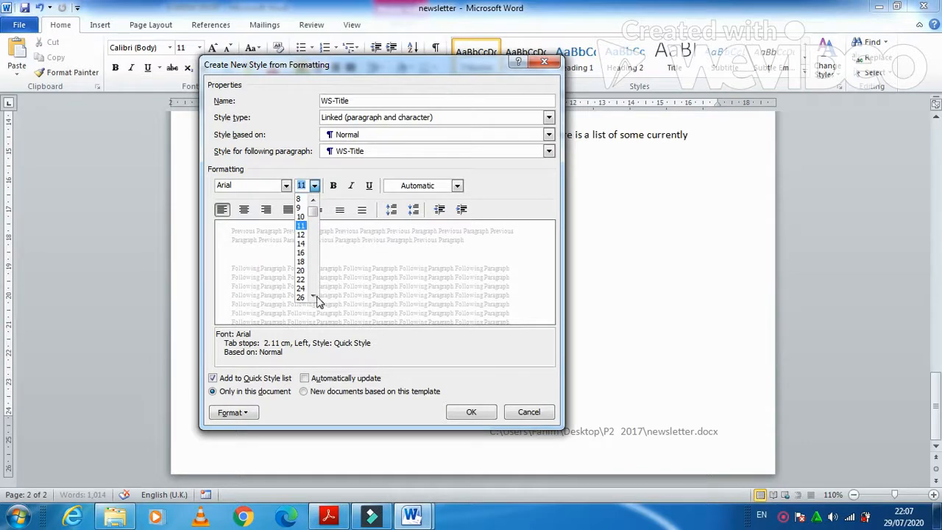
click(300, 298)
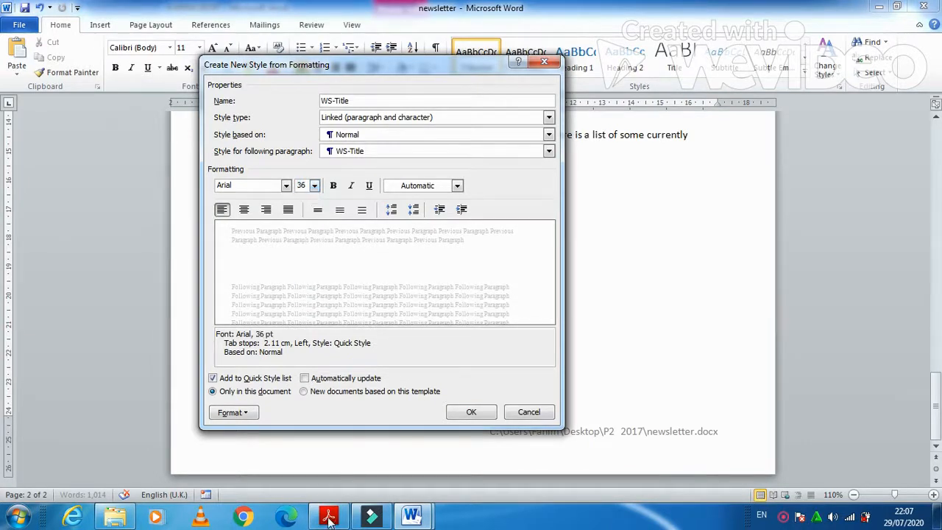
click(328, 514)
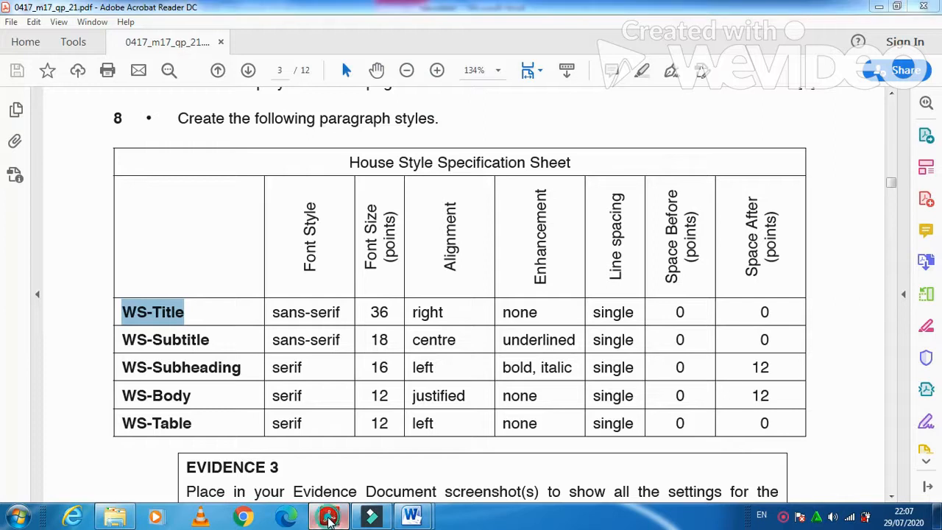
click(412, 514)
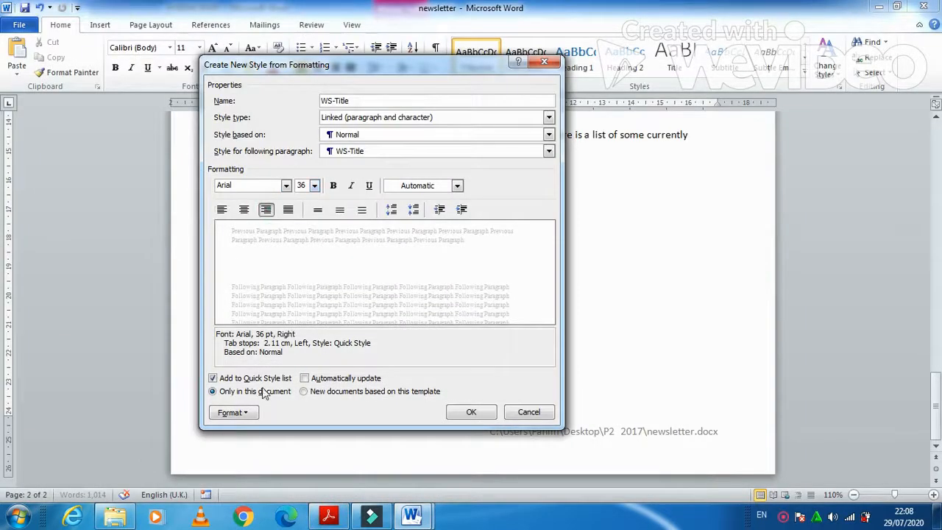
Step: Give WS-Title single line spacing and 0 pt after, then confirm the style
click(230, 411)
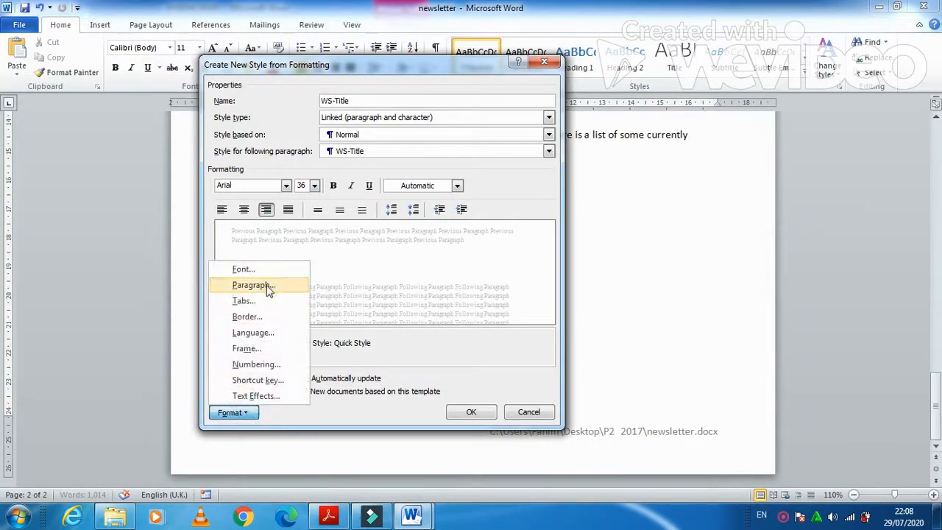
click(253, 285)
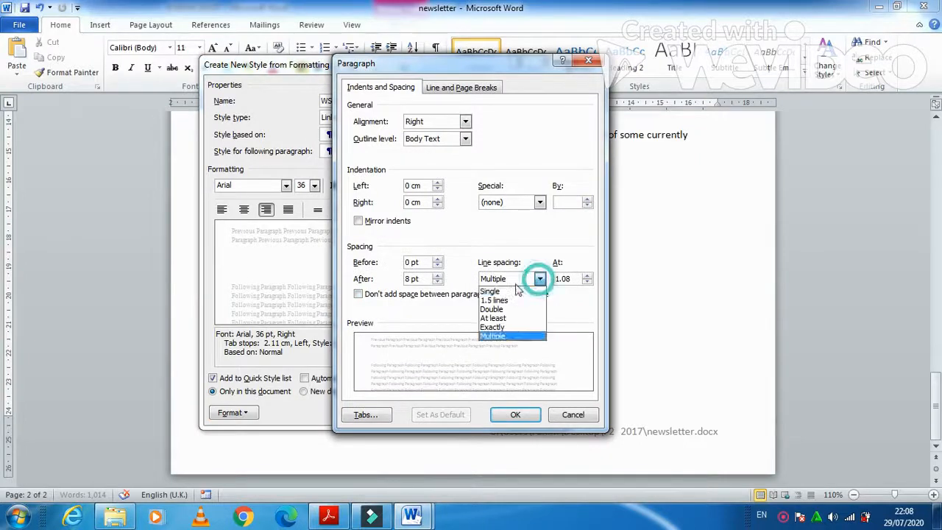
click(328, 515)
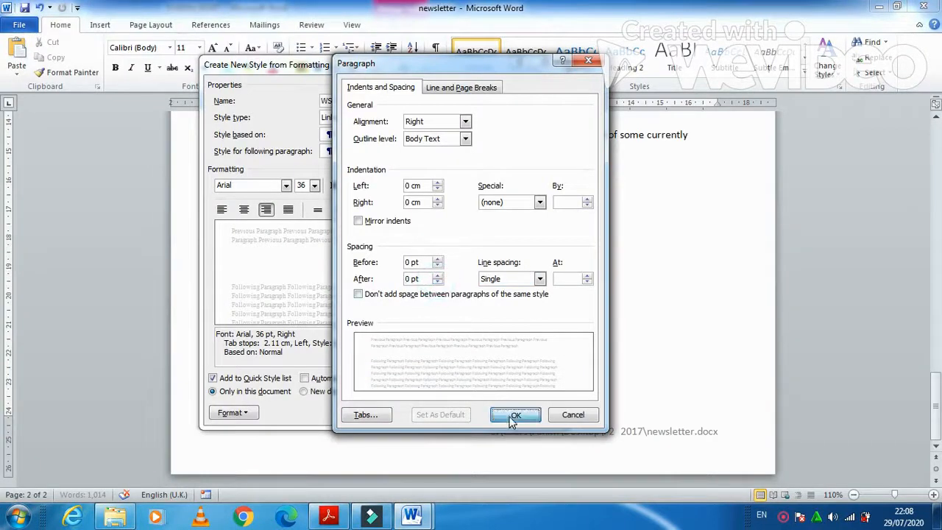
click(515, 414)
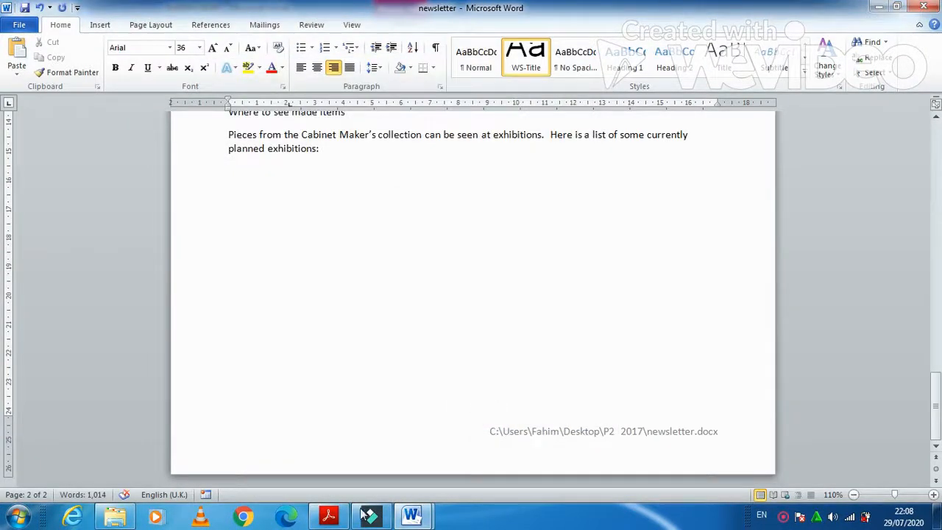
click(328, 514)
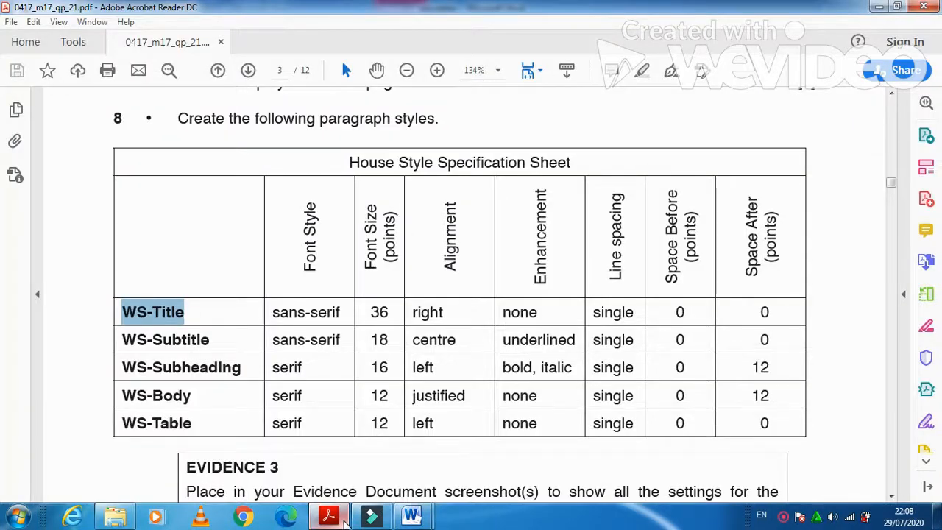
click(412, 515)
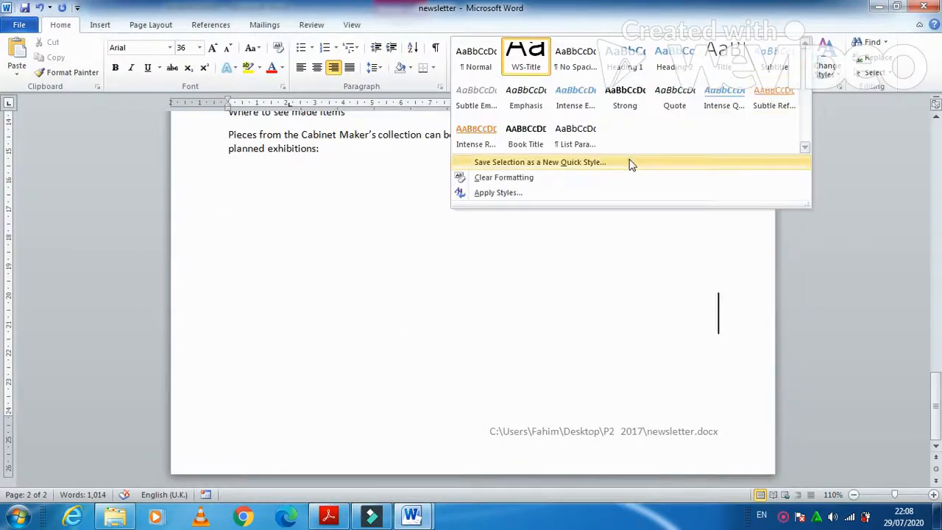
Step: Create a new quick style WS-Subtitle from WS-Title, set to Arial 18 pt
click(539, 162)
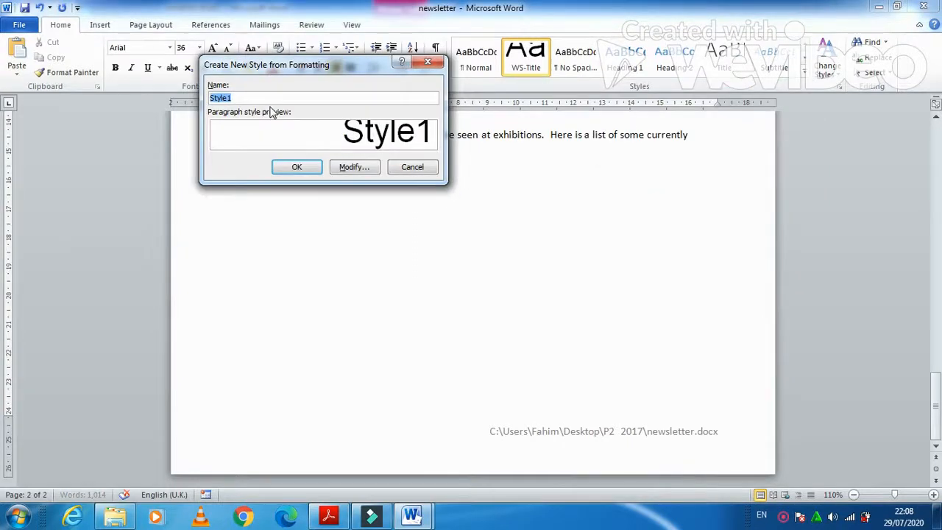
text(WS-Title)
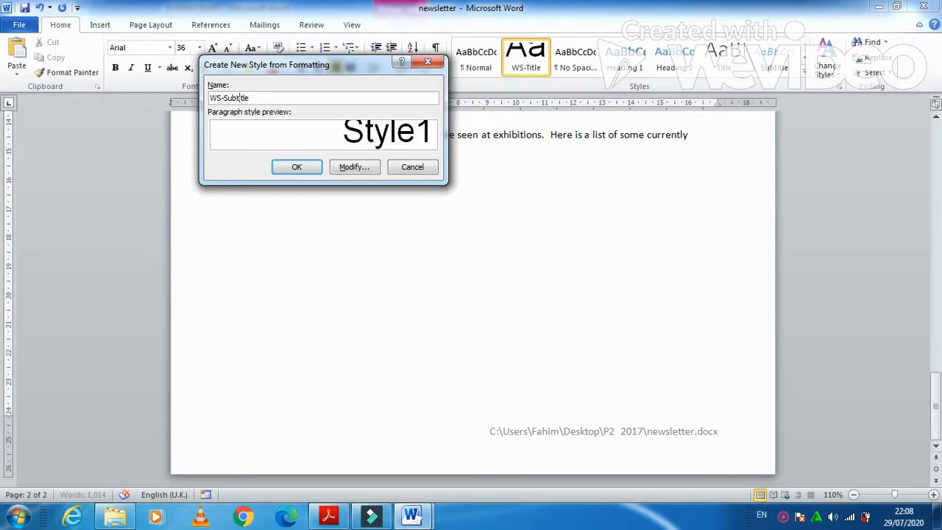
click(354, 166)
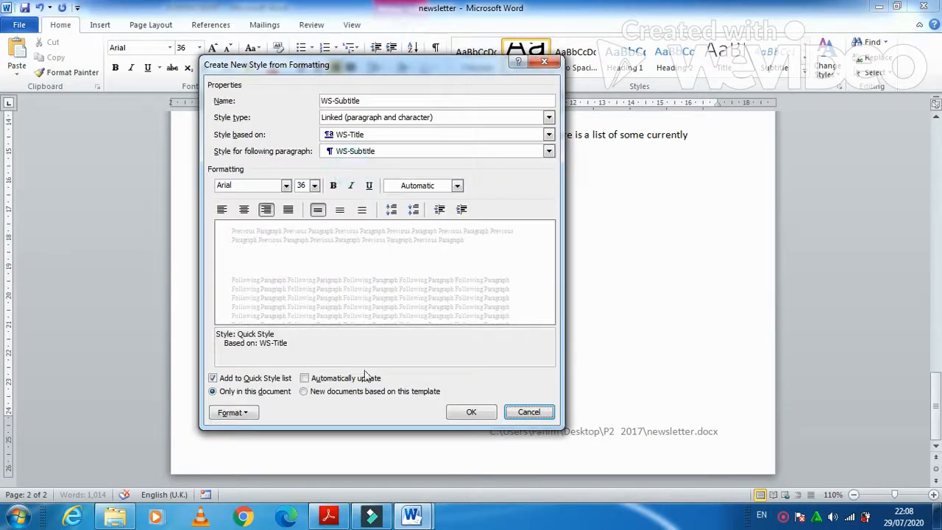
click(328, 515)
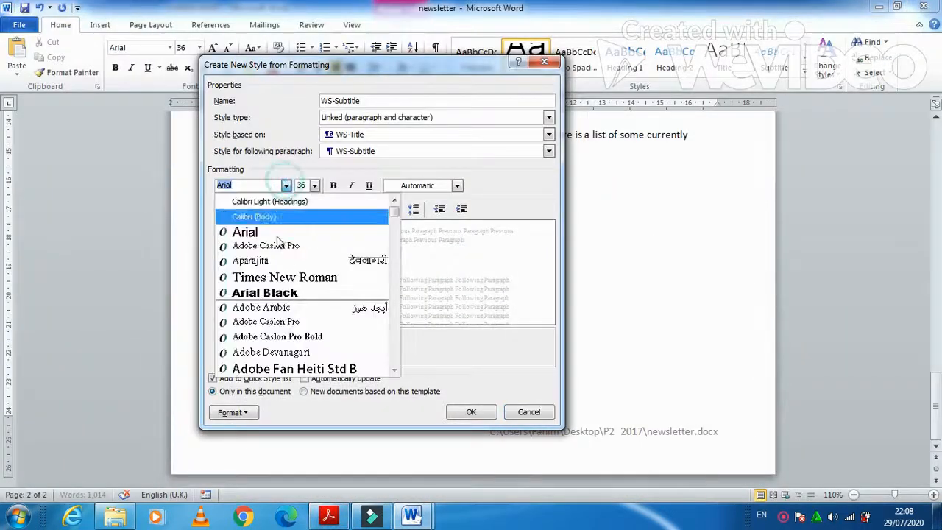
click(314, 184)
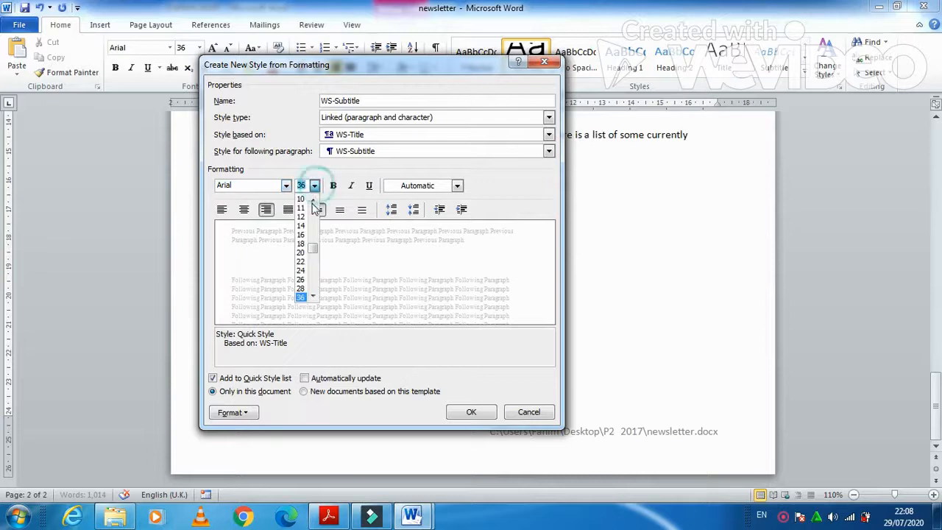
click(300, 244)
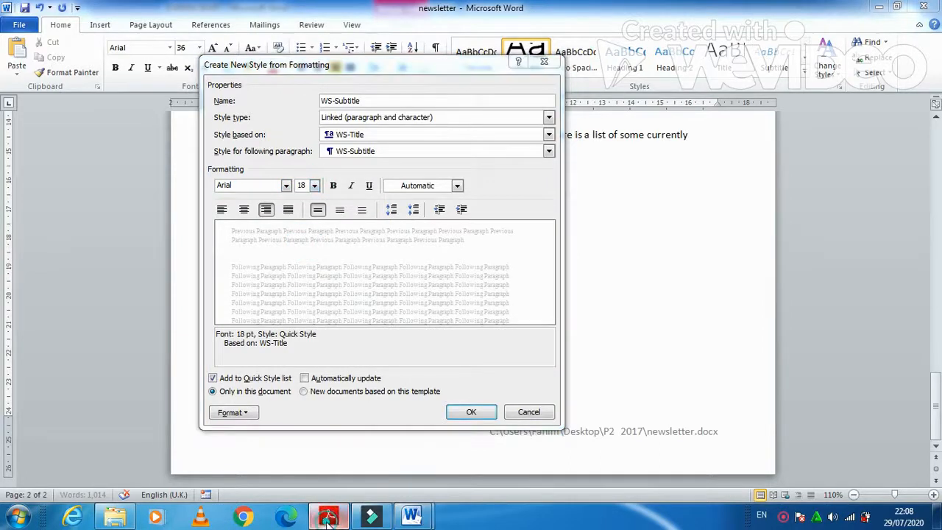
click(328, 515)
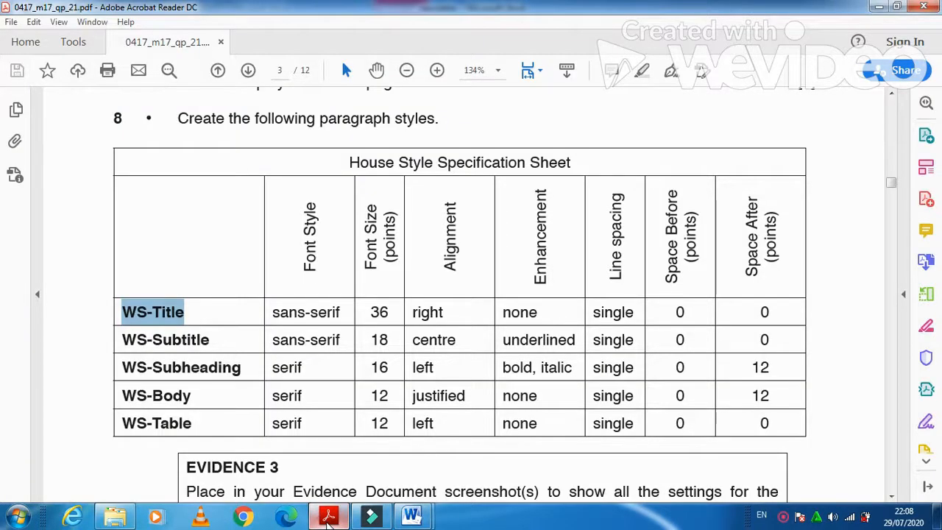
click(412, 514)
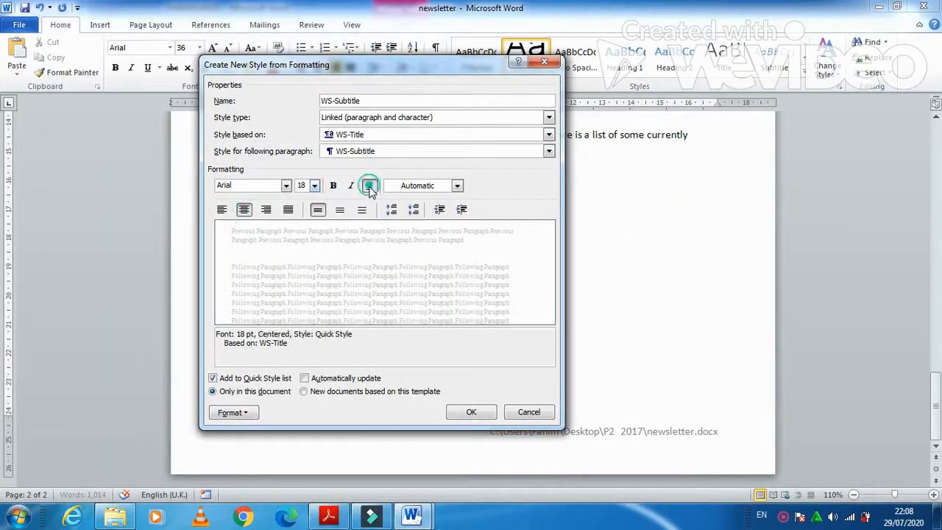
Step: Make WS-Subtitle centred and underlined with single spacing and 0 pt spacing, then save it
click(328, 515)
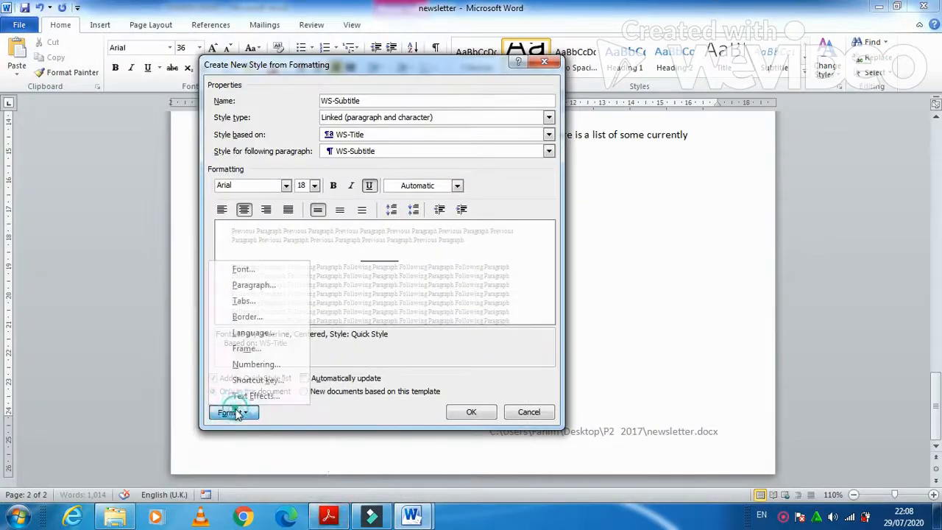
click(254, 285)
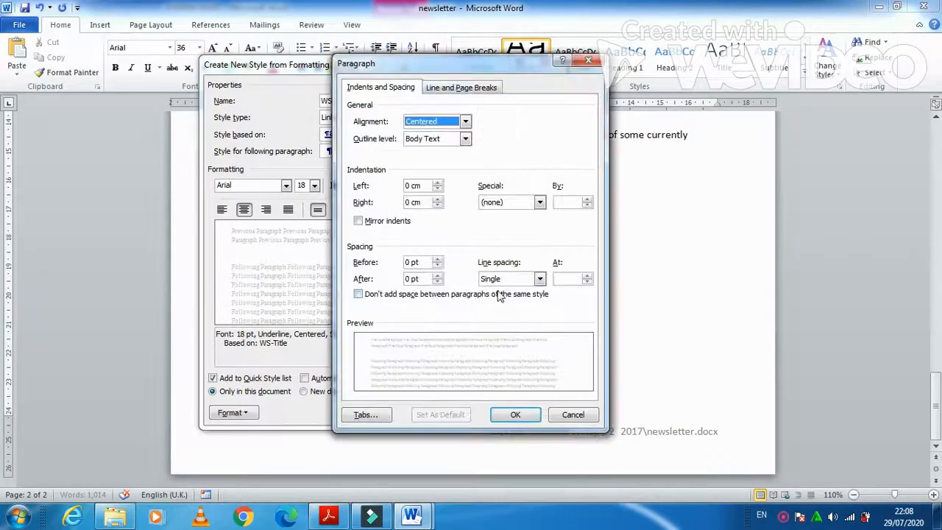
click(515, 414)
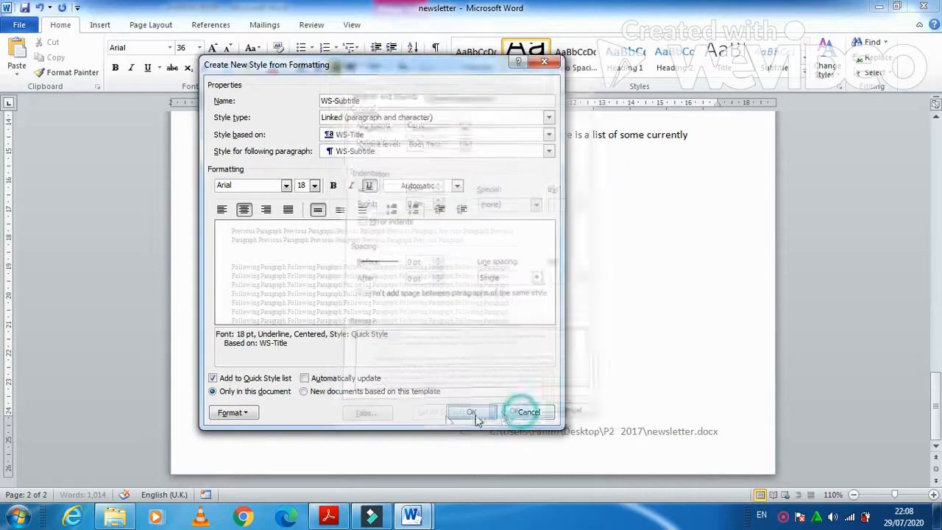
click(470, 411)
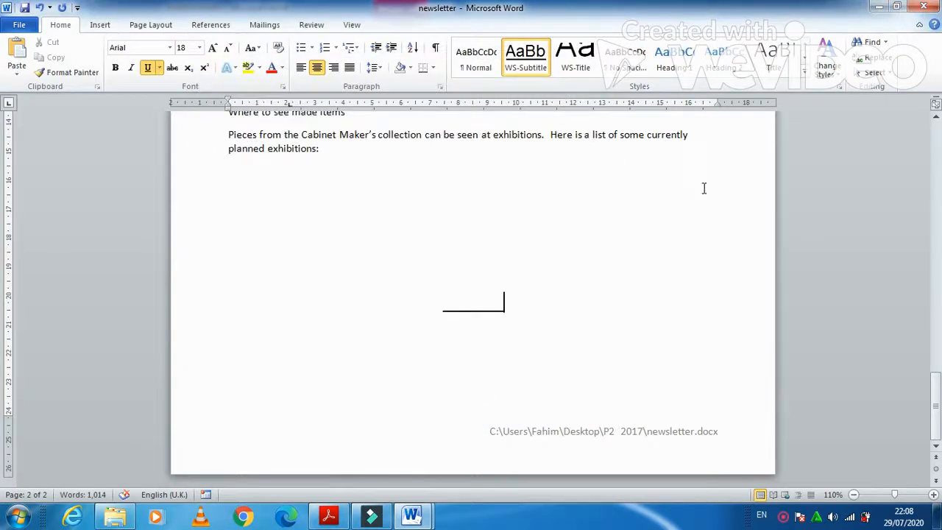
Step: Start a new quick style named 'WS-Subheading'
click(803, 77)
text(WS-Title)
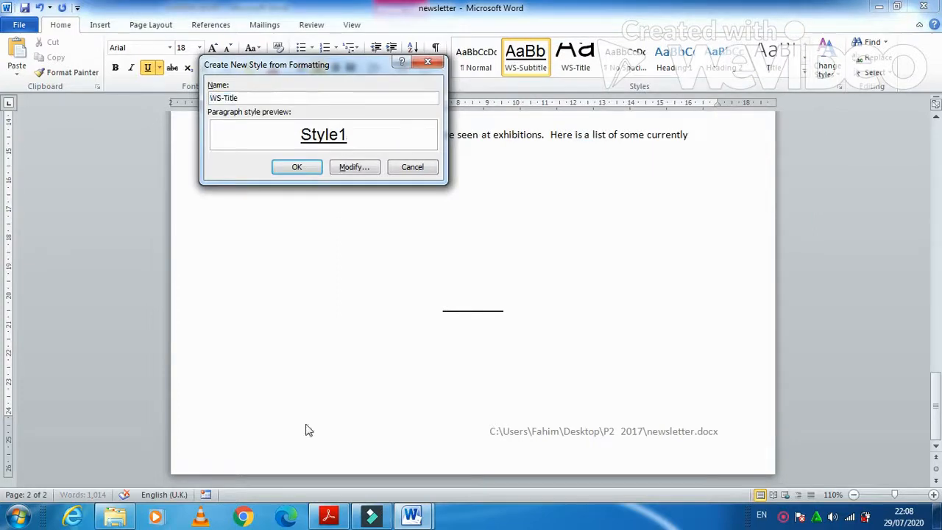
click(328, 515)
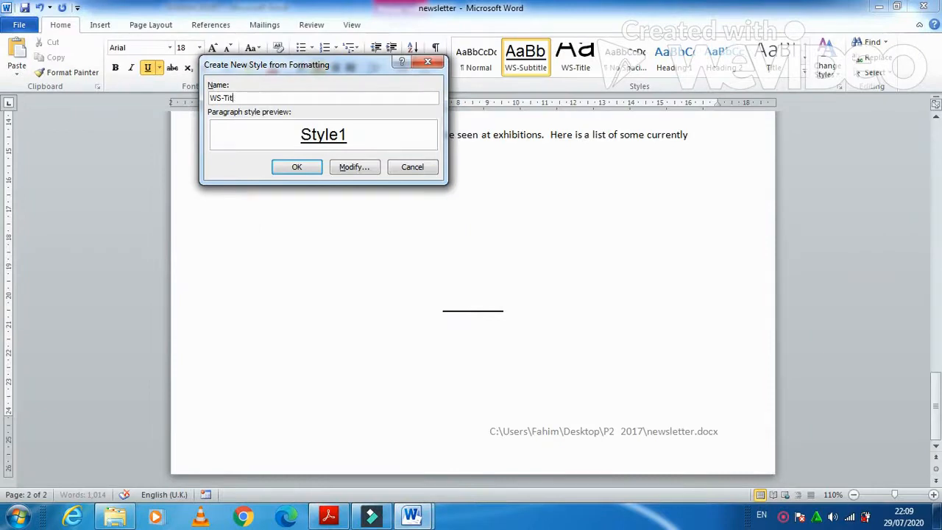
text(WS-Sub)
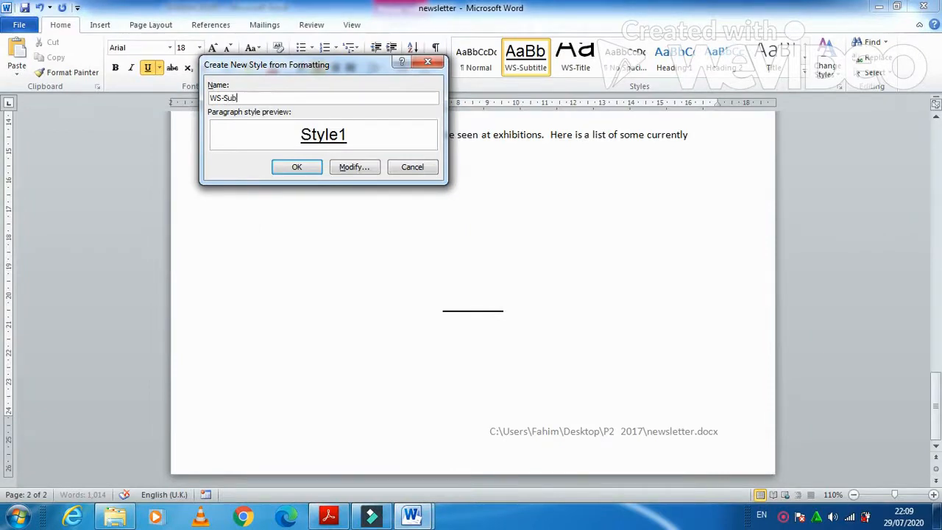
text(heading)
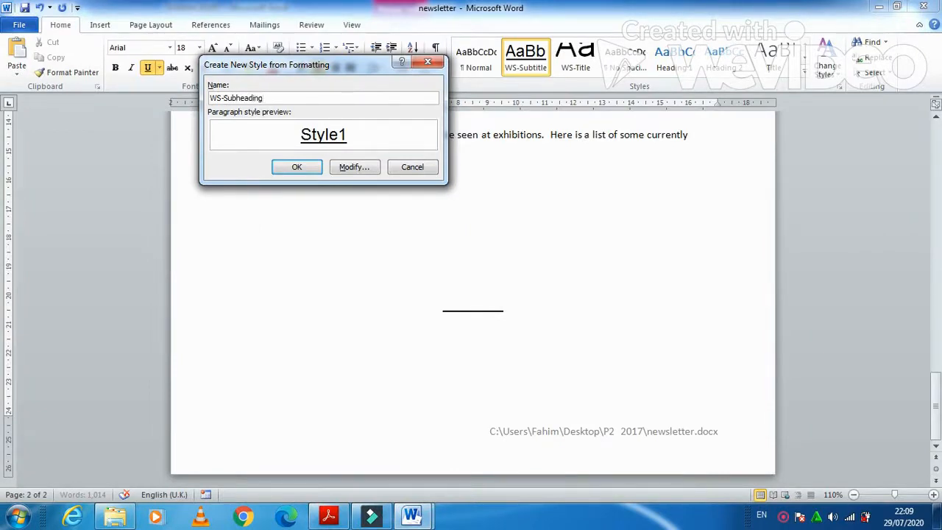
click(354, 166)
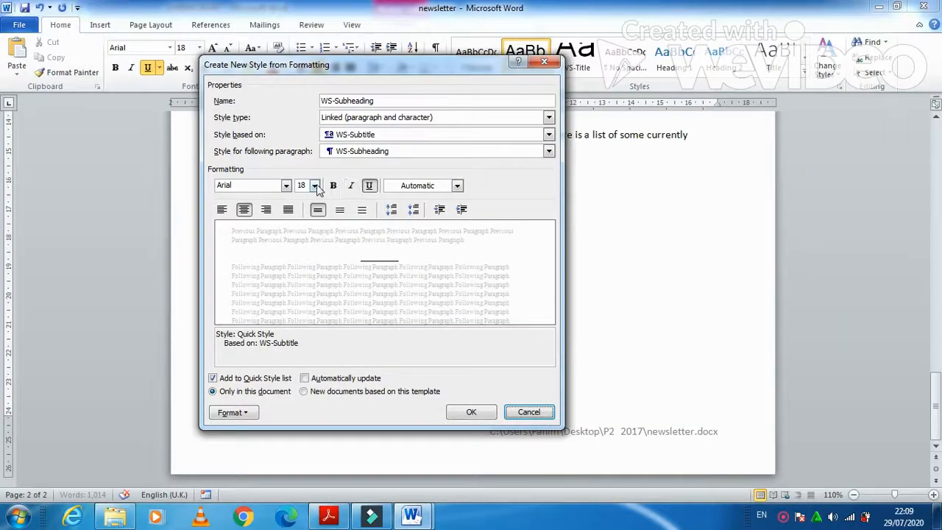
Step: Give WS-Subheading Times New Roman 16 pt, left-aligned, bold italic, 12 pt after
click(286, 185)
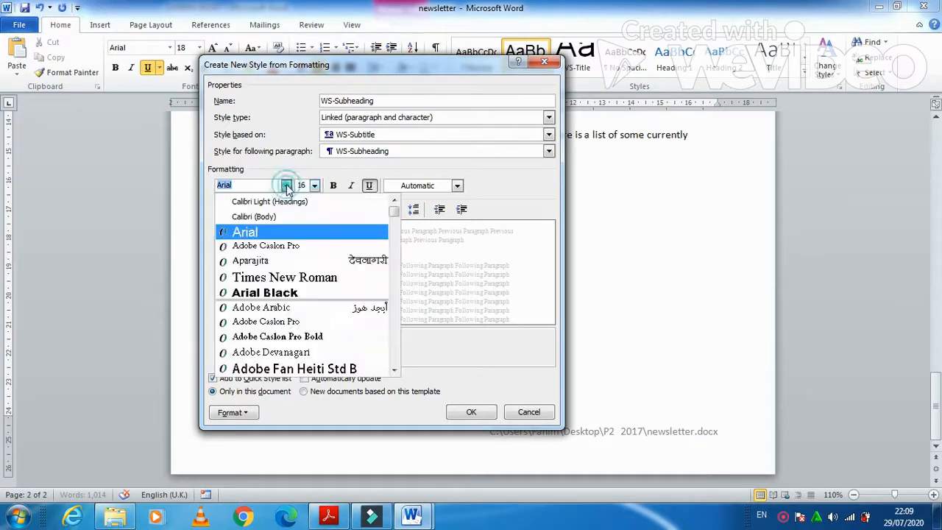
click(285, 277)
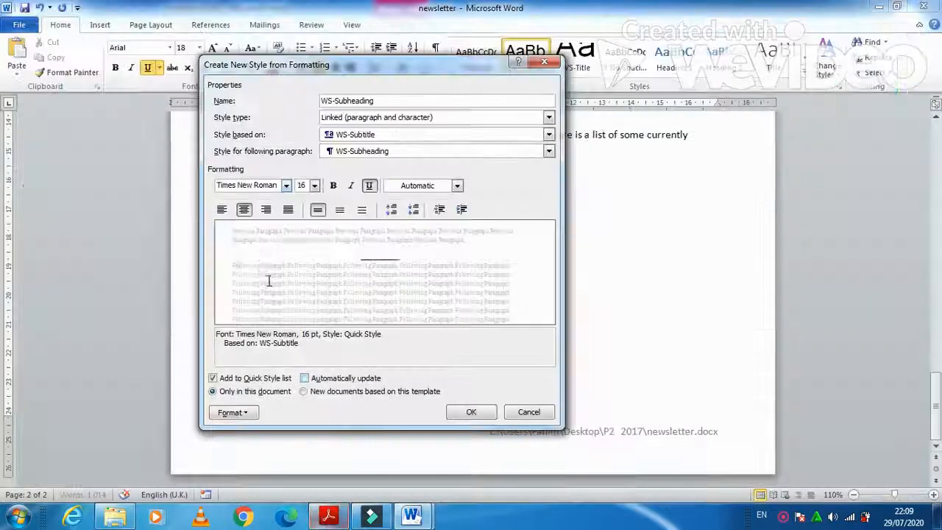
click(221, 210)
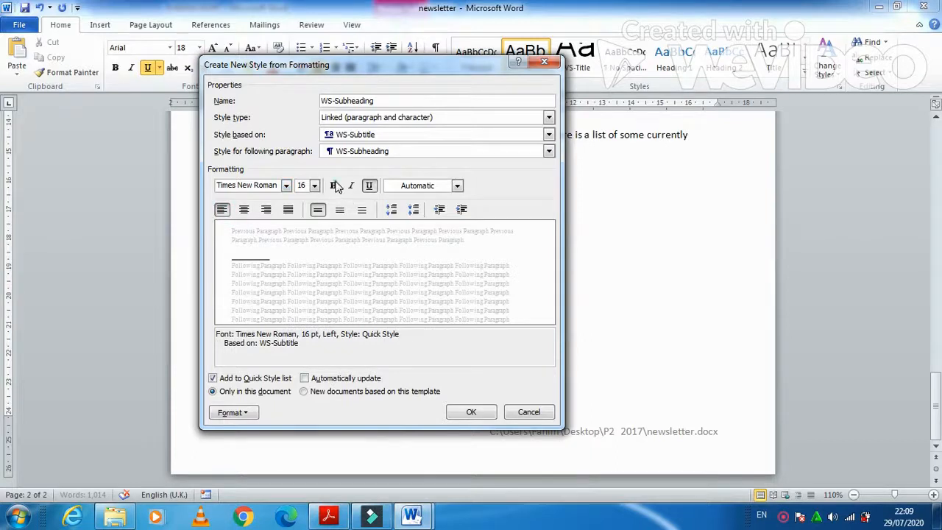
click(333, 184)
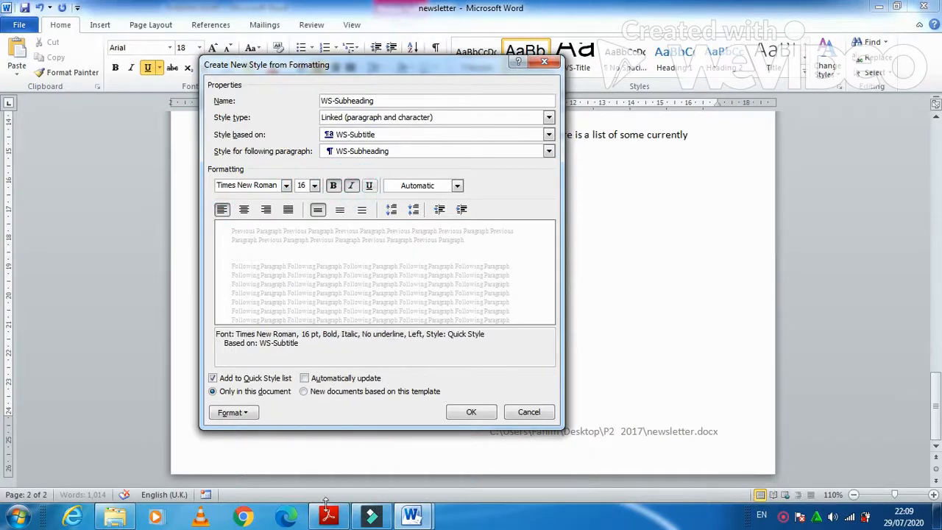
click(328, 515)
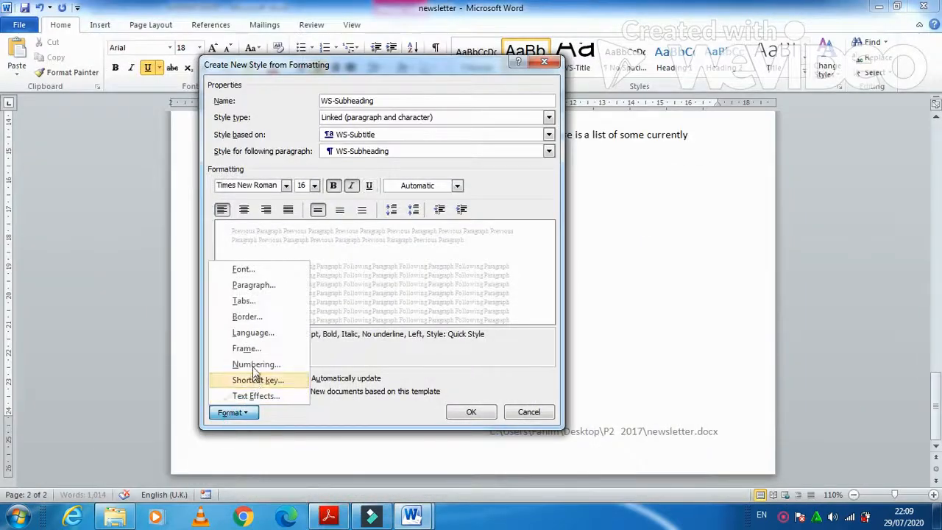
click(253, 284)
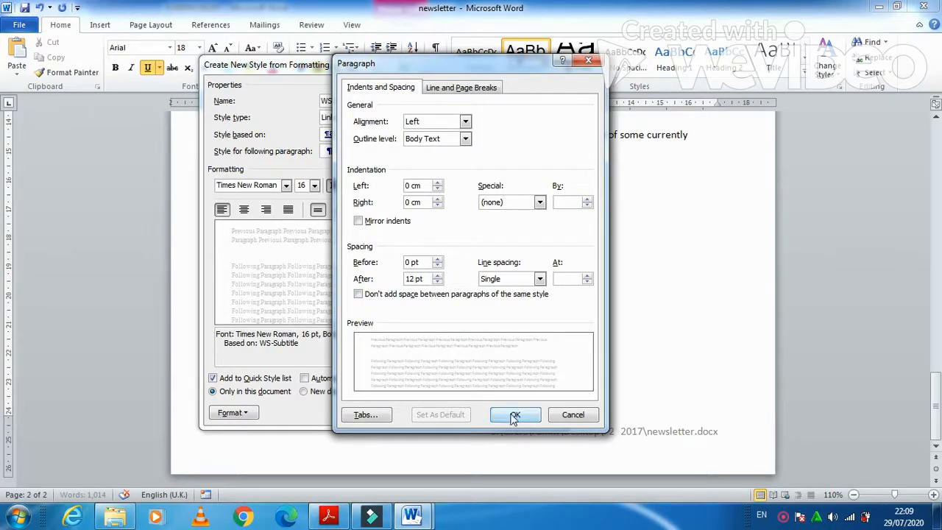
click(515, 414)
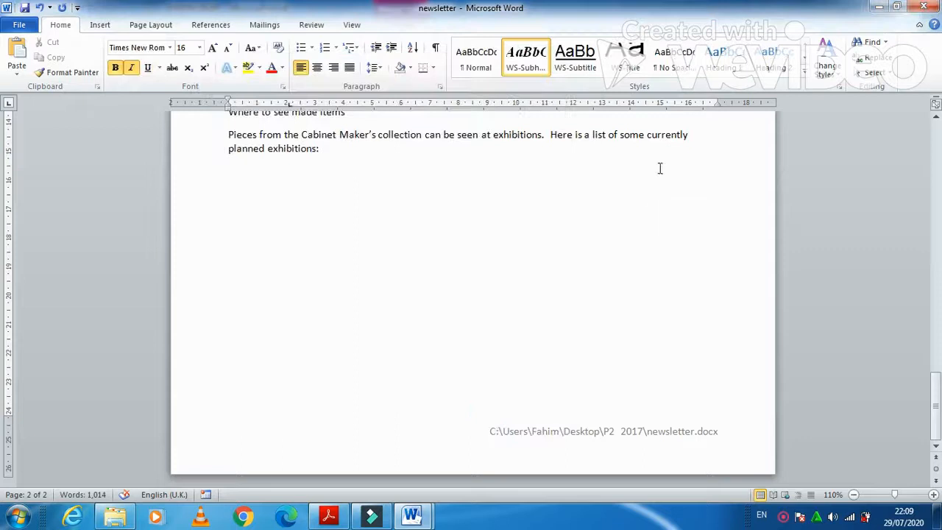
Step: Start a new quick style named 'WS-Body'
click(329, 515)
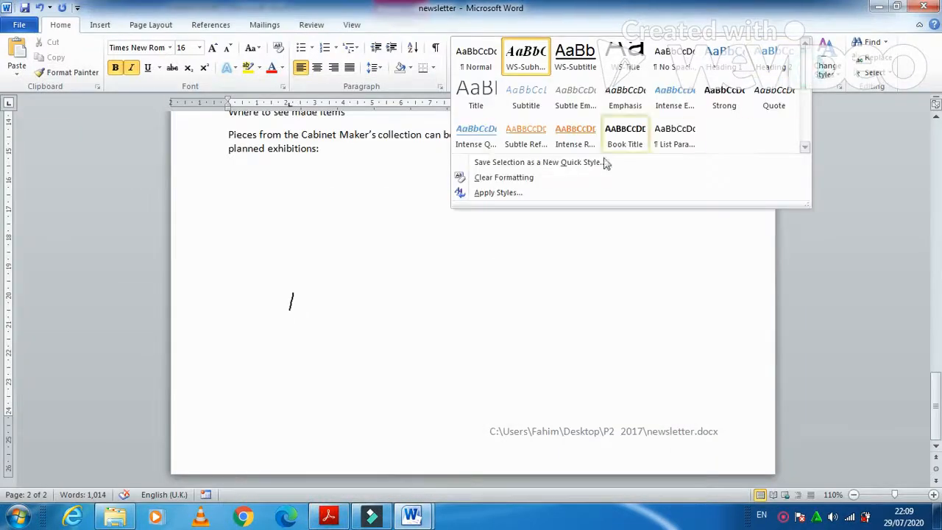
click(537, 162)
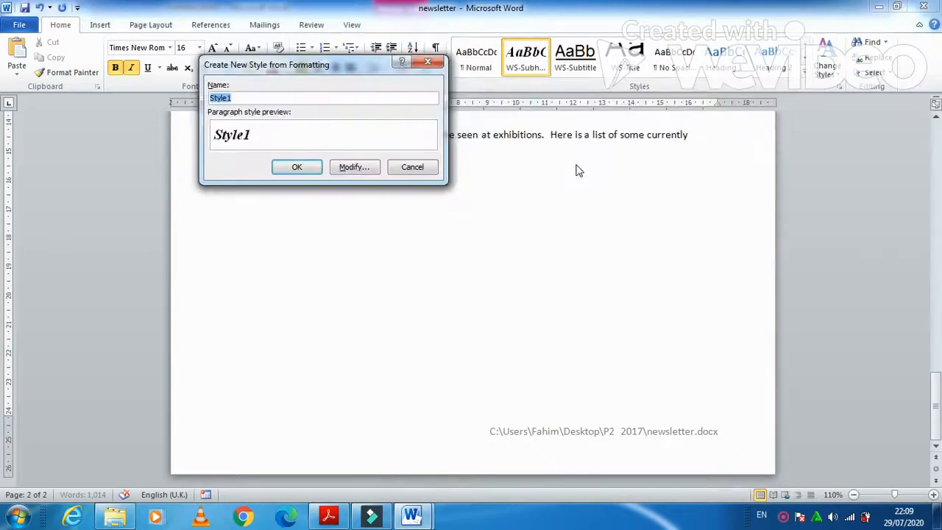
text(WS-Tit)
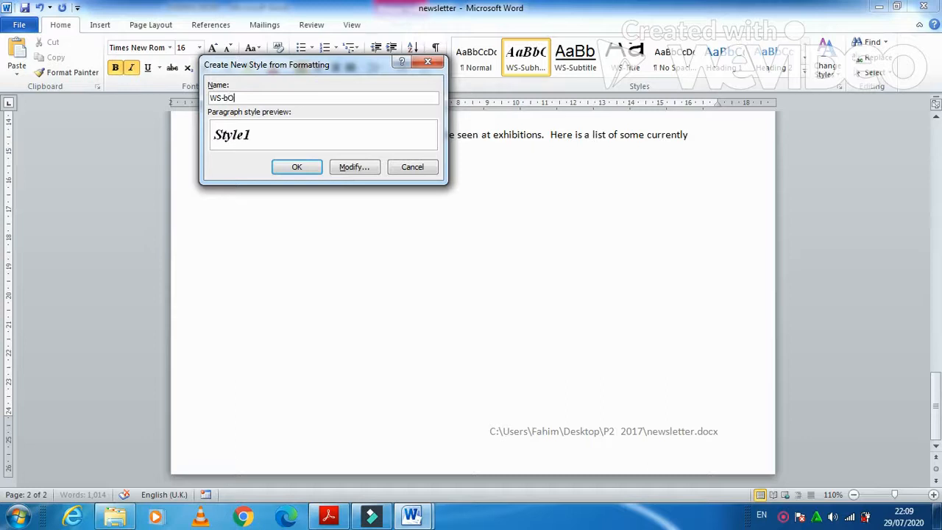
text(Bo)
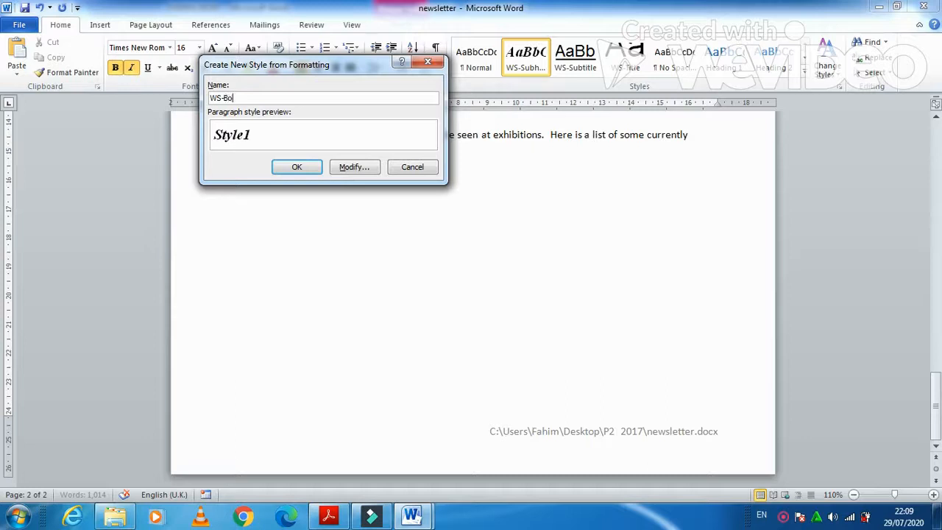
text(dy)
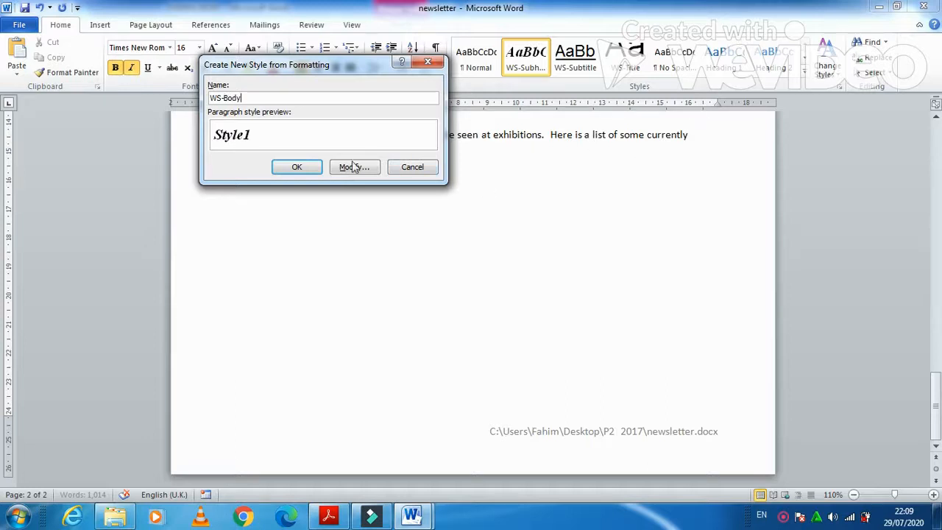
click(328, 515)
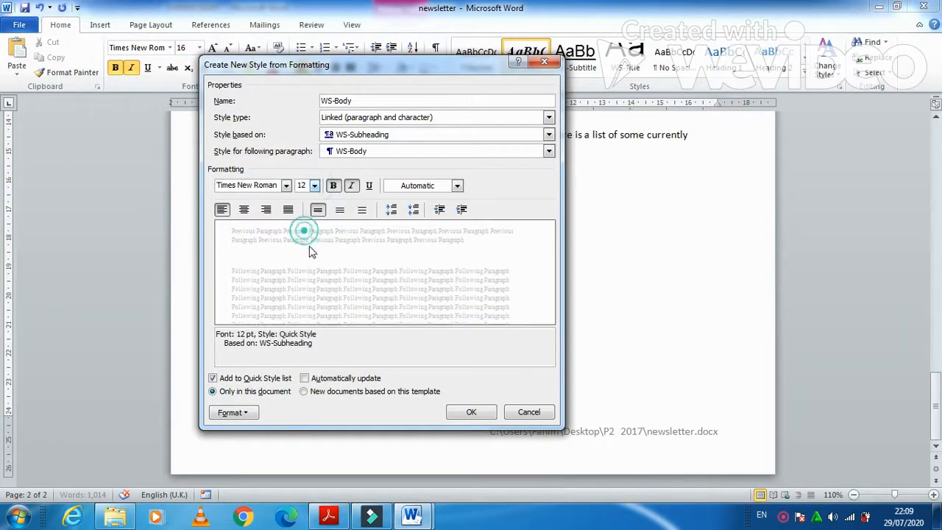
Step: Make WS-Body regular, not bold or italic, justified, with 12 pt space after
click(327, 515)
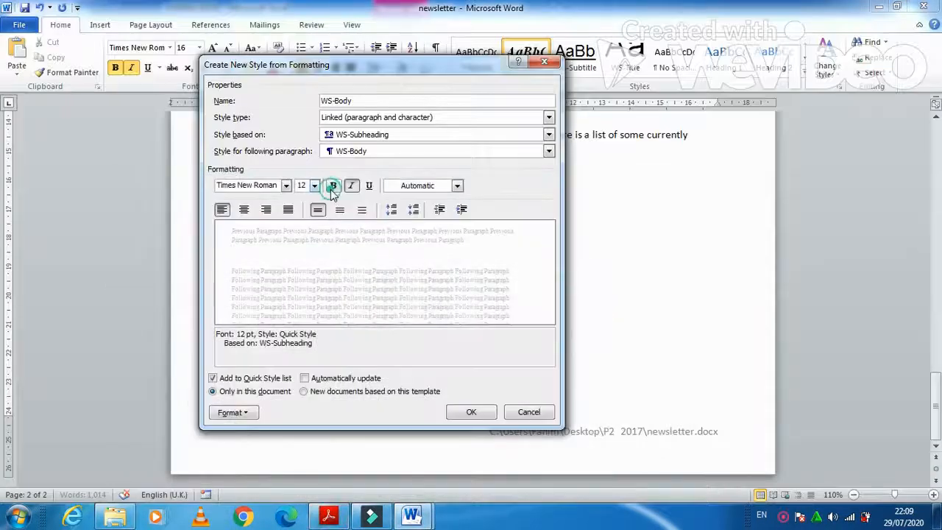
click(333, 184)
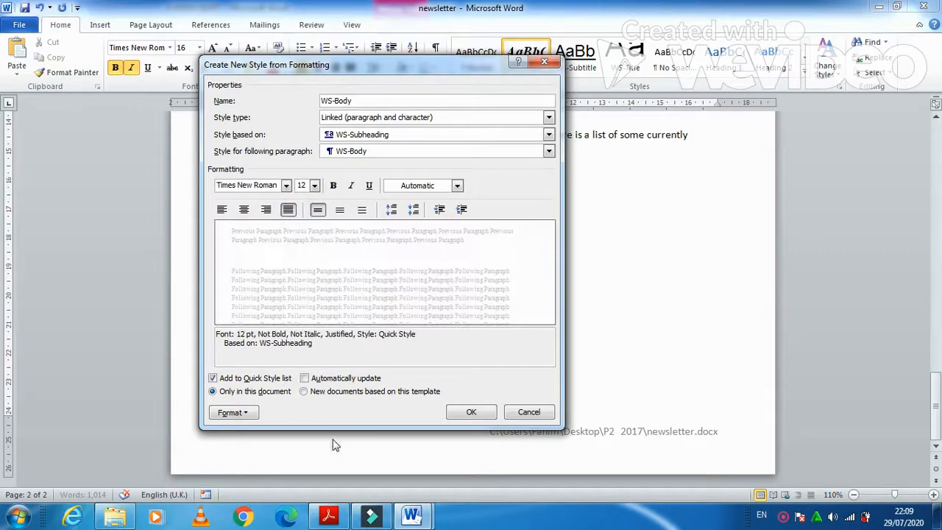
click(328, 515)
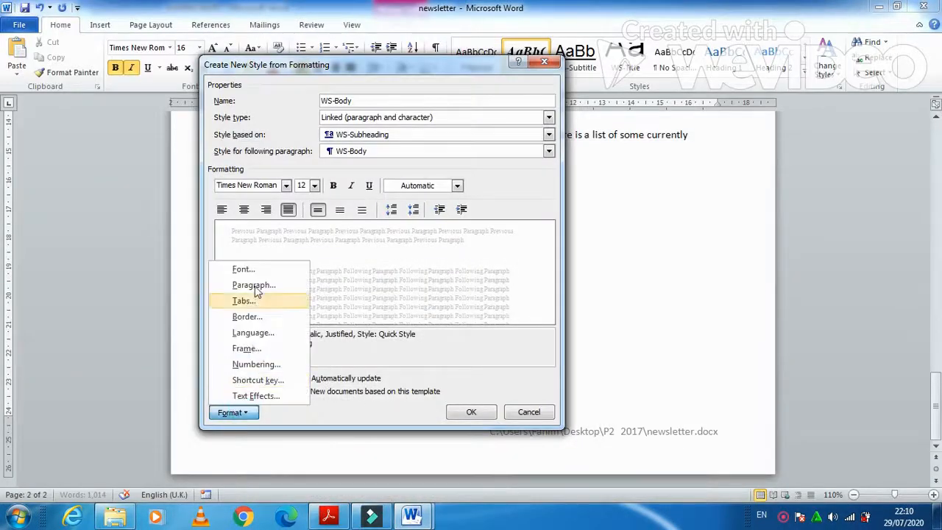
click(253, 284)
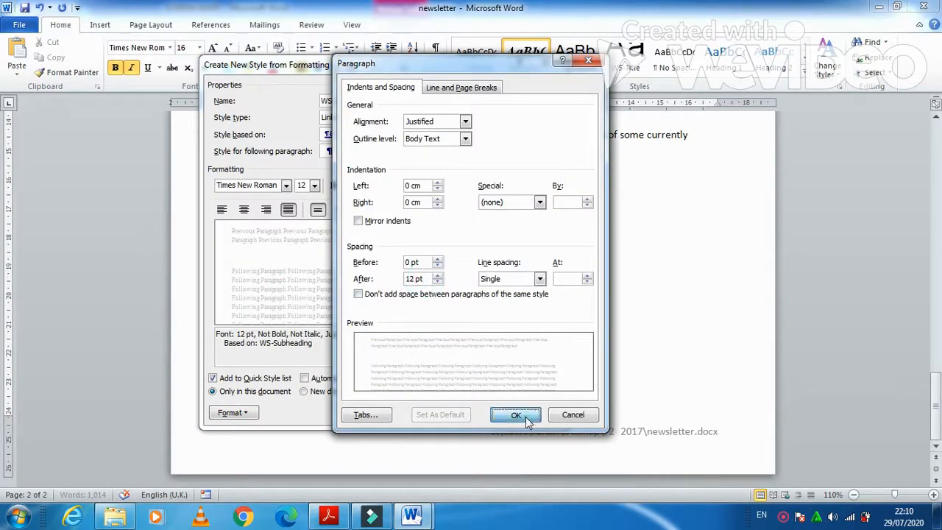
click(515, 414)
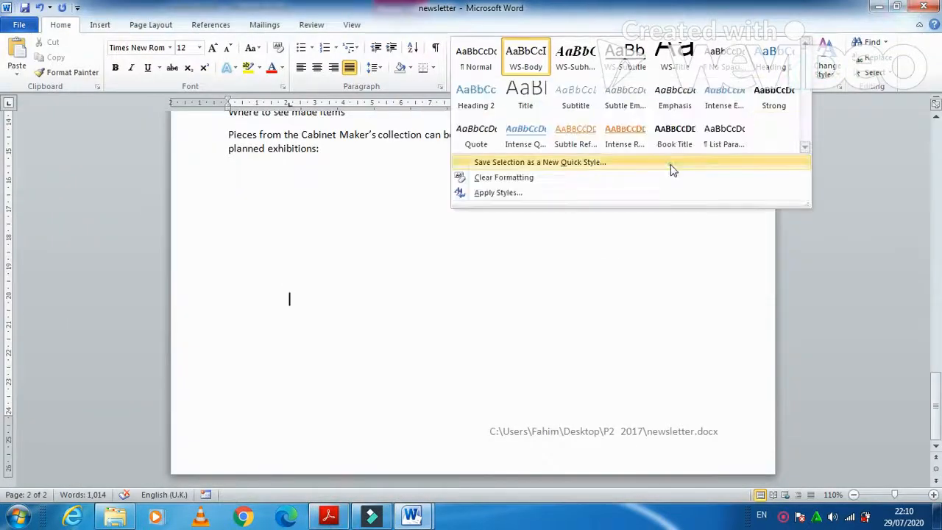
Step: Start a new quick style named 'WS-Table' based on WS-Body
click(539, 162)
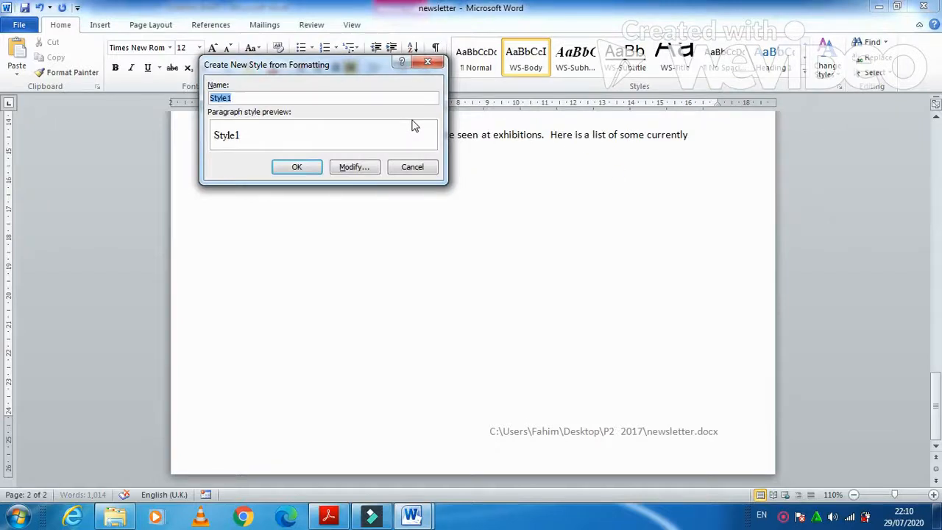
text(WS-T)
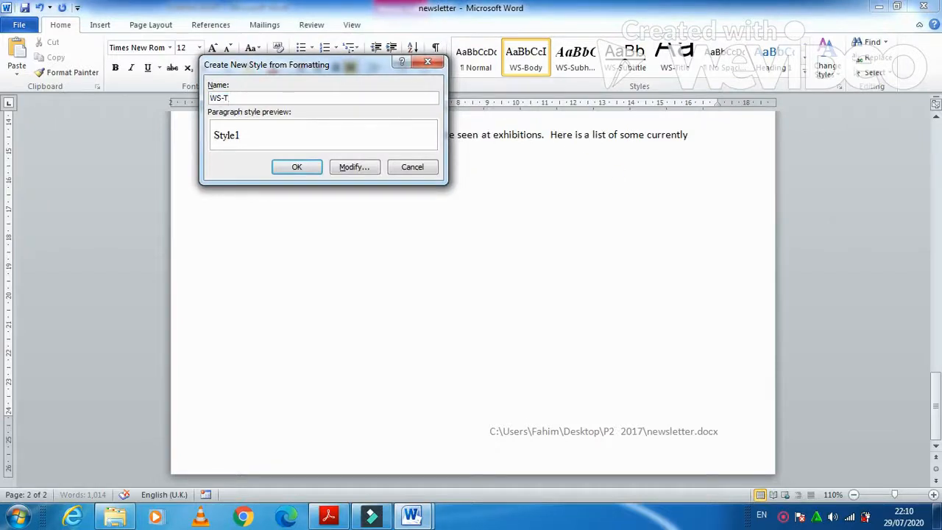
text(able)
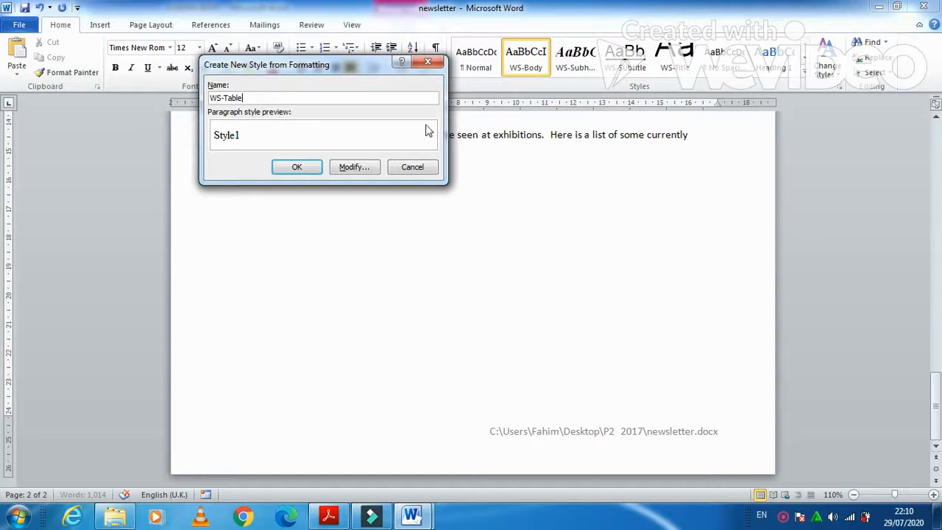
click(353, 166)
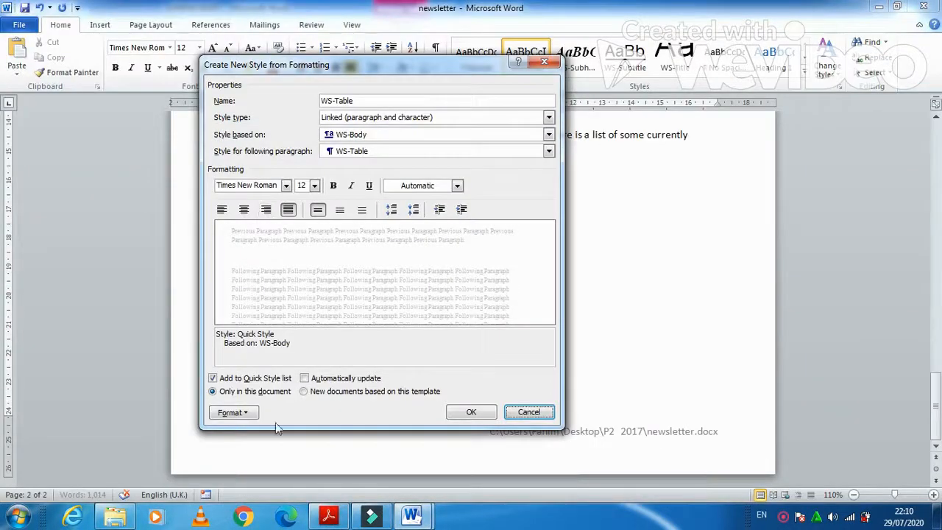
mouse_move(311, 334)
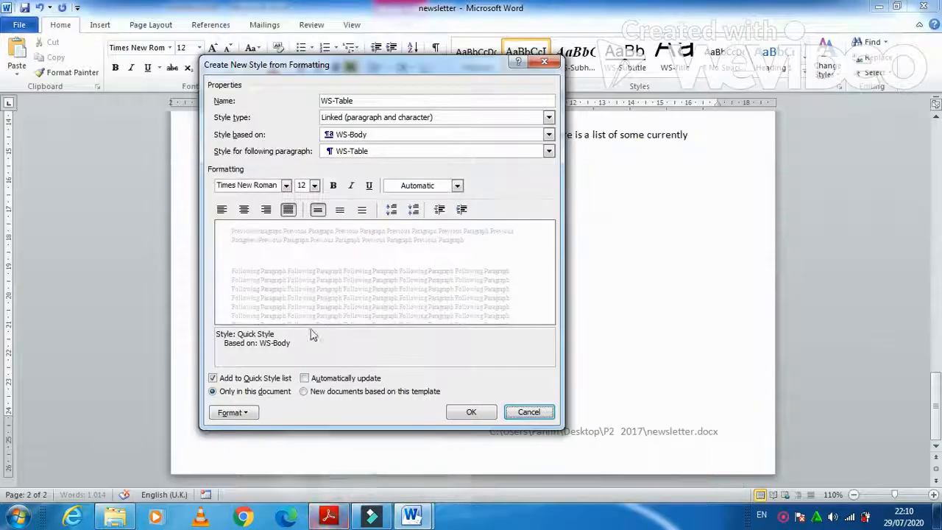
Step: Left-align WS-Table with 0 pt space after and save the style
click(222, 209)
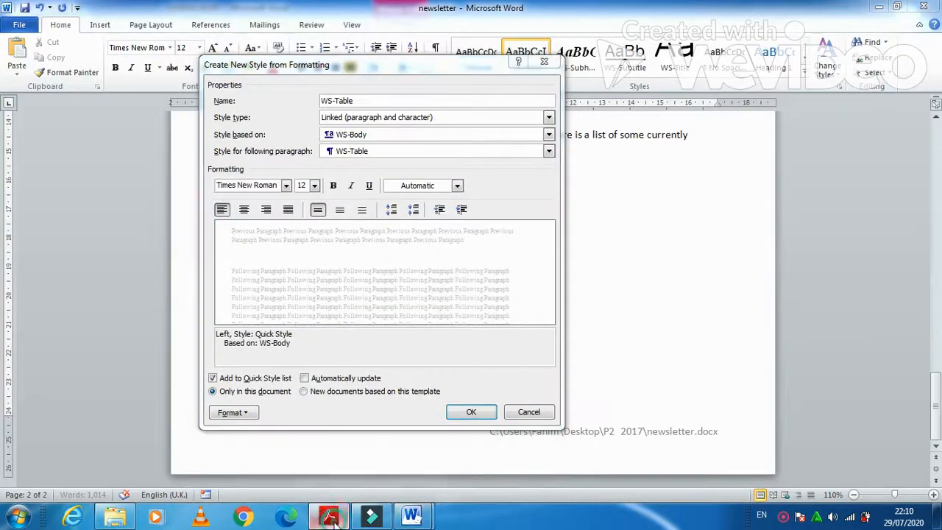
click(328, 515)
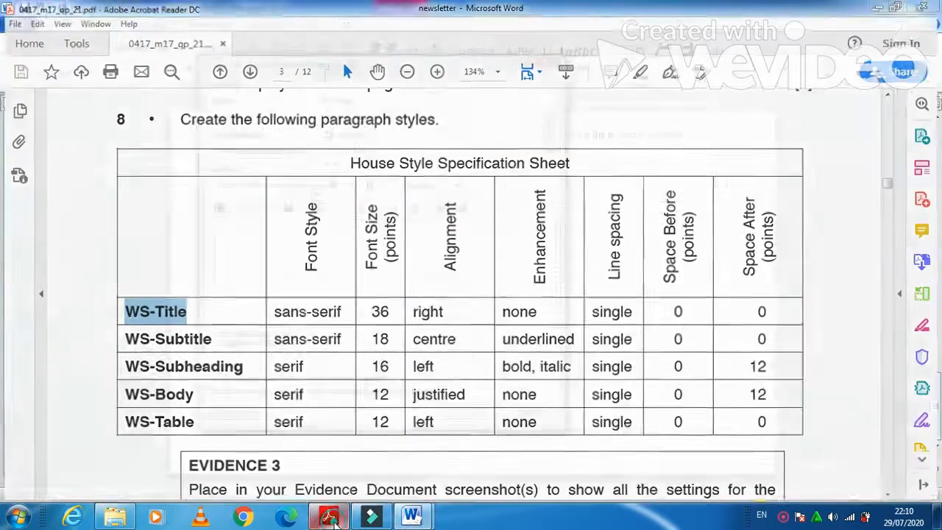
click(412, 515)
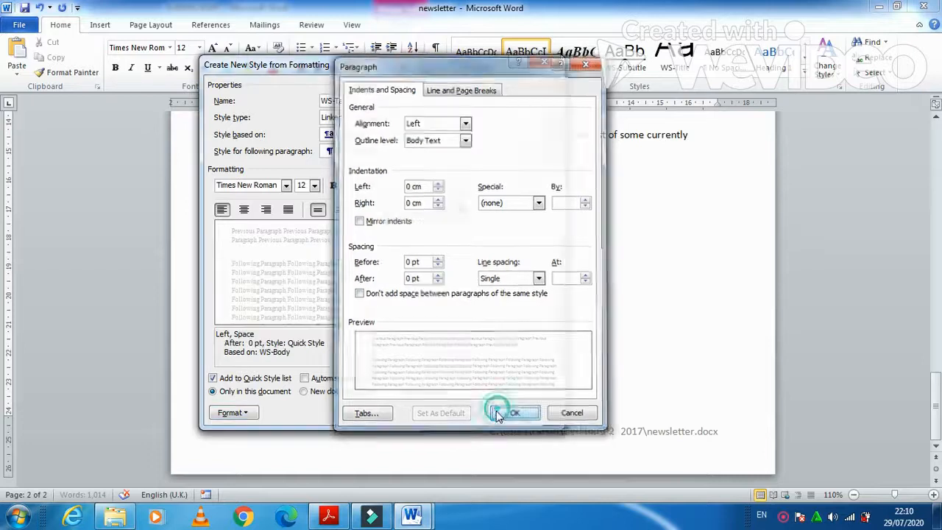
click(514, 412)
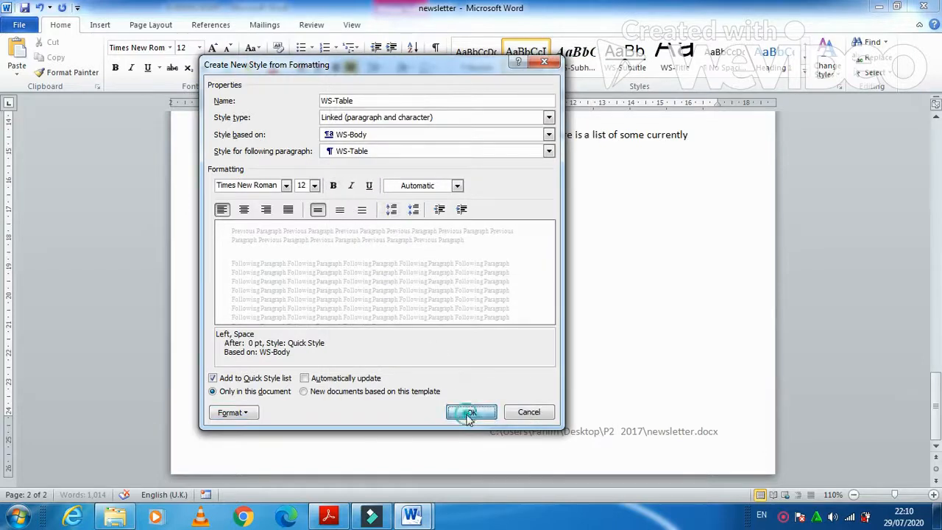
click(471, 411)
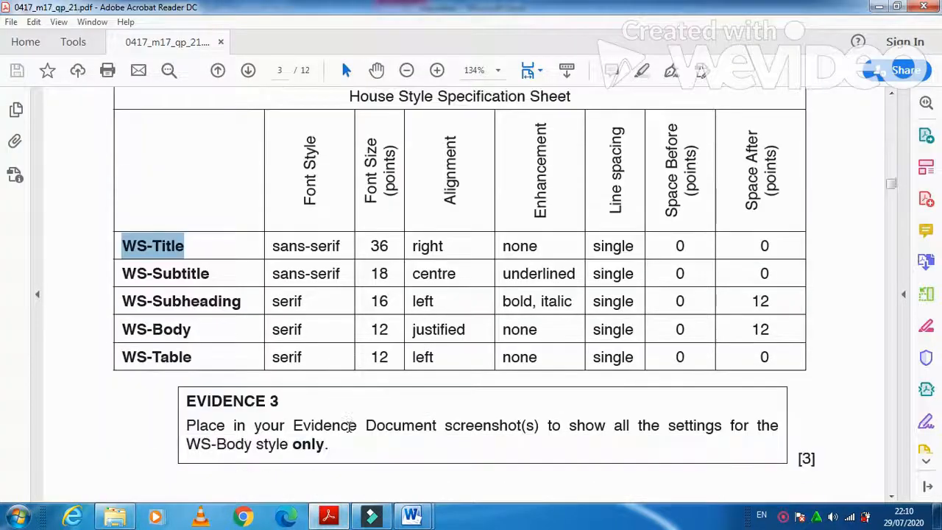
scroll(down, 3)
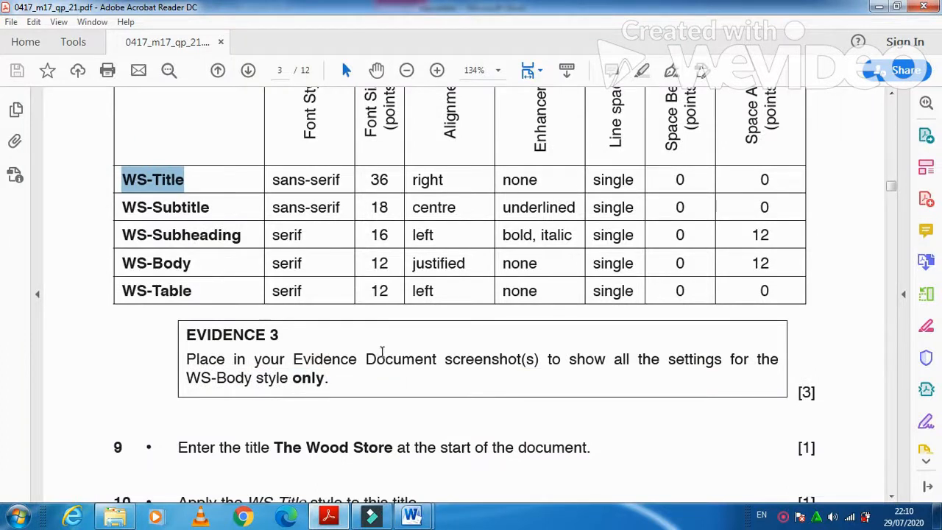
mouse_move(540, 382)
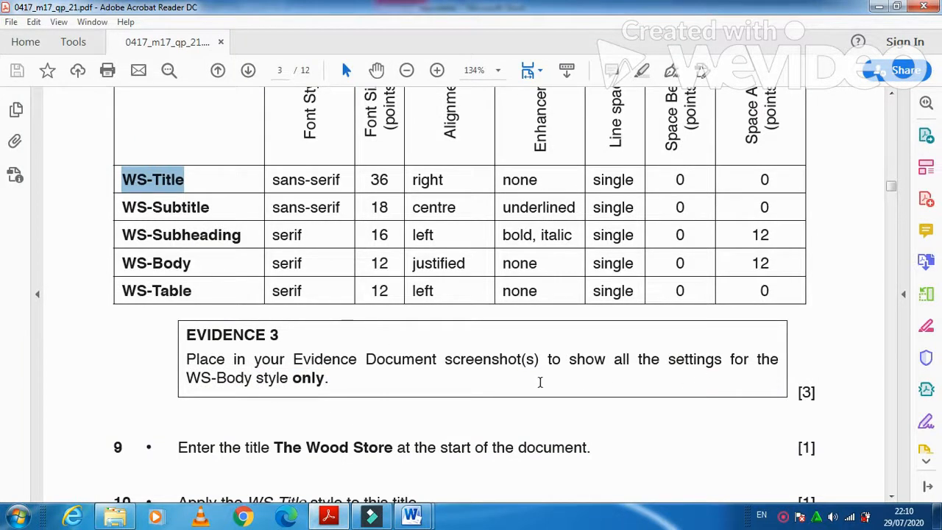
click(412, 515)
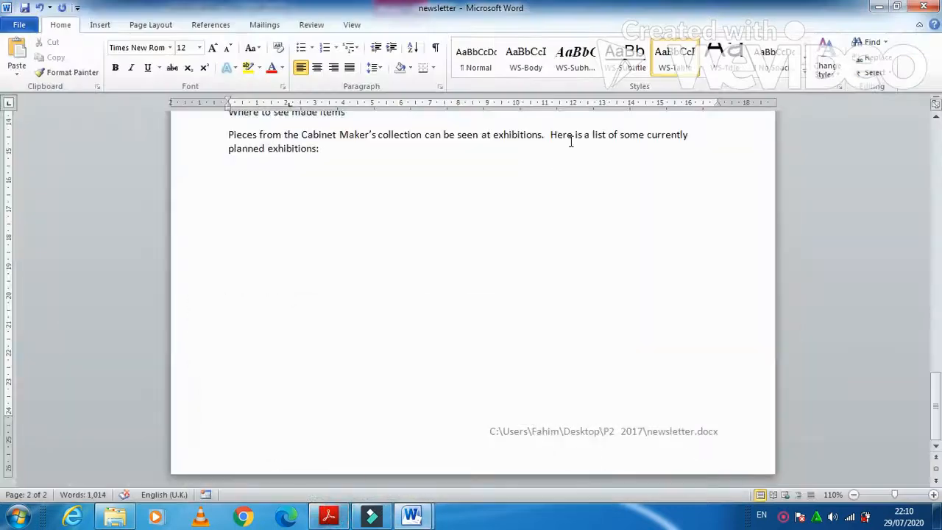
Step: Review WS-Body's Modify Style settings, then switch to the EVIDENCE document
right_click(526, 55)
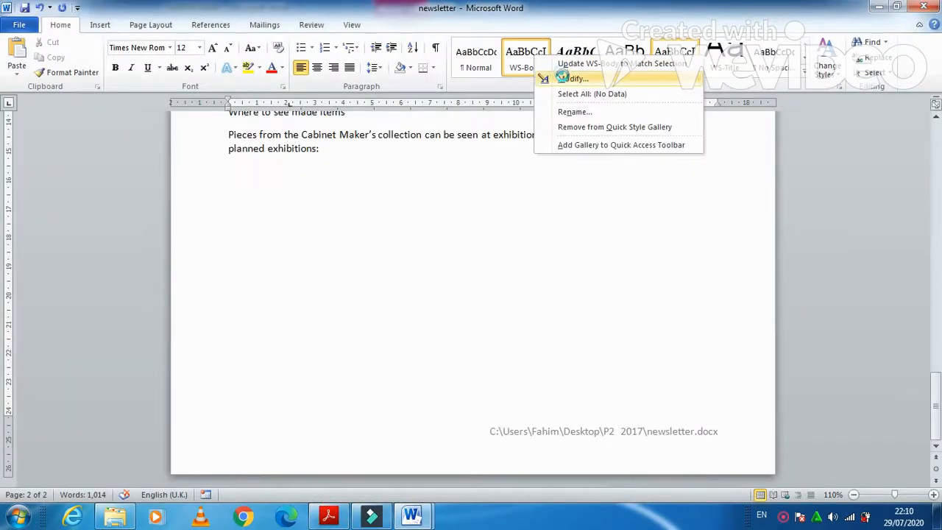
click(574, 79)
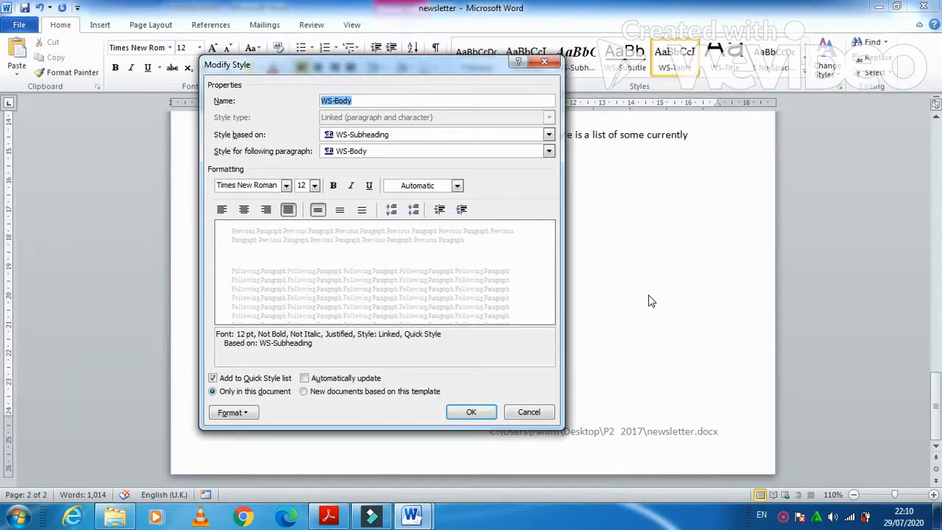
click(471, 411)
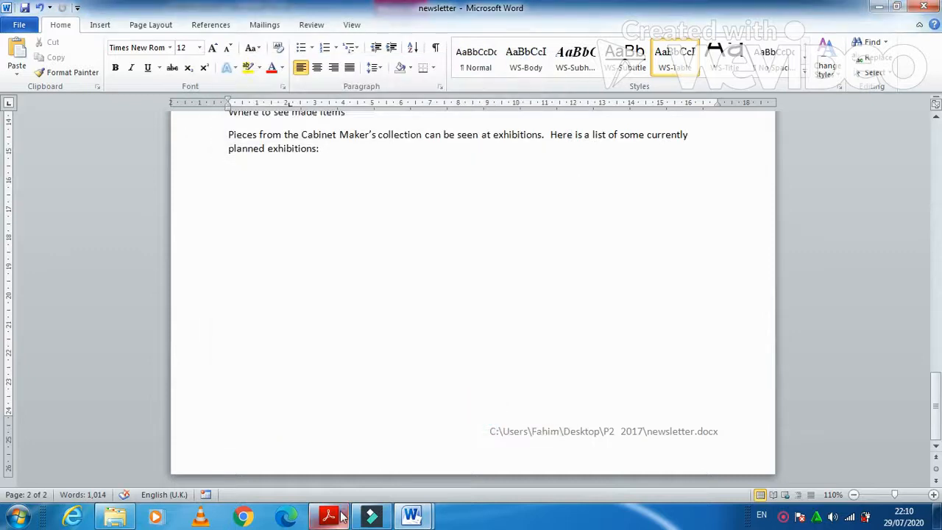
mouse_move(411, 515)
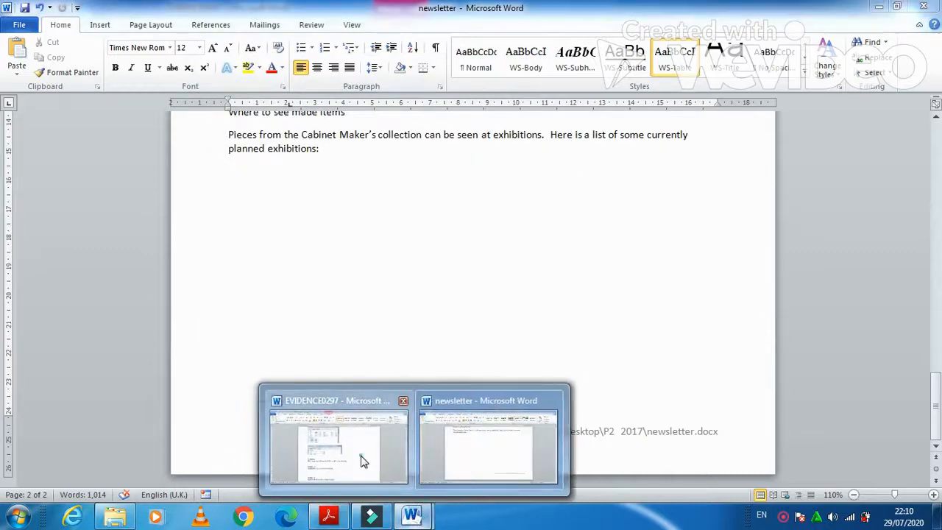
click(338, 448)
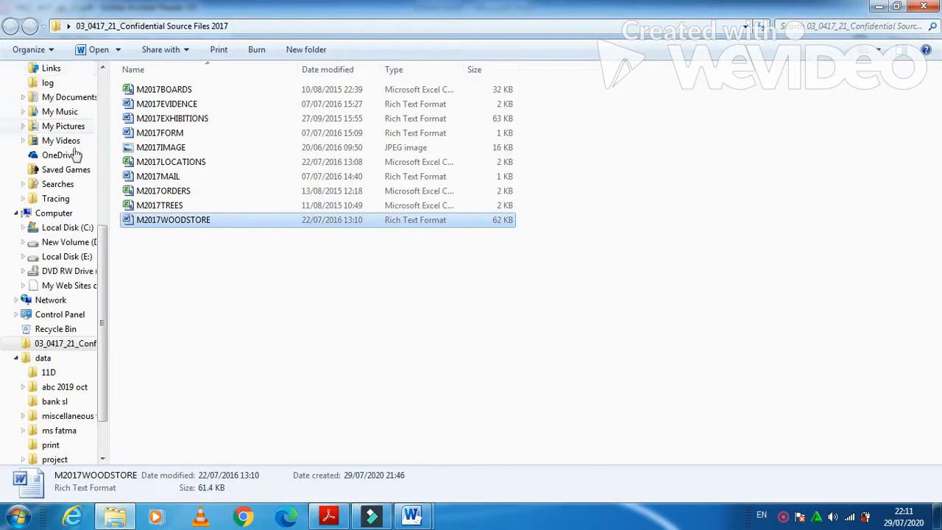
Step: Scroll Explorer up to the Desktop and open the P2 2017 folder
scroll(up, 3)
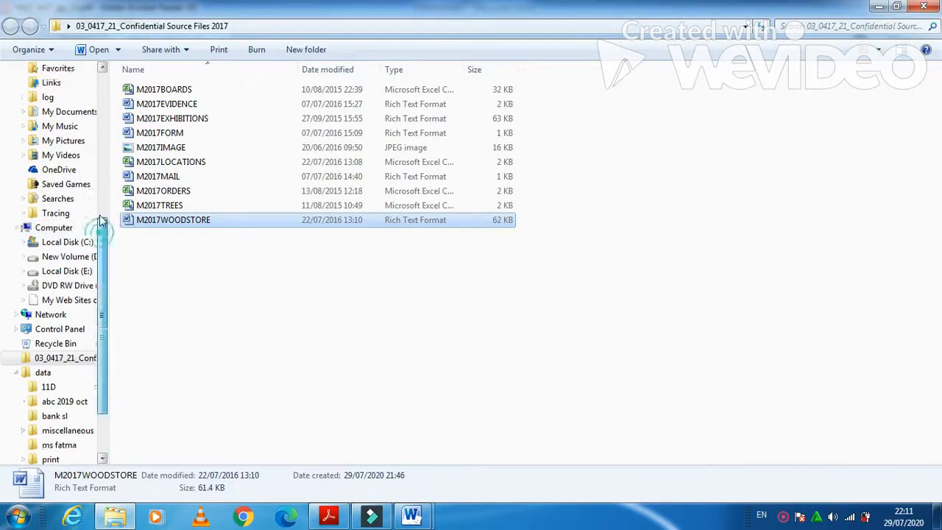
scroll(up, 3)
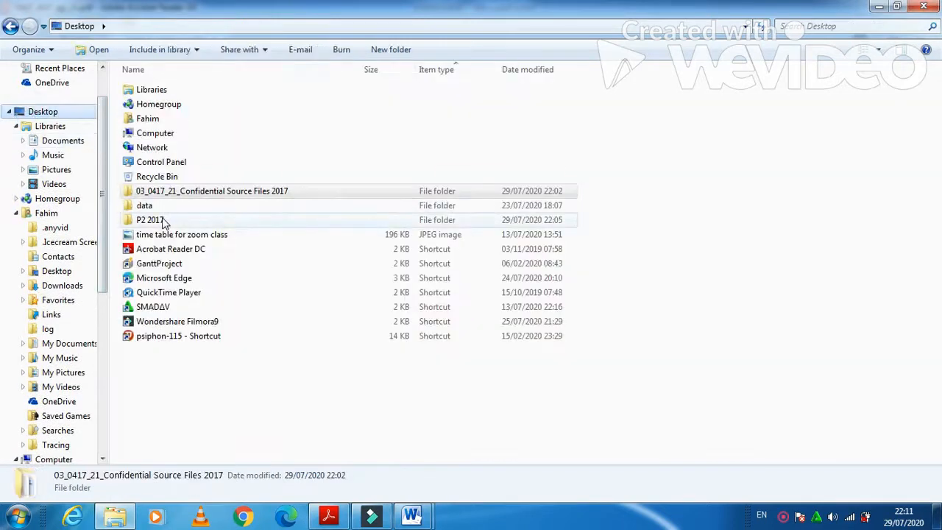
double_click(150, 219)
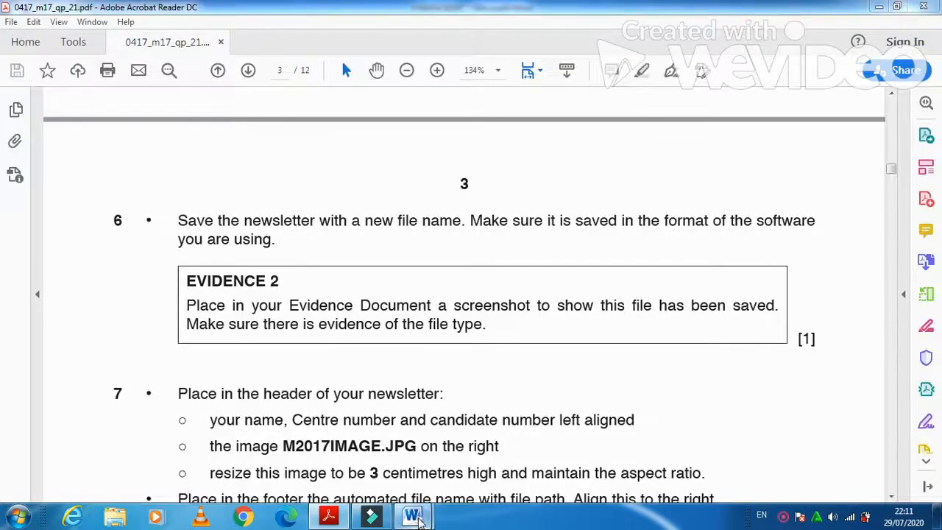
Step: Bring back the EVIDENCE0297 document and scroll down past the Evidence 2 screenshot
click(412, 515)
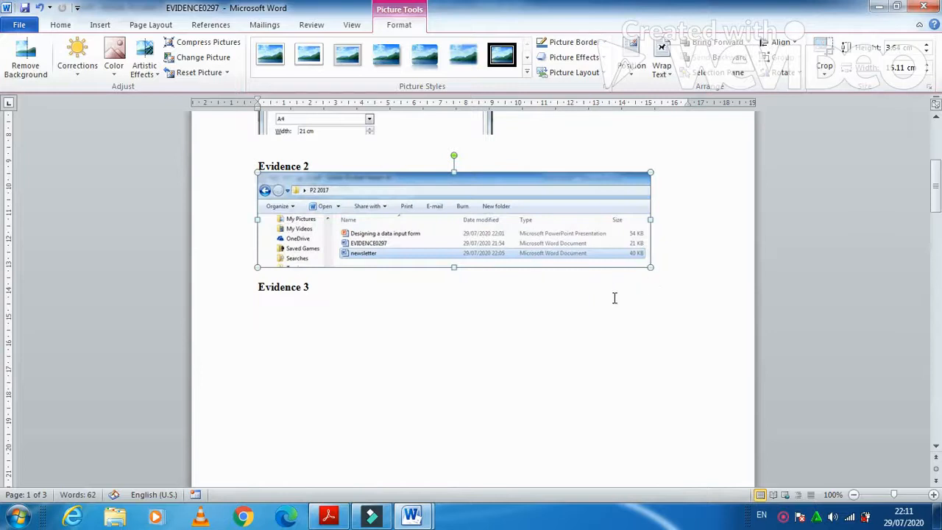
scroll(down, 3)
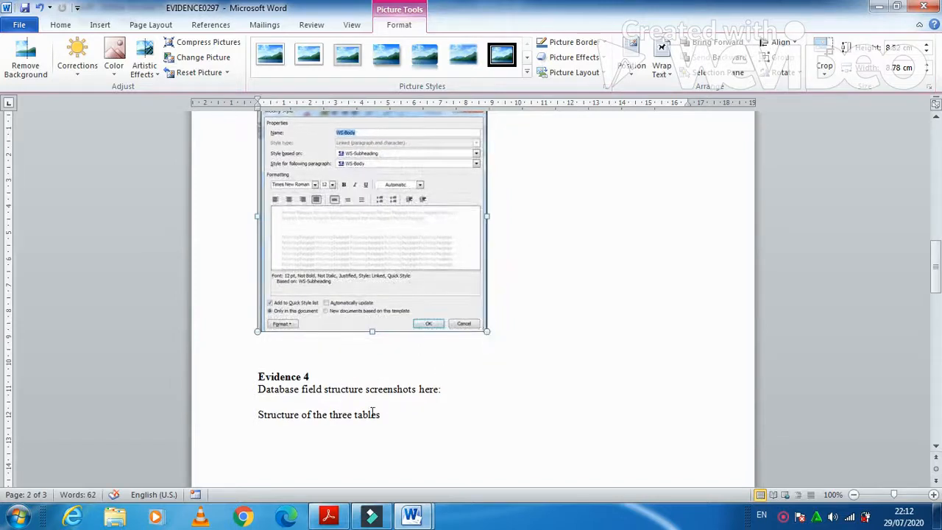
Step: Read questions 9–11 on the title and subtitle, then return to the newsletter
click(327, 515)
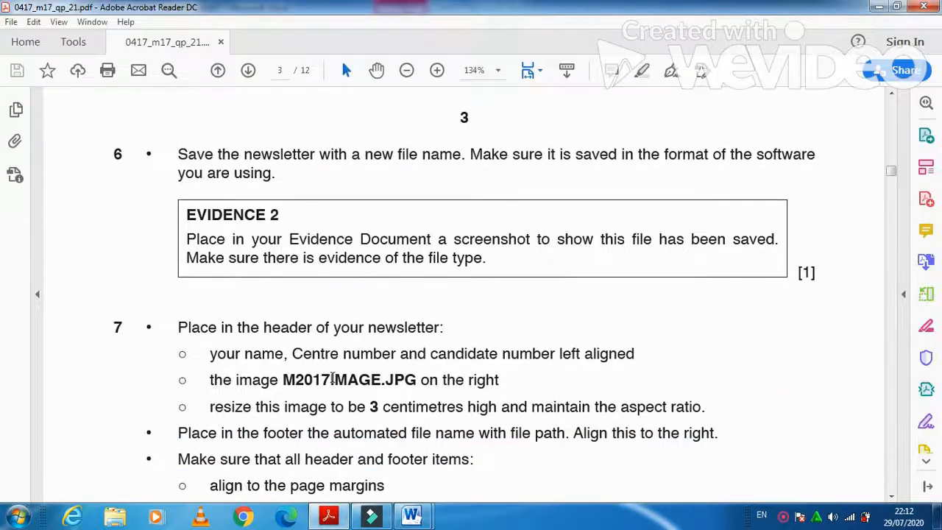
scroll(down, 3)
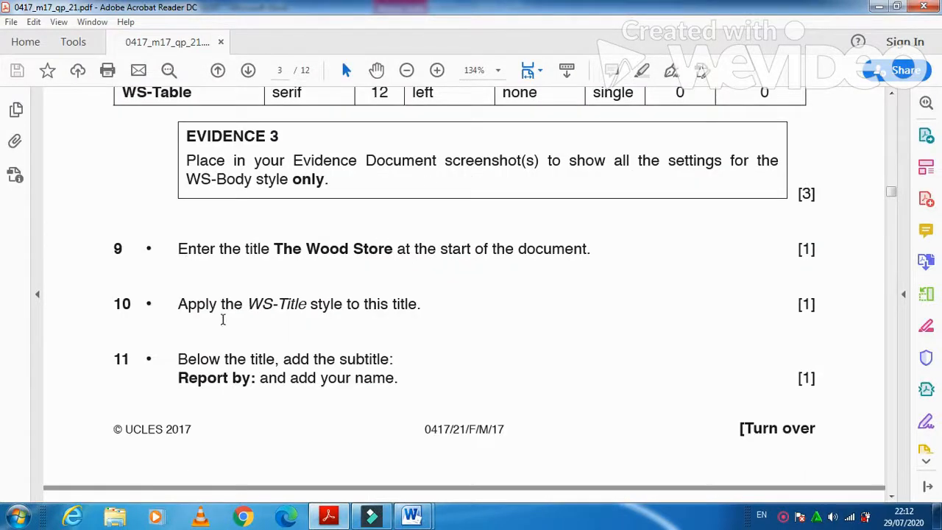
mouse_move(333, 516)
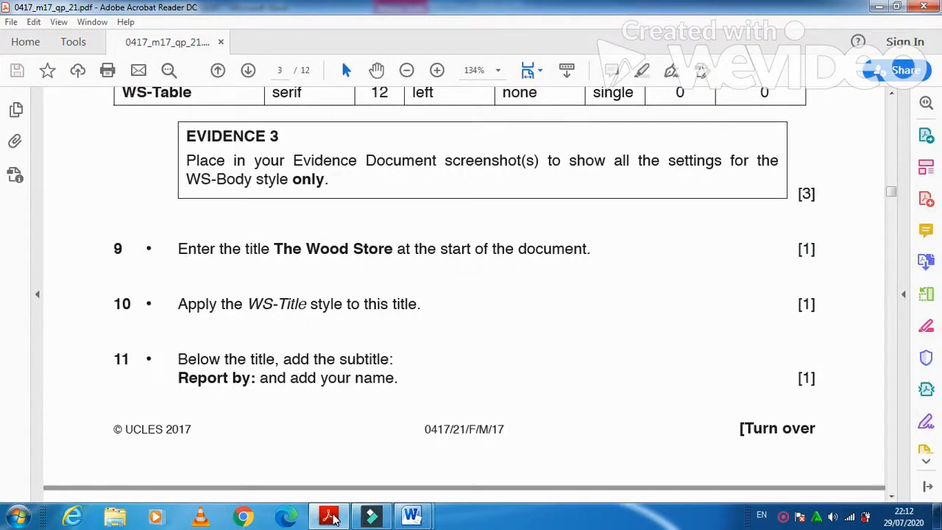
click(412, 515)
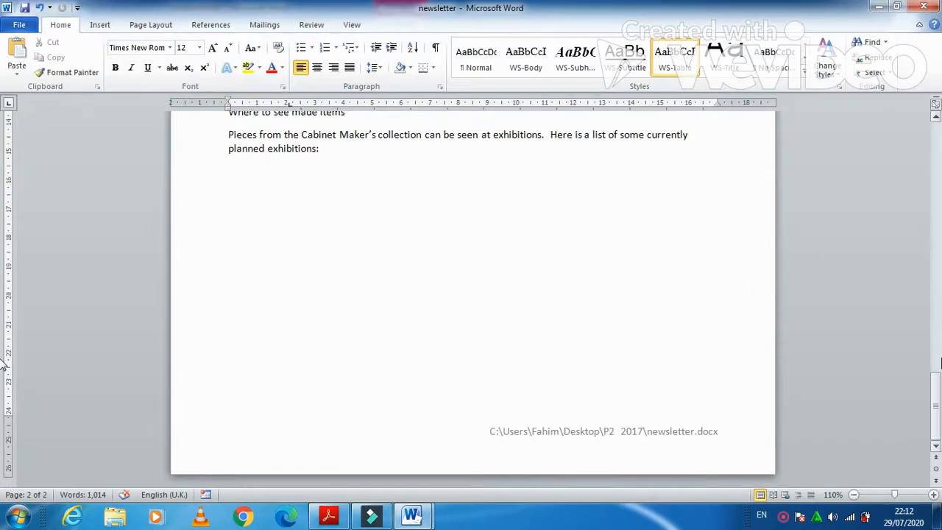
Step: Type 'The Wood Store' on the first line in the WS-Title style
scroll(up, 3)
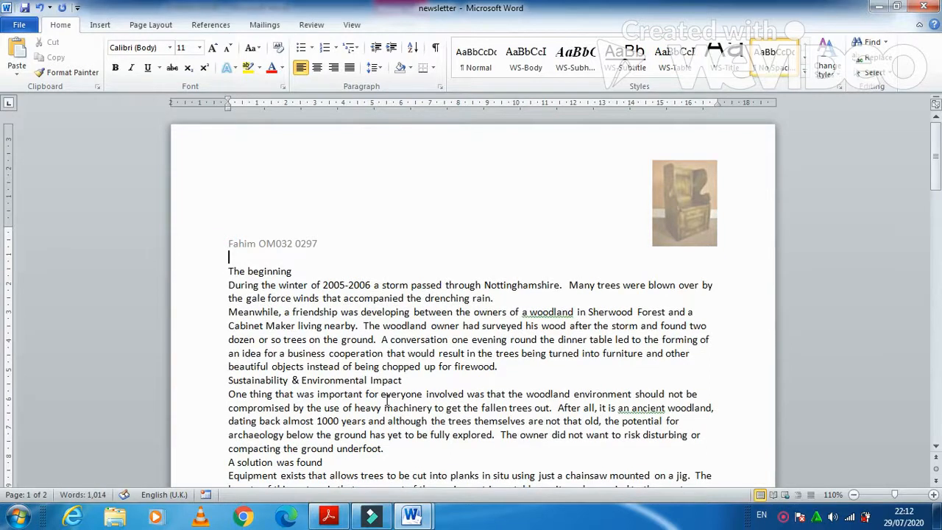
text(The)
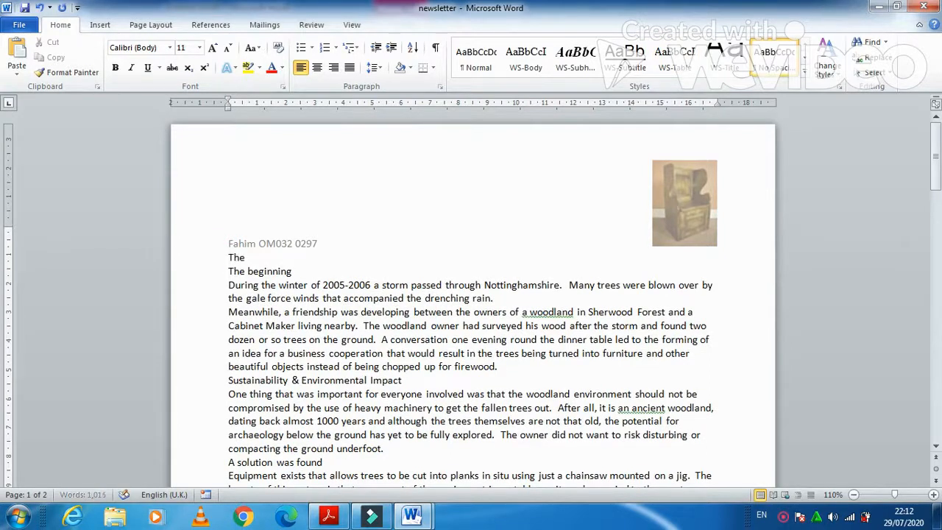
text(Woo)
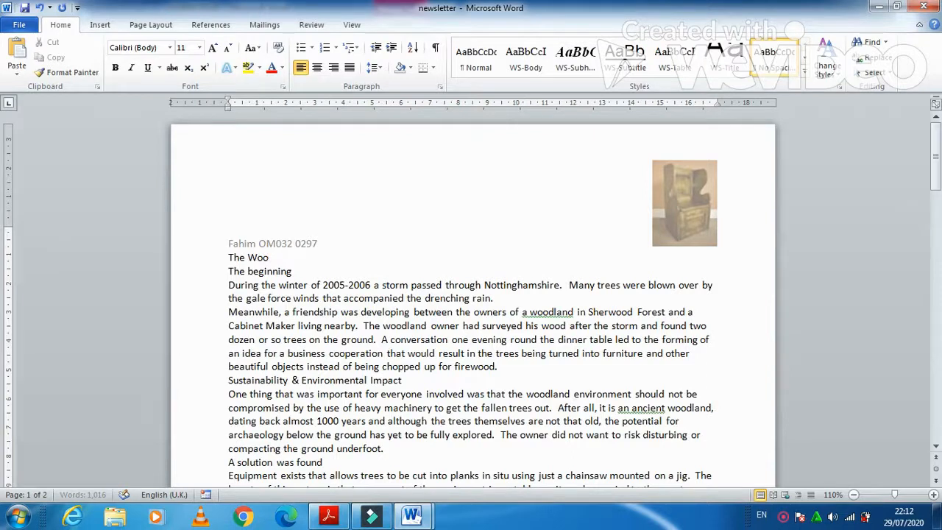
text(d Store)
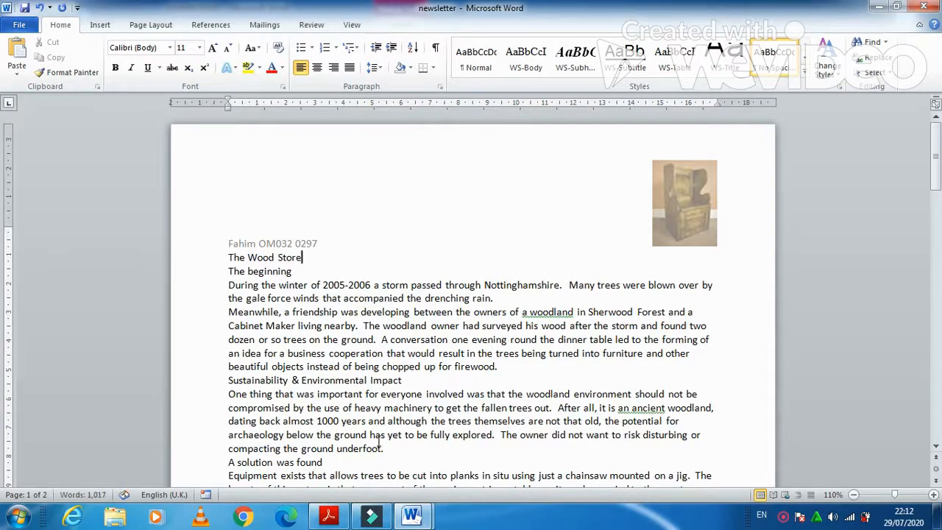
click(328, 515)
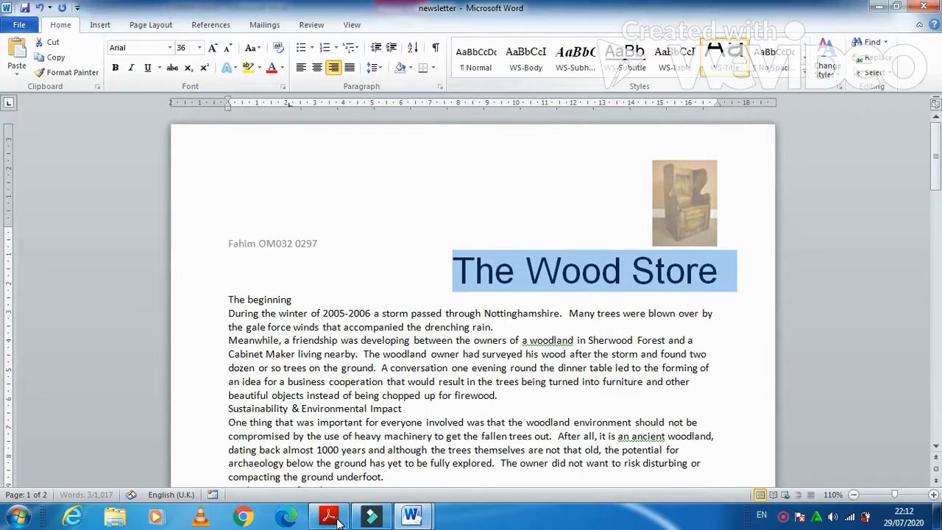
click(328, 514)
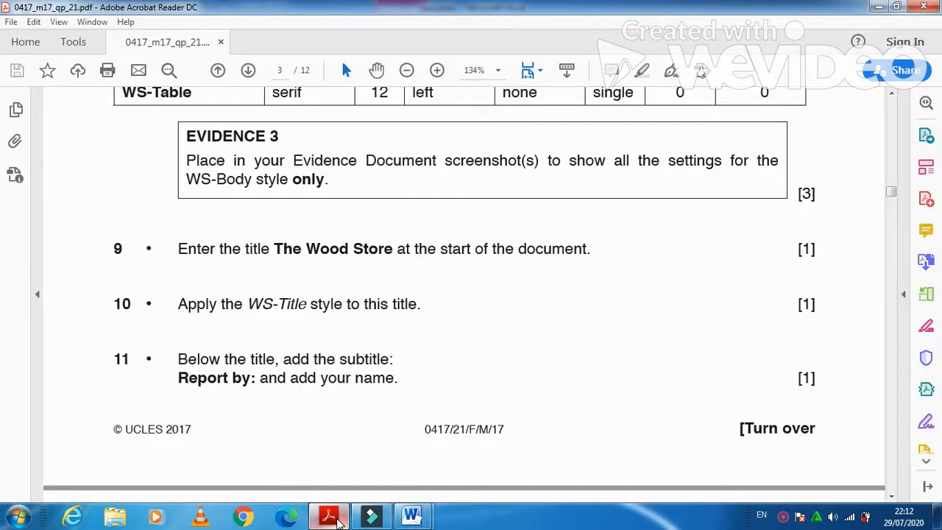
Step: Add a 'Reported by: Fahim' line below the title and select it
click(411, 515)
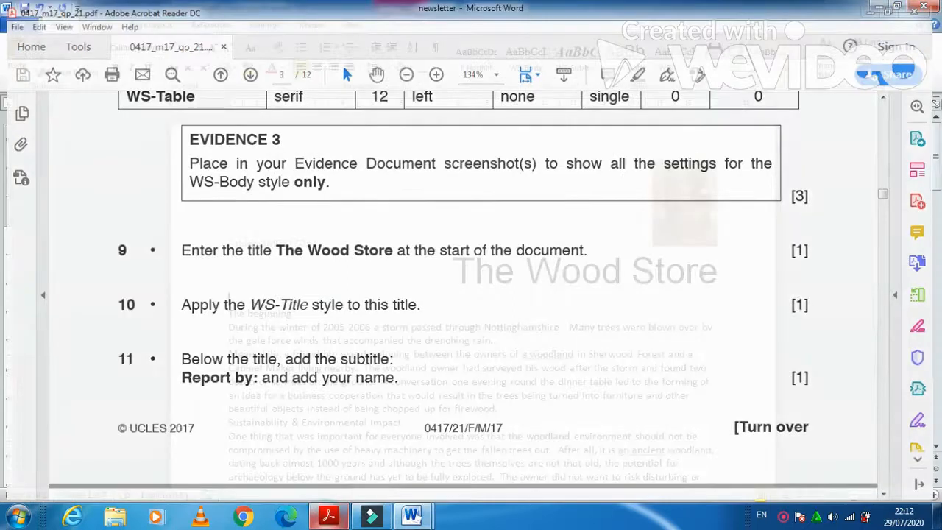
click(410, 515)
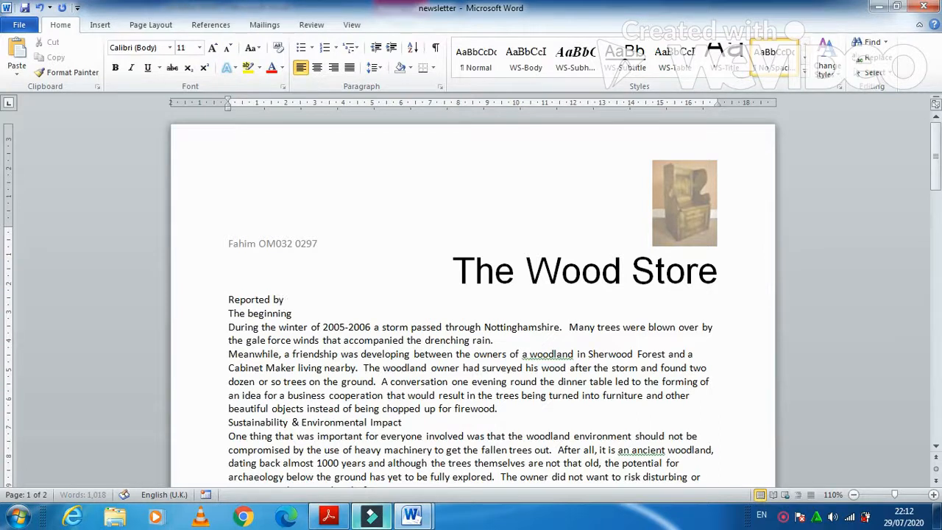
text(: Fahim)
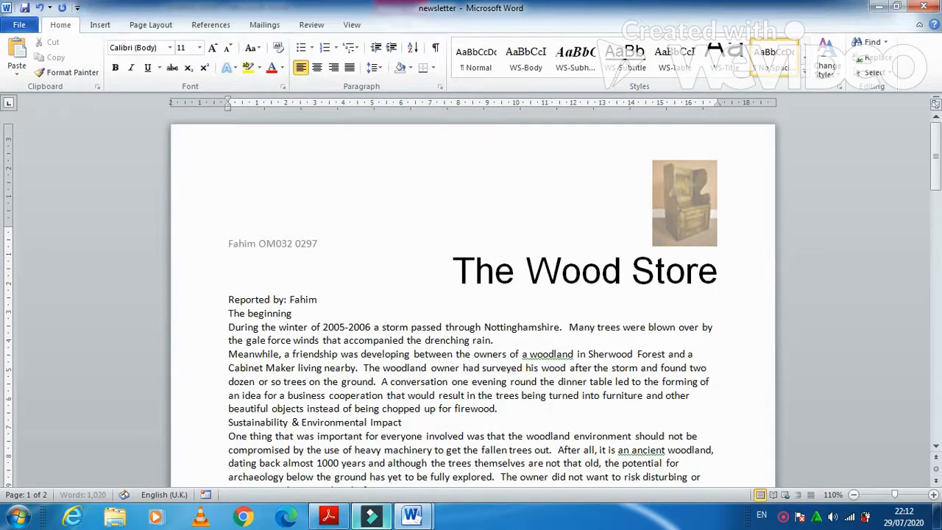
mouse_move(329, 515)
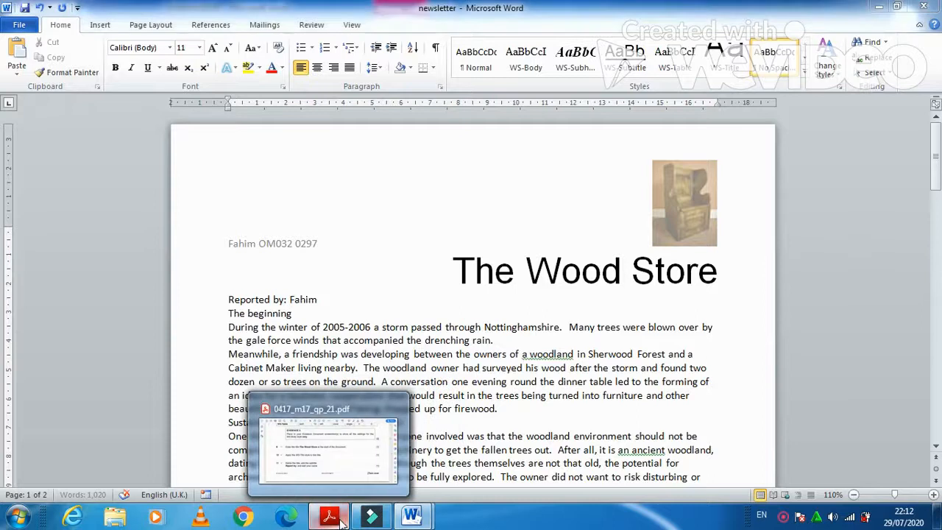
click(329, 515)
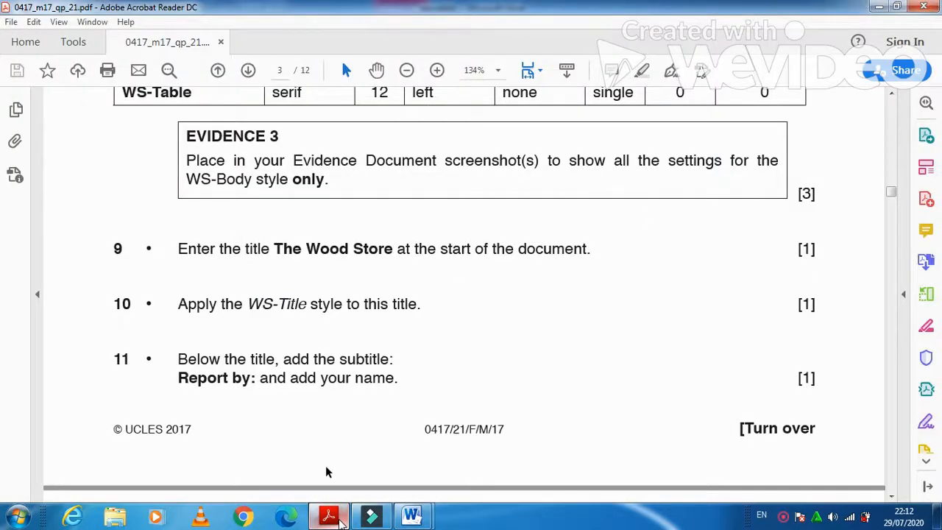
scroll(down, 3)
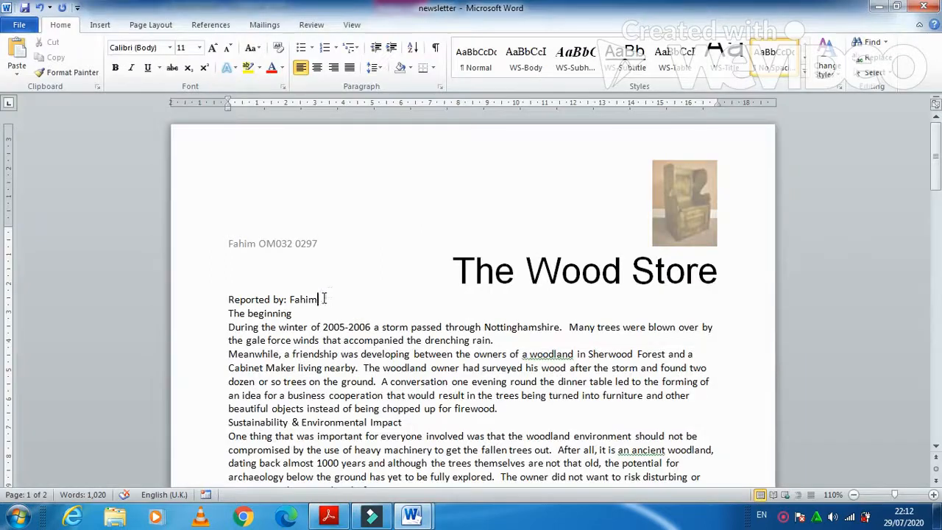
triple_click(274, 299)
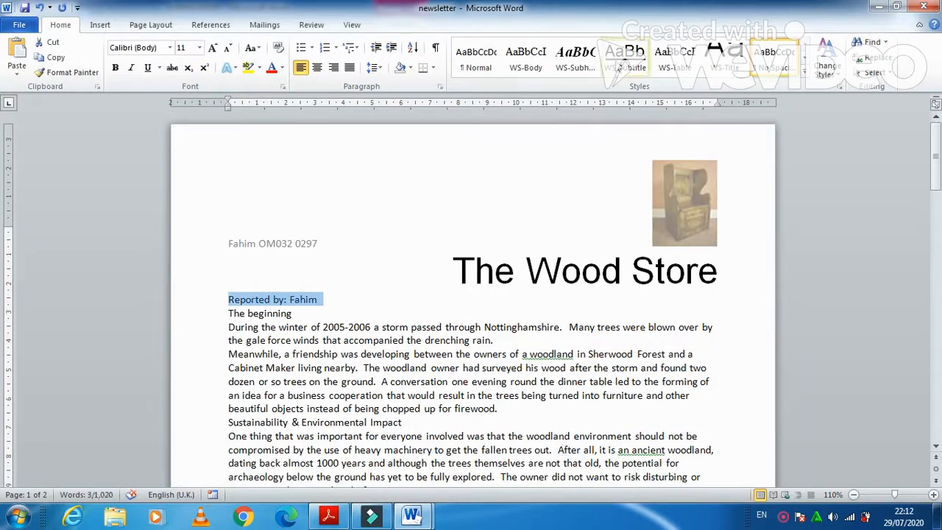
Step: Scroll the question paper to questions 12–14 on WS-Subtitle, two columns and WS-Body
click(328, 515)
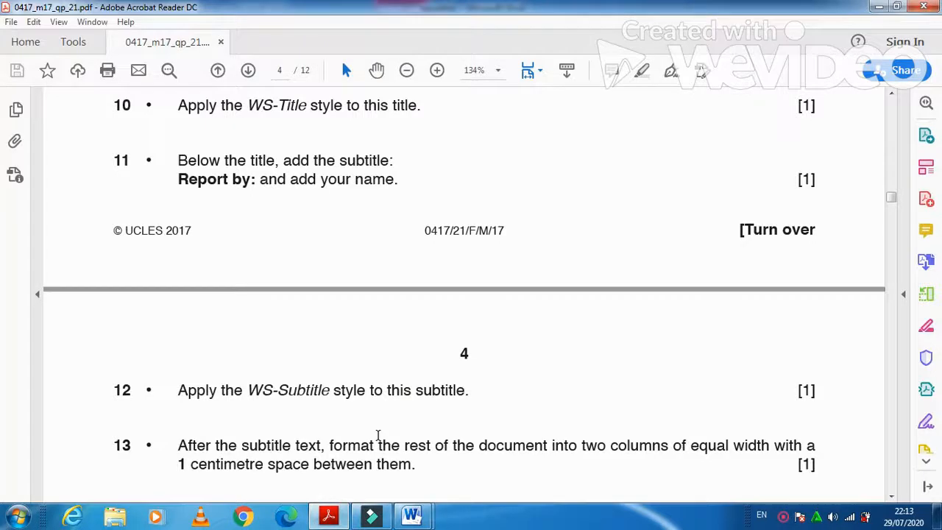
scroll(down, 3)
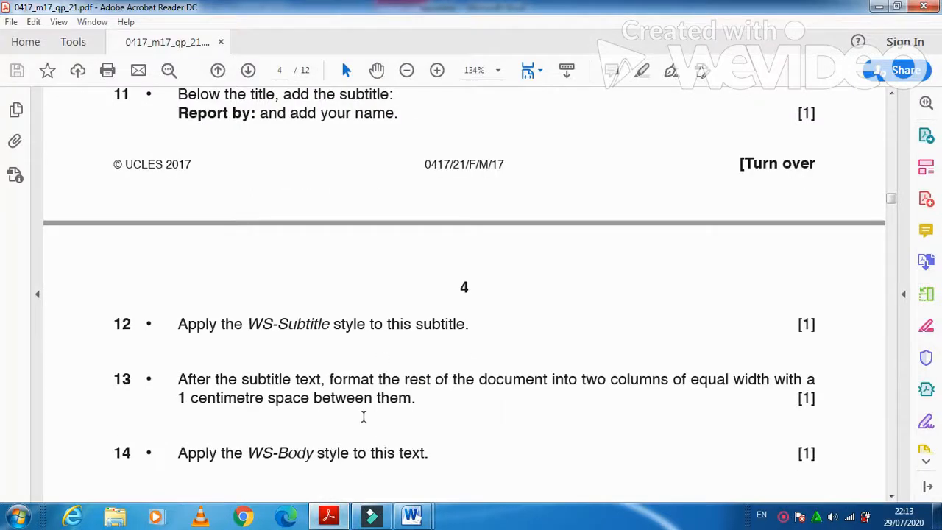
mouse_move(308, 382)
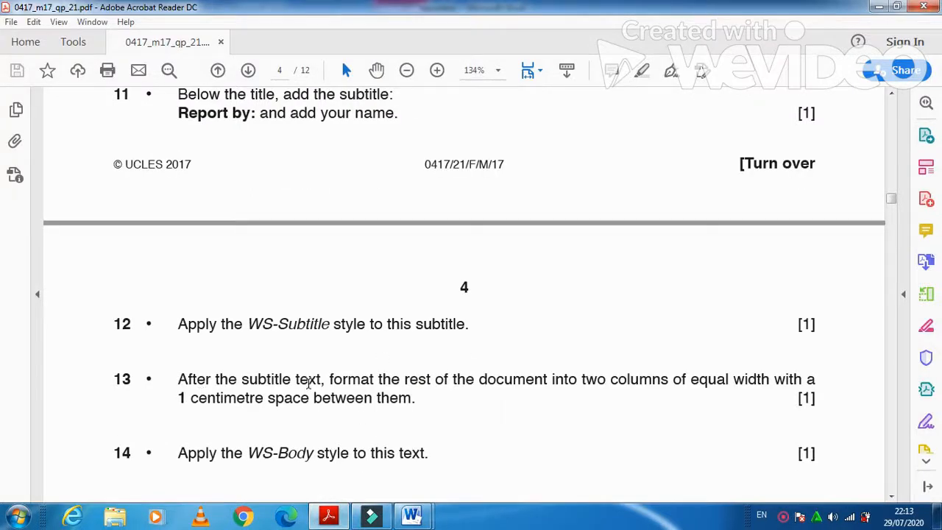
mouse_move(354, 392)
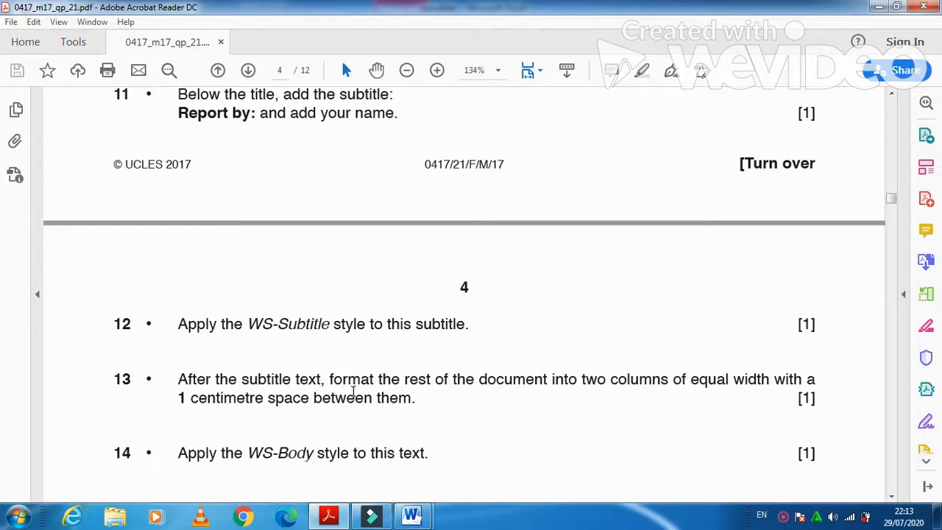
mouse_move(620, 401)
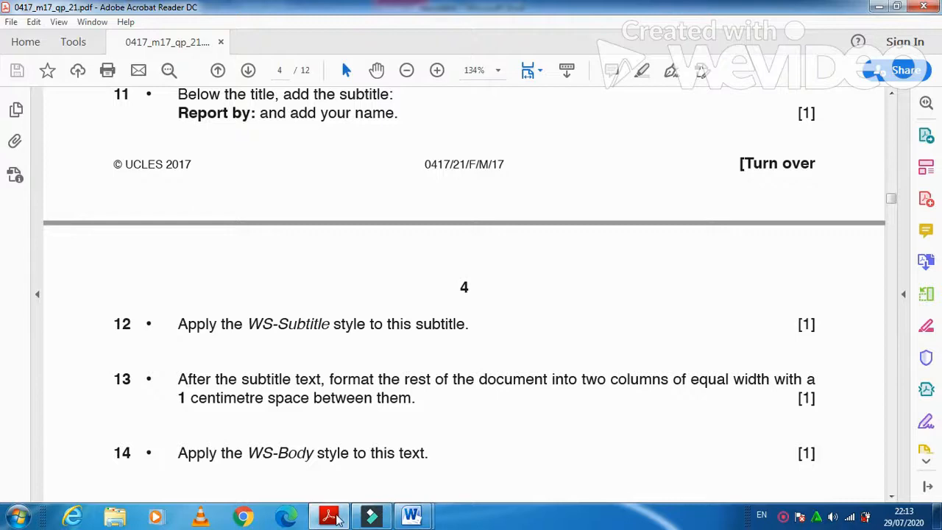
mouse_move(329, 515)
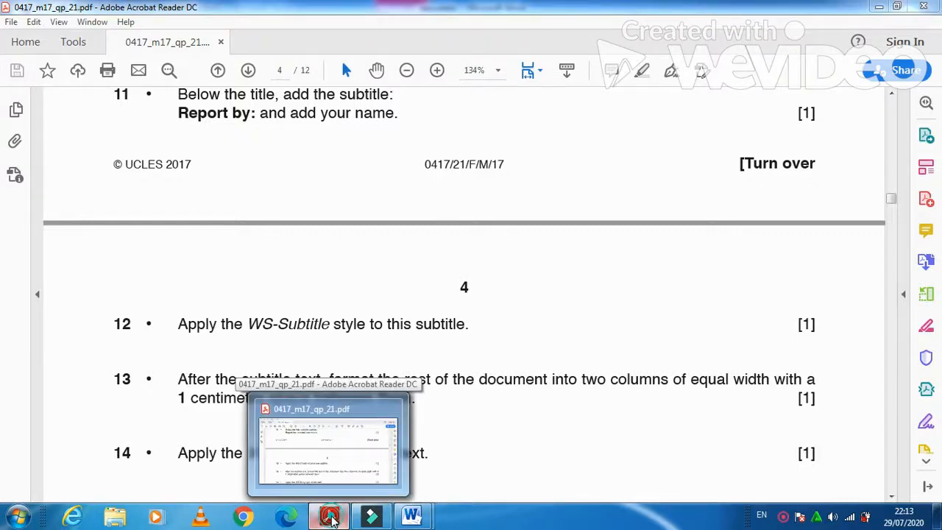
Step: Lay out the newsletter body in two equal columns using the Columns dialog
click(411, 515)
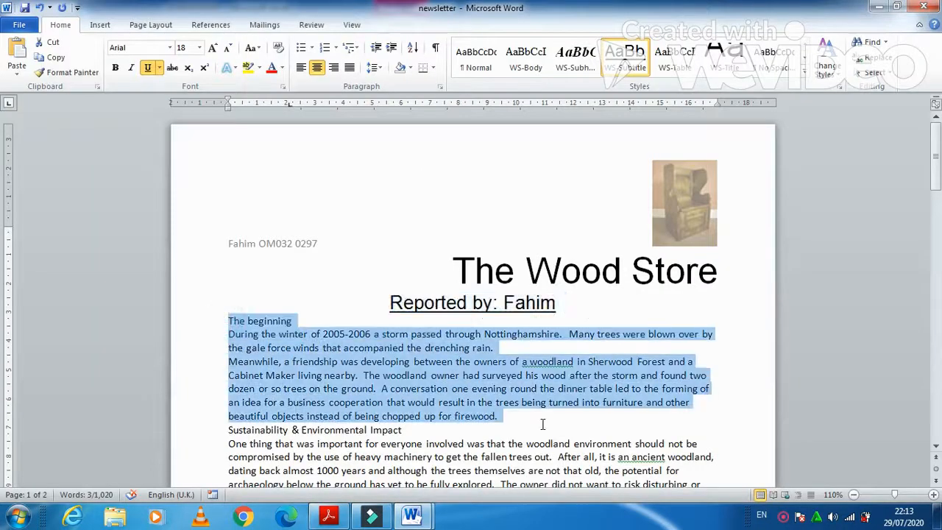
scroll(down, 3)
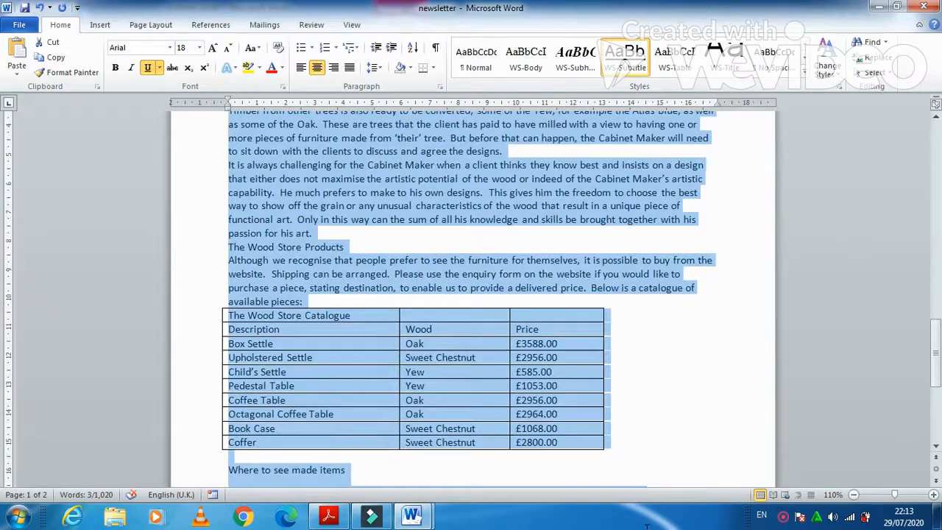
scroll(down, 3)
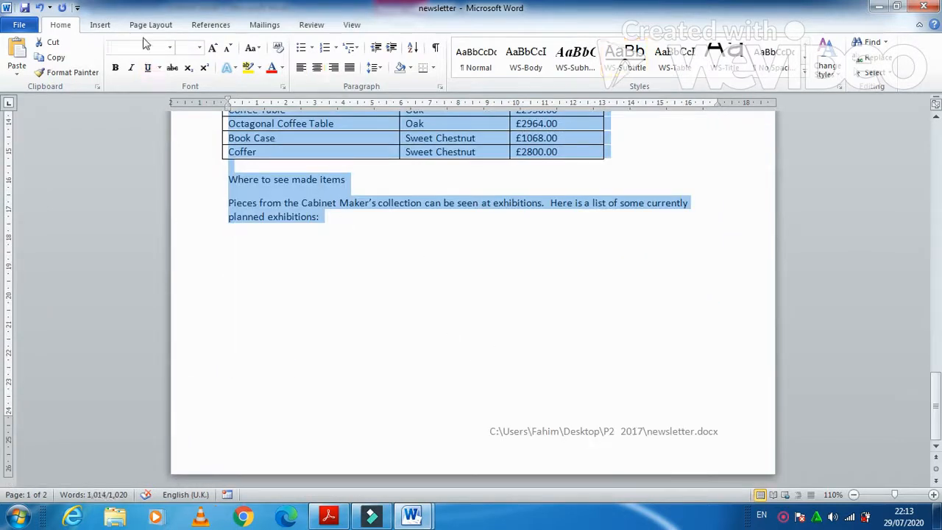
click(209, 55)
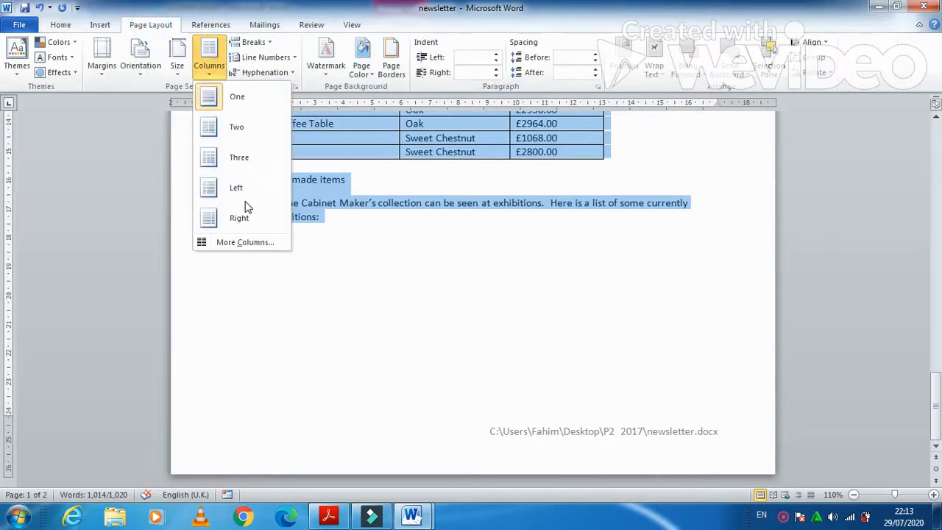
click(244, 242)
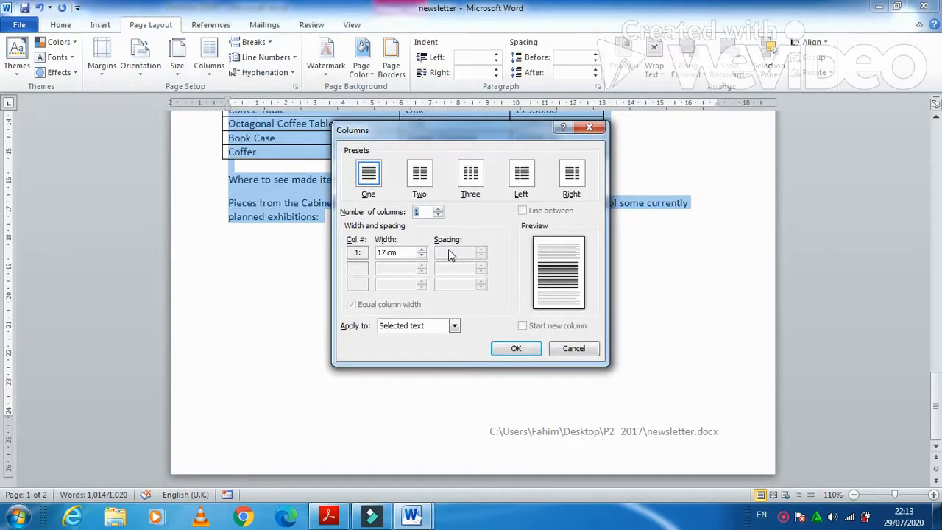
click(419, 174)
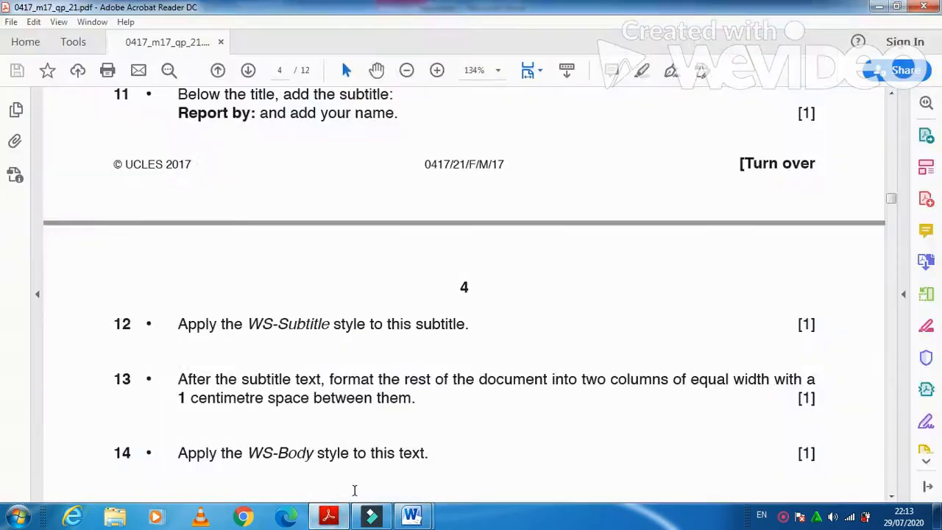
scroll(down, 3)
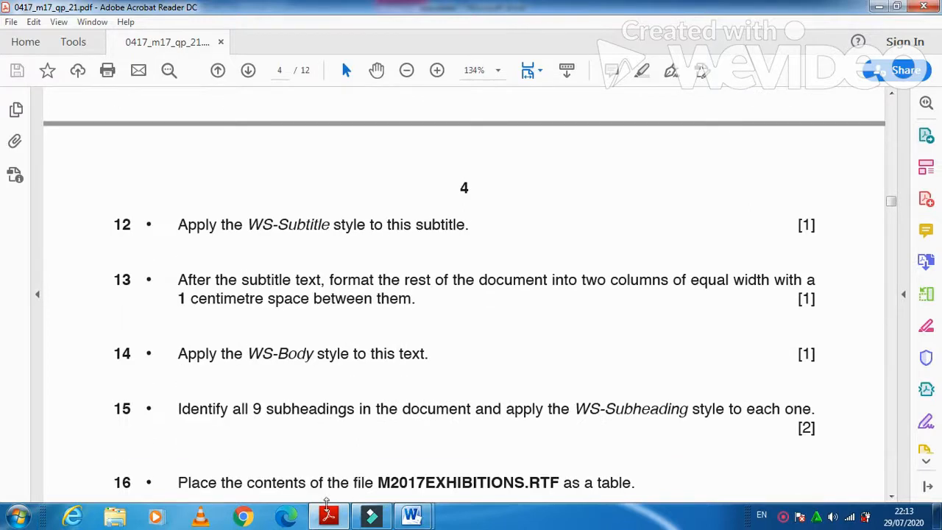
click(412, 515)
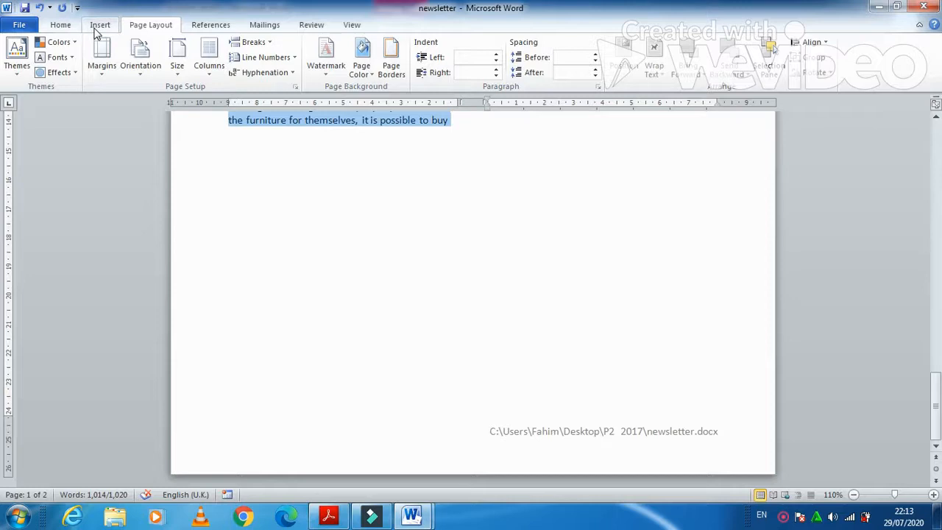
click(60, 24)
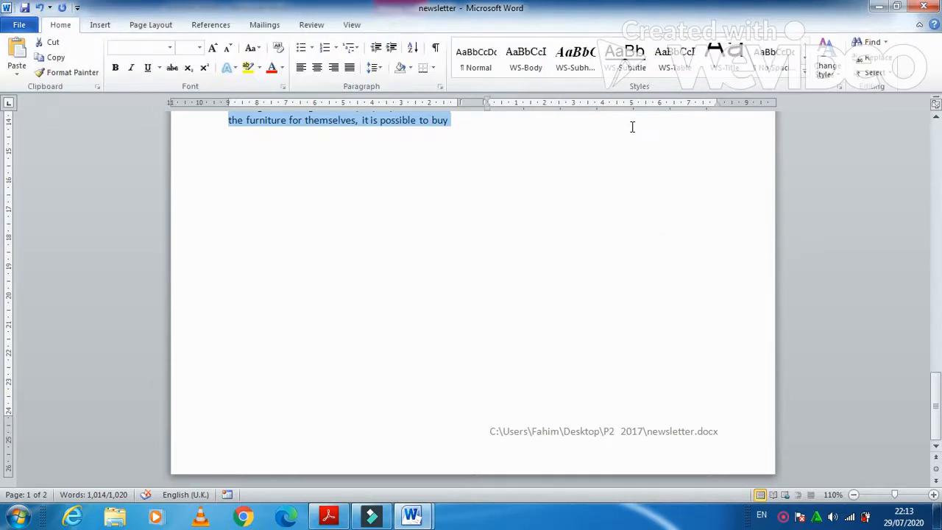
scroll(up, 3)
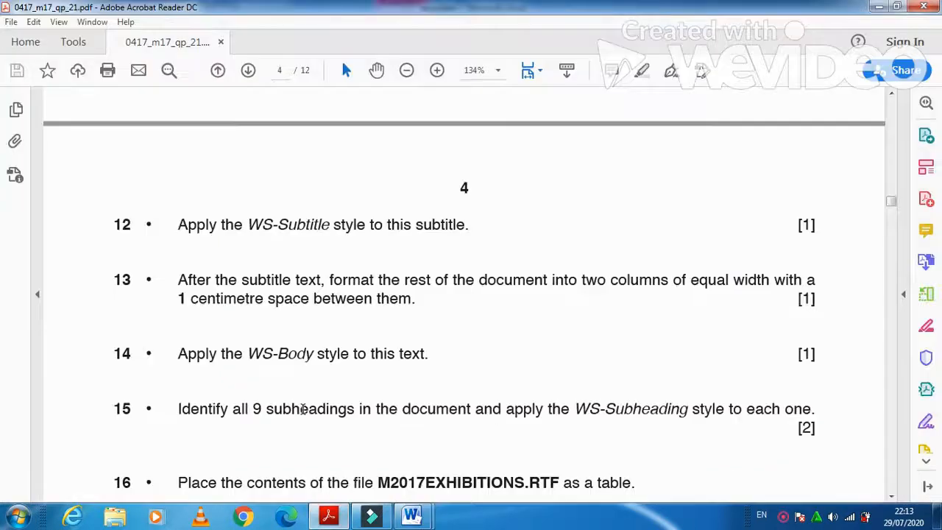
mouse_move(253, 422)
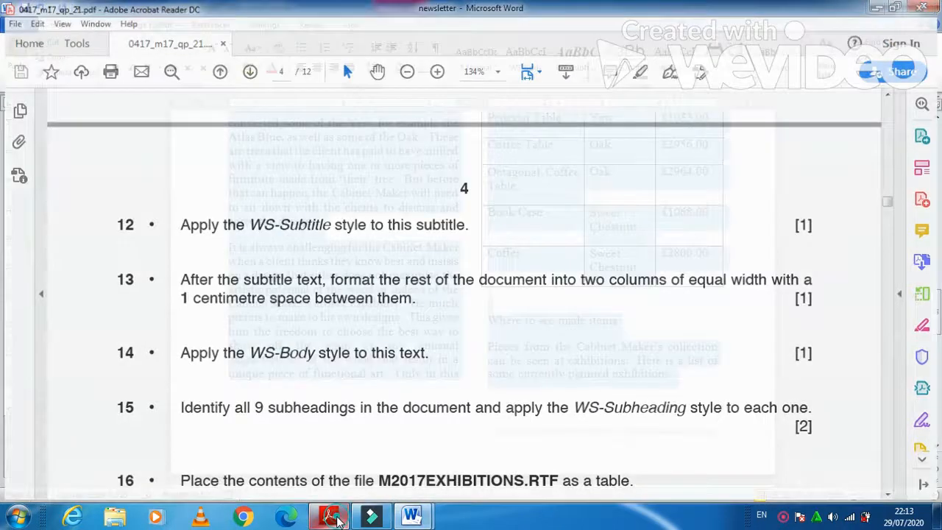
Step: Select subheadings like 'Patience rewarded' and 'The beginning' and apply WS-Subheading
click(411, 515)
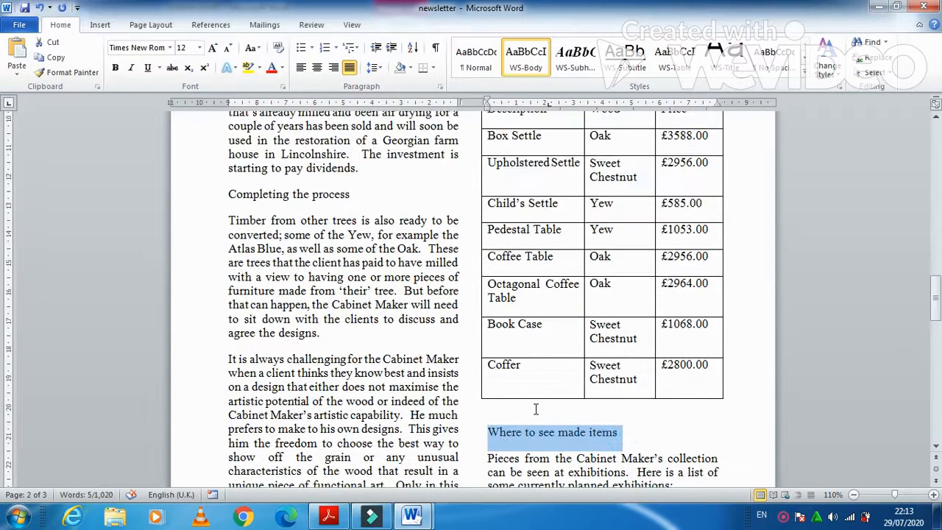
scroll(up, 3)
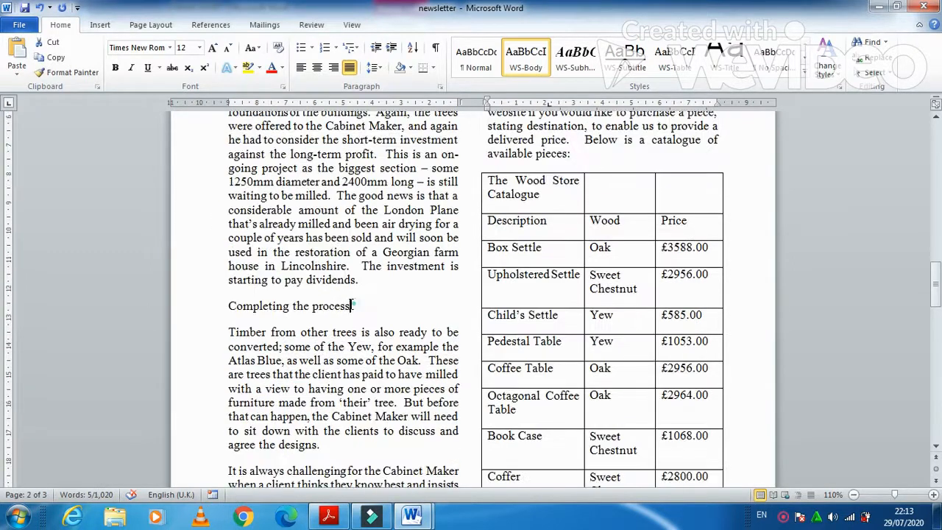
scroll(up, 3)
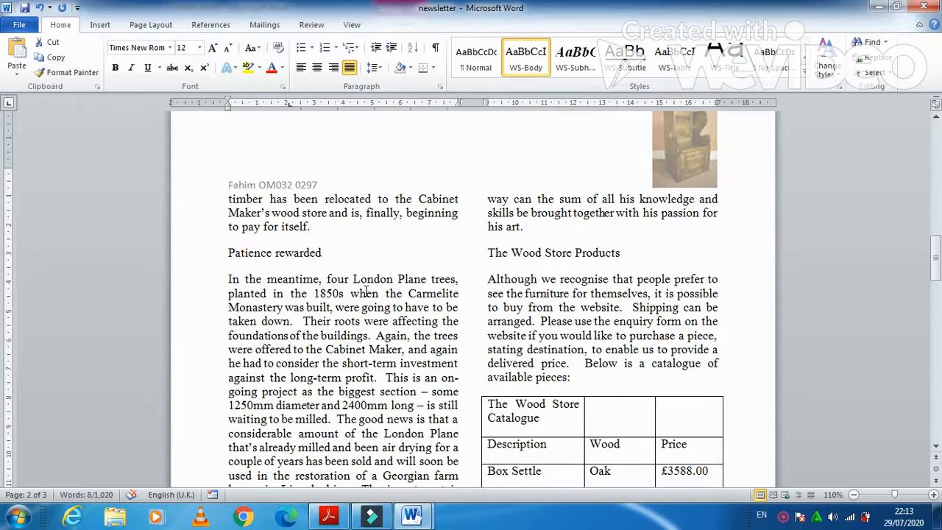
double_click(273, 252)
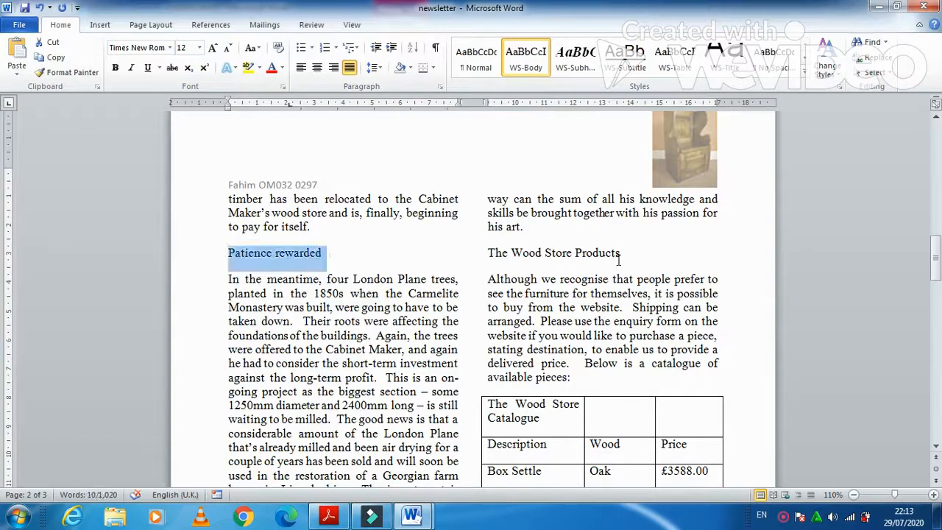
scroll(up, 3)
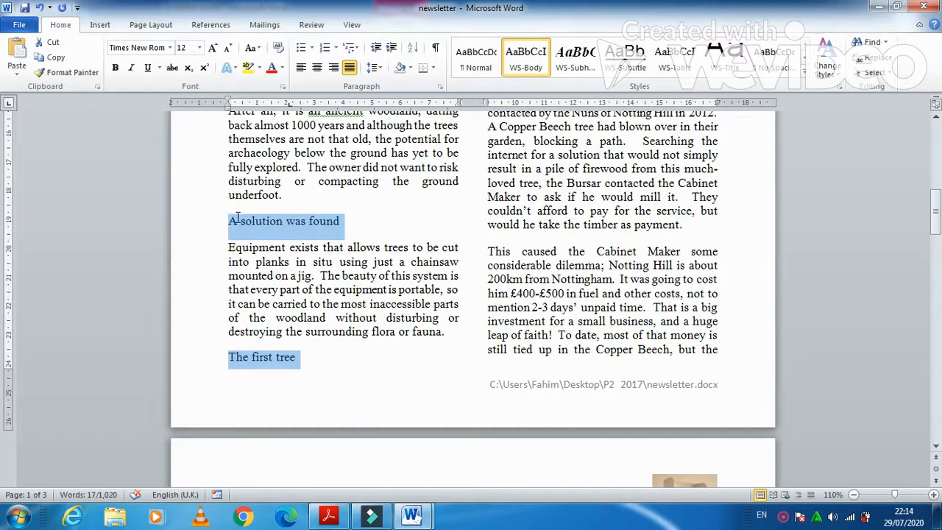
scroll(up, 3)
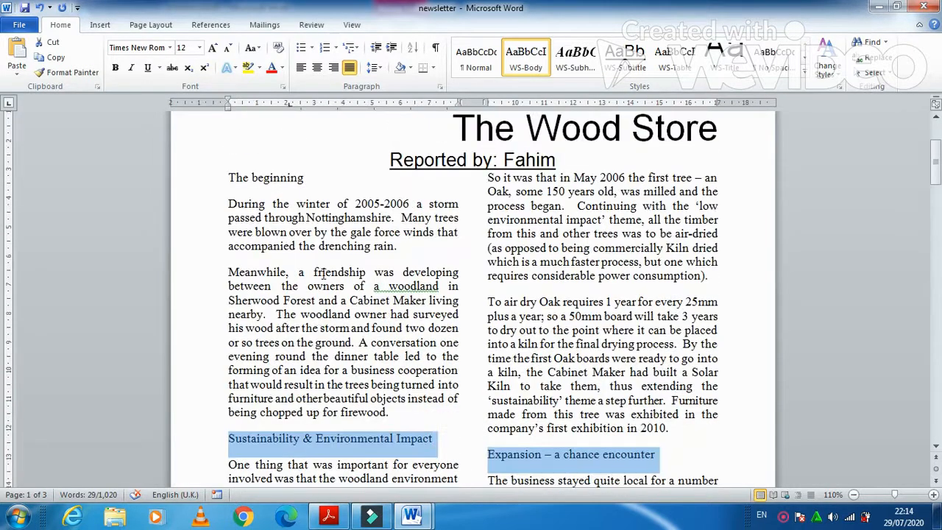
double_click(265, 177)
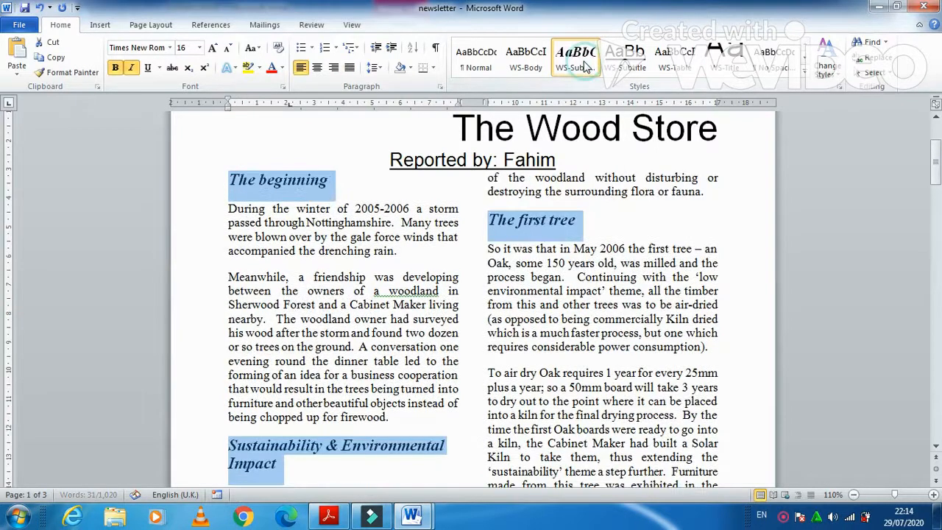
click(328, 514)
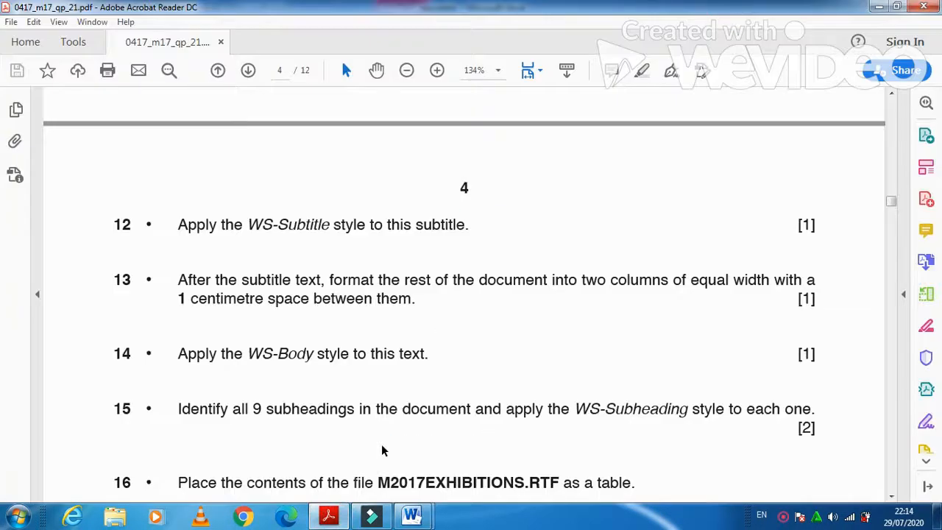
Step: Read question 16, then scroll the newsletter to the 'planned exhibitions:' paragraph
scroll(down, 3)
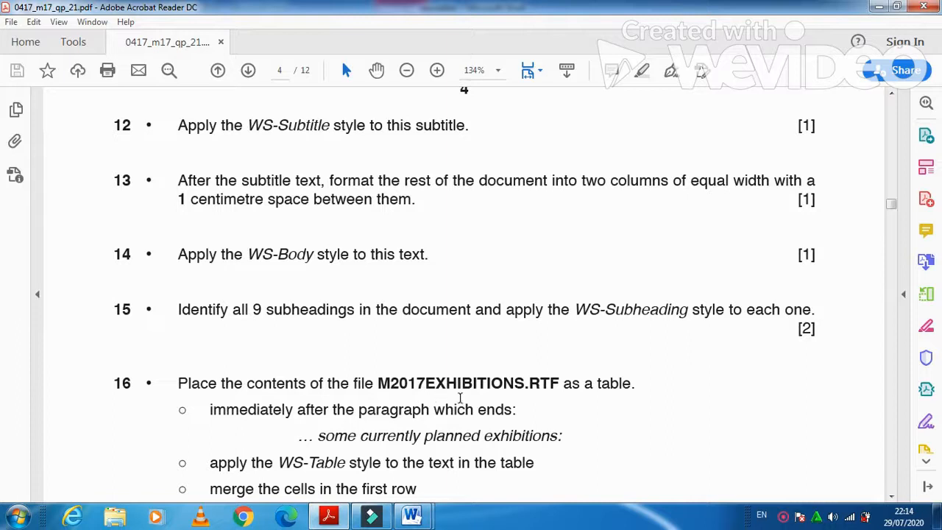
mouse_move(531, 403)
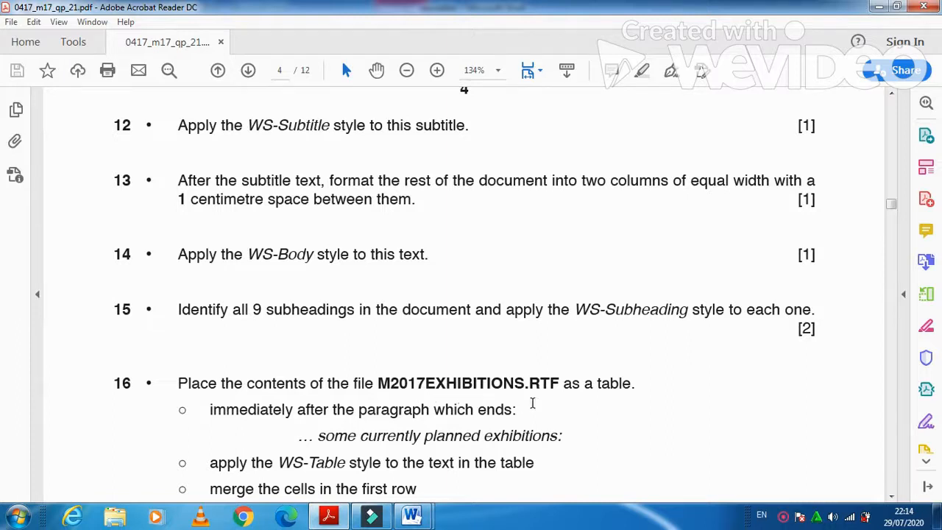
scroll(down, 3)
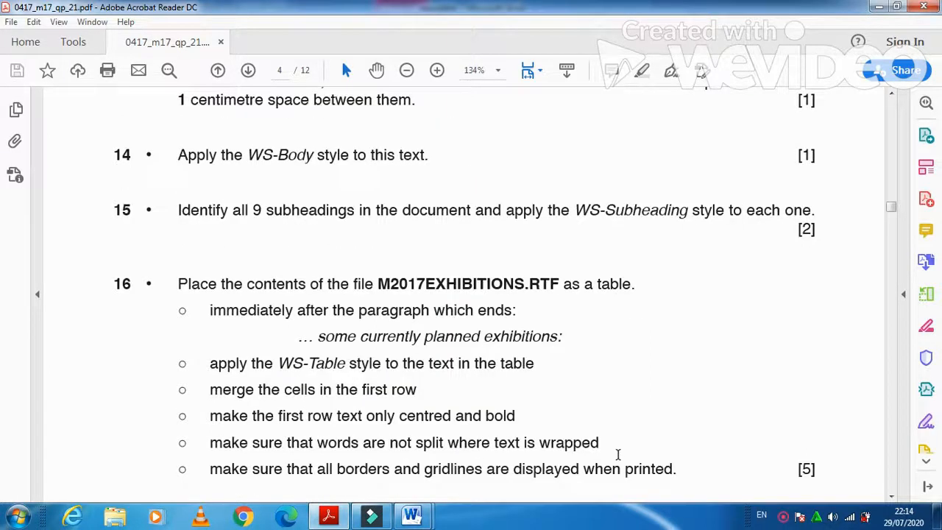
mouse_move(504, 336)
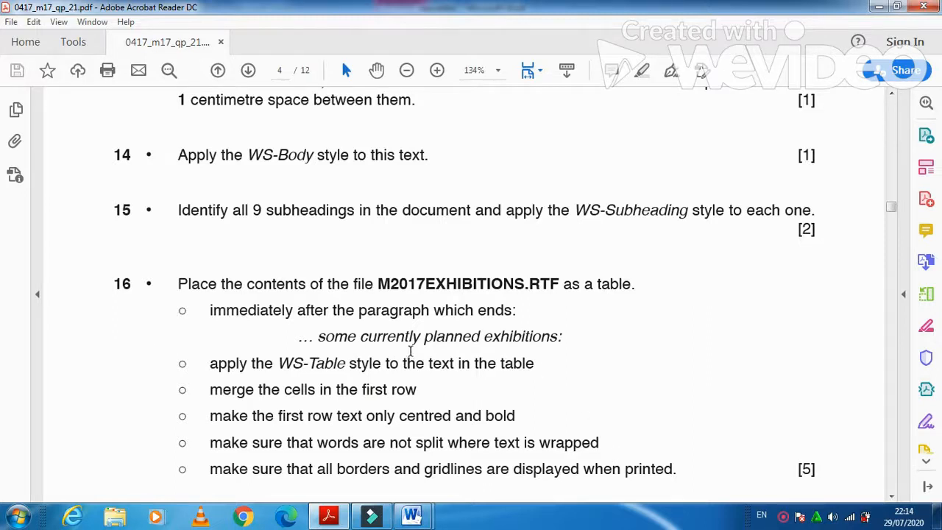
mouse_move(411, 515)
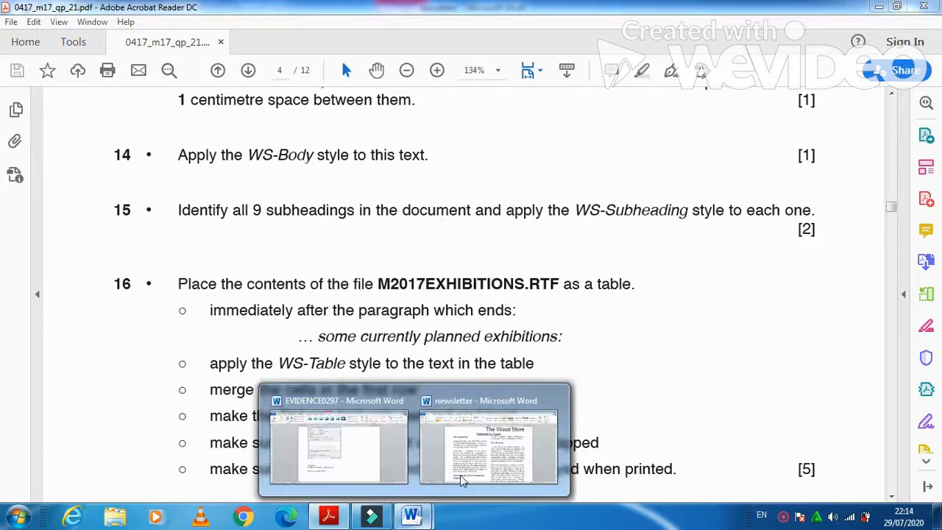
click(487, 449)
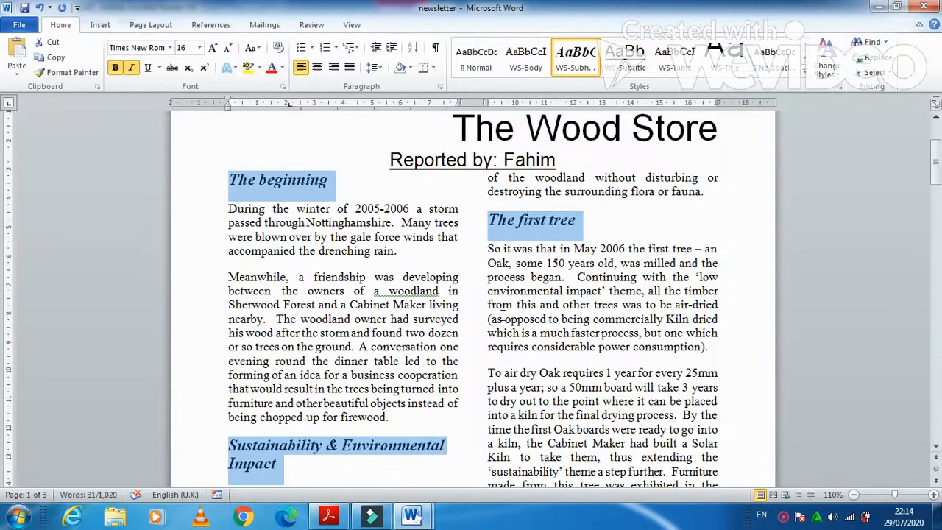
scroll(down, 3)
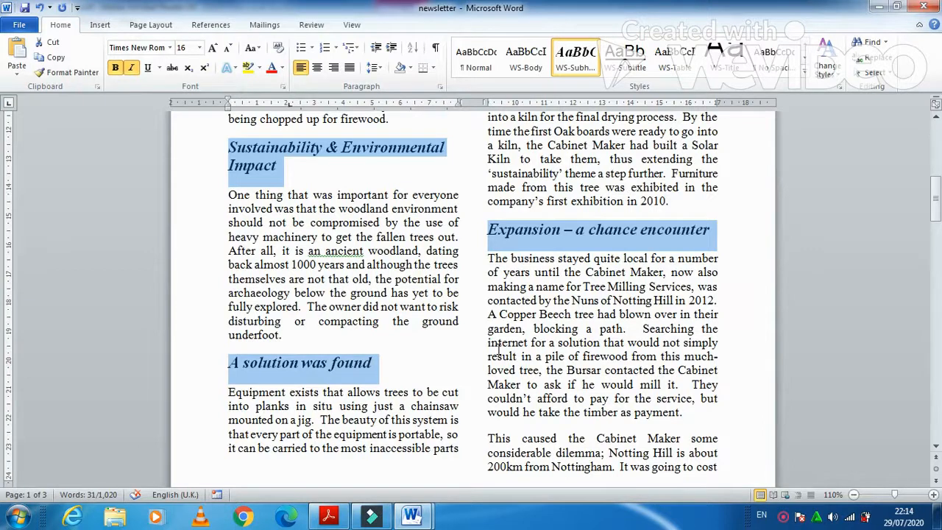
scroll(down, 3)
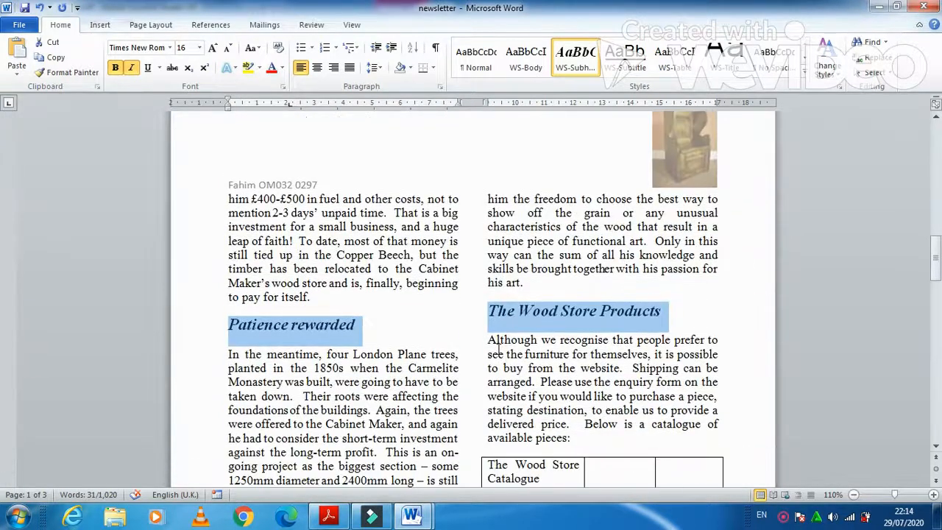
scroll(down, 3)
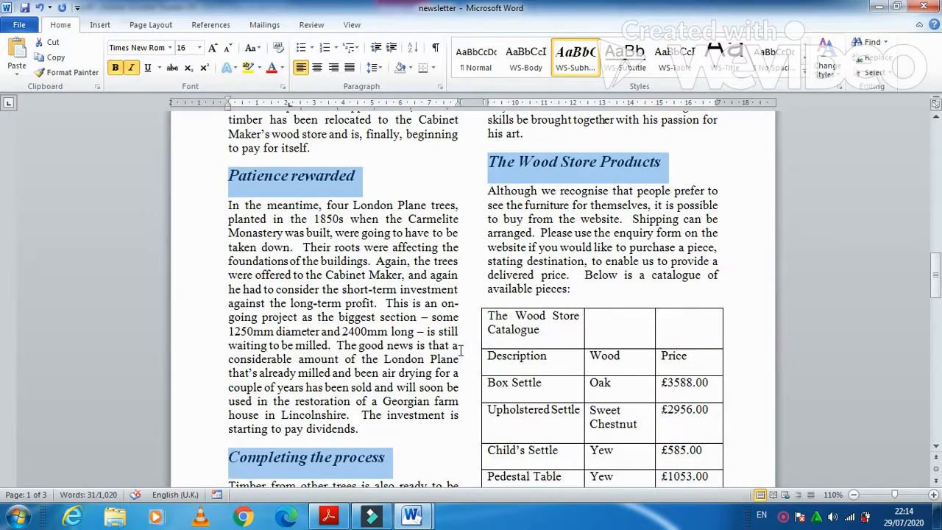
scroll(down, 3)
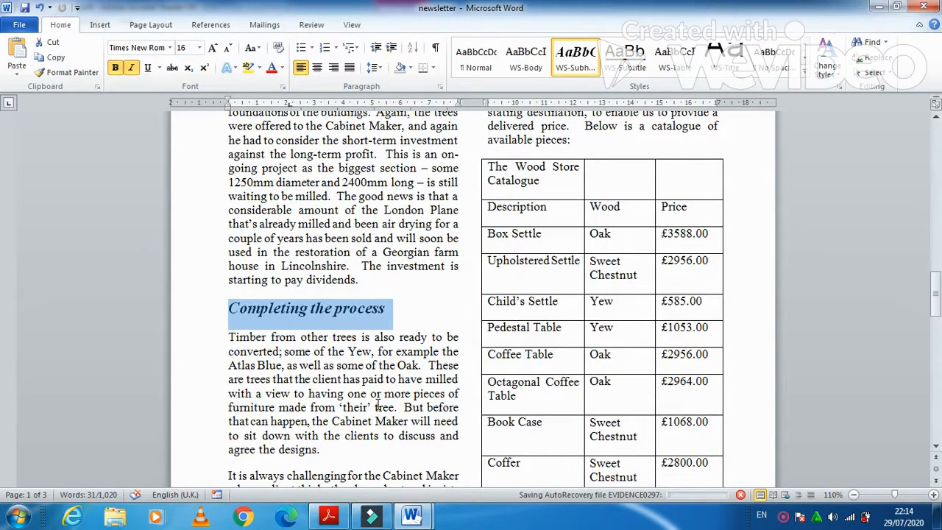
scroll(down, 3)
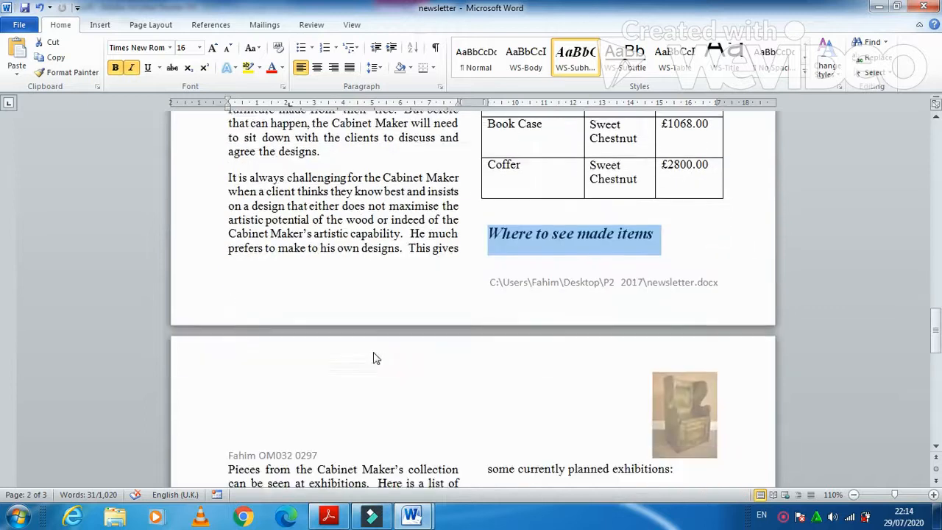
scroll(down, 3)
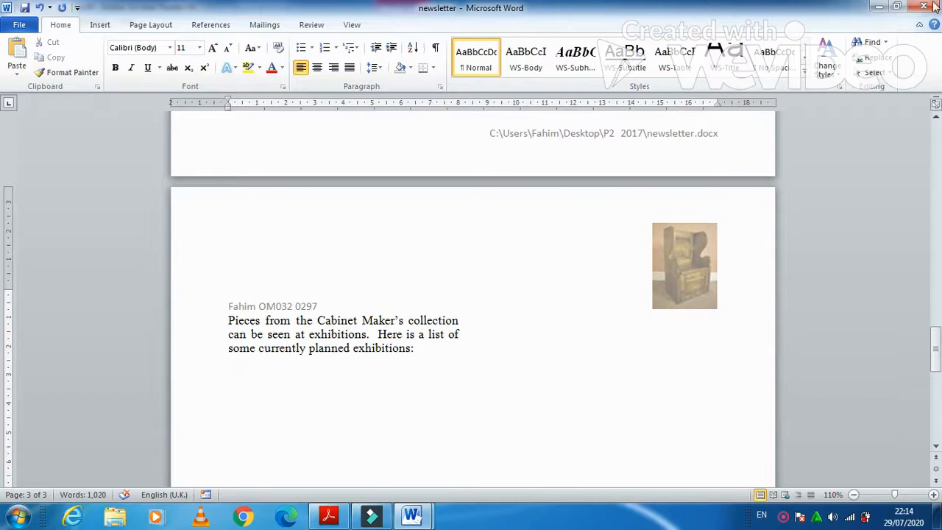
Step: Open M2017EXHIBITIONS, enable editing, copy its data, and return to the newsletter
click(328, 514)
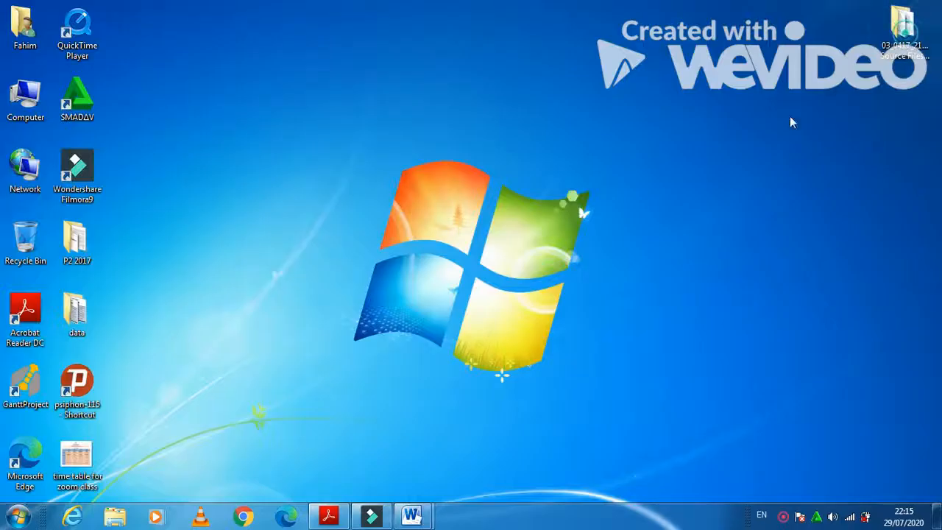
double_click(903, 29)
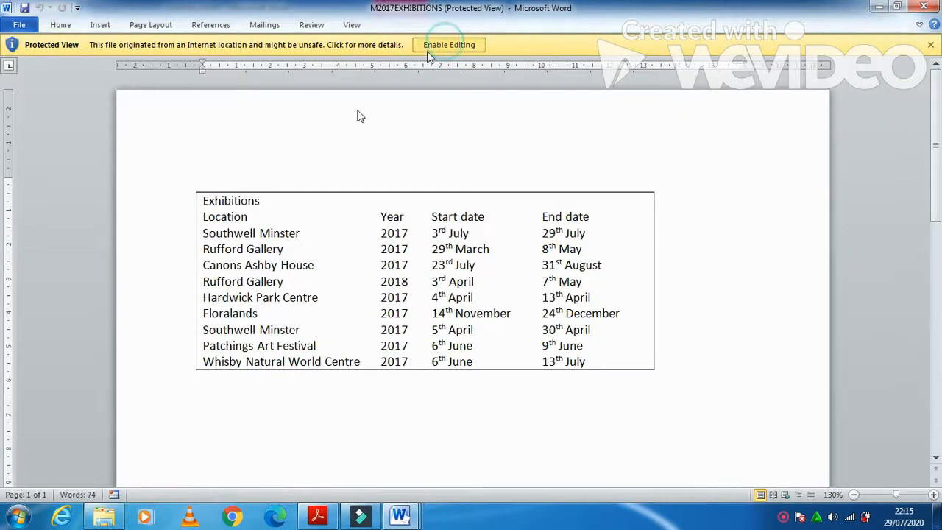
click(448, 45)
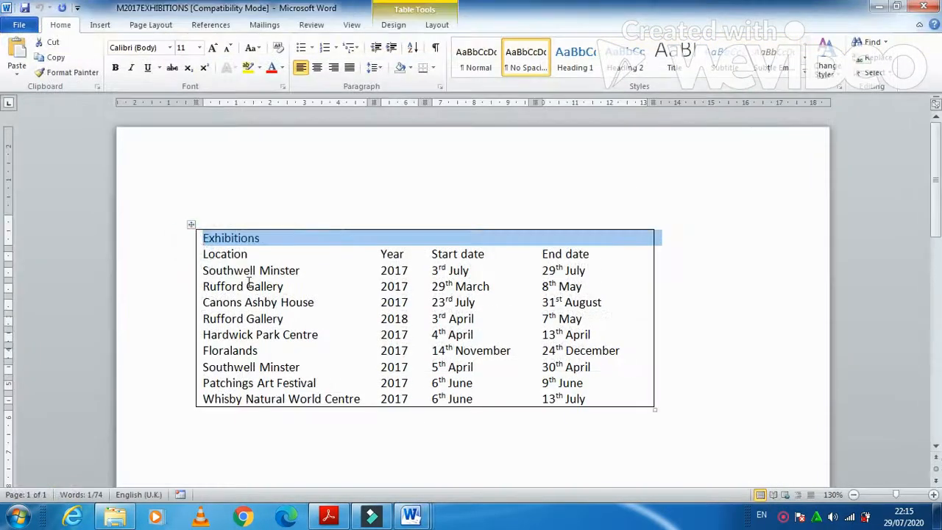
click(191, 224)
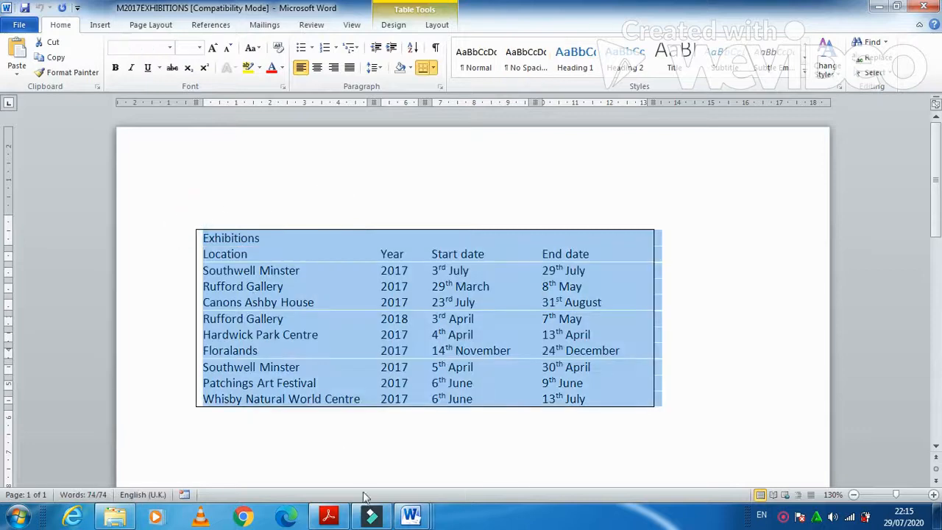
mouse_move(411, 515)
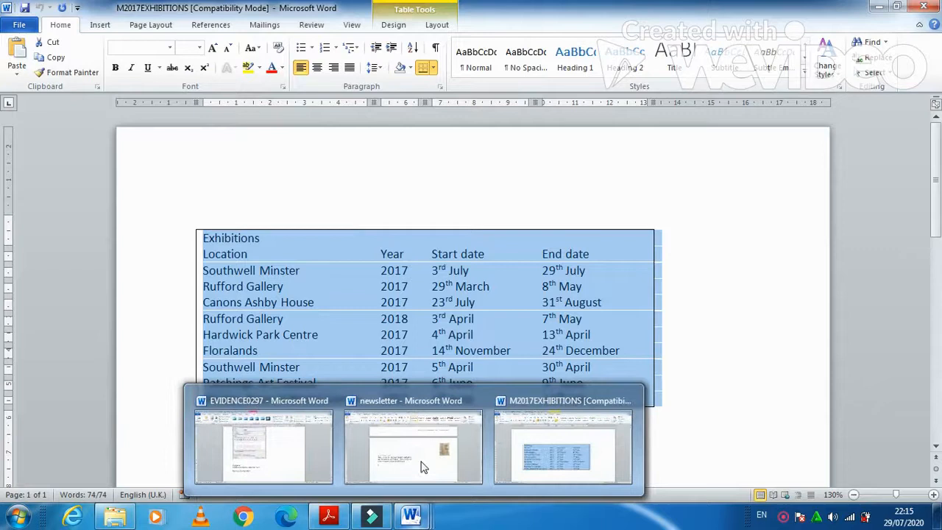
click(412, 447)
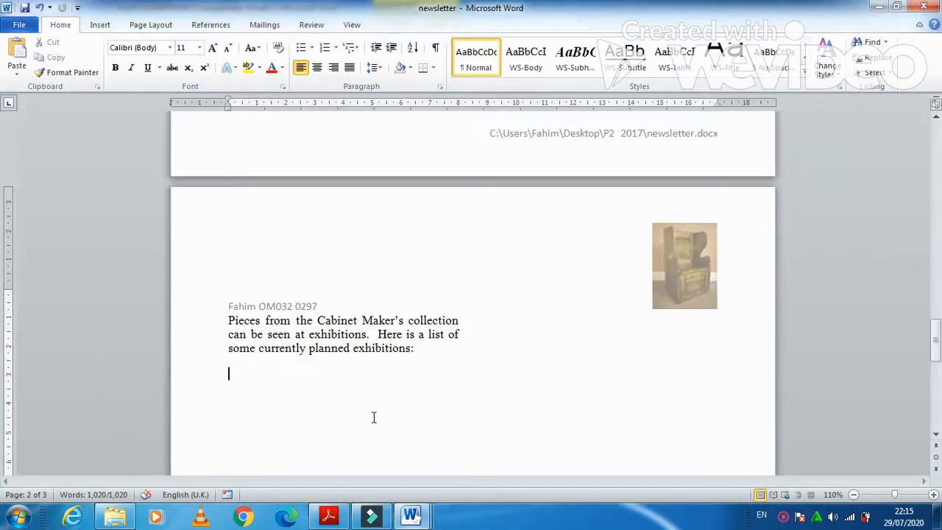
Step: Paste the exhibitions table below 'planned exhibitions:' and give it the WS-Table style
key(ctrl+v)
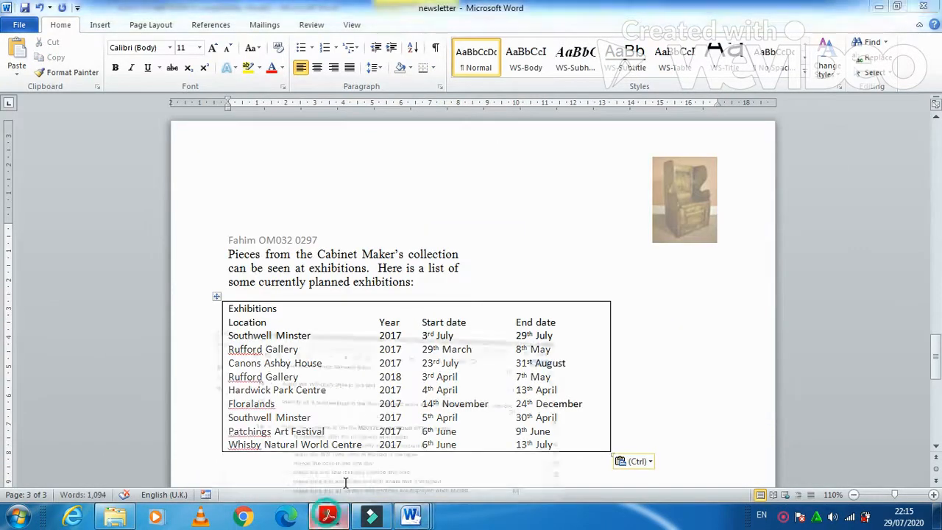
click(328, 515)
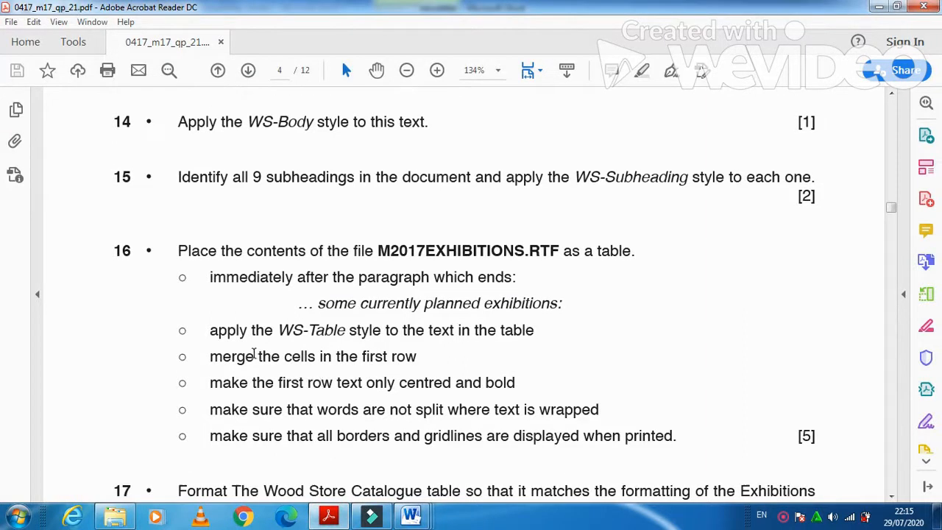
mouse_move(370, 343)
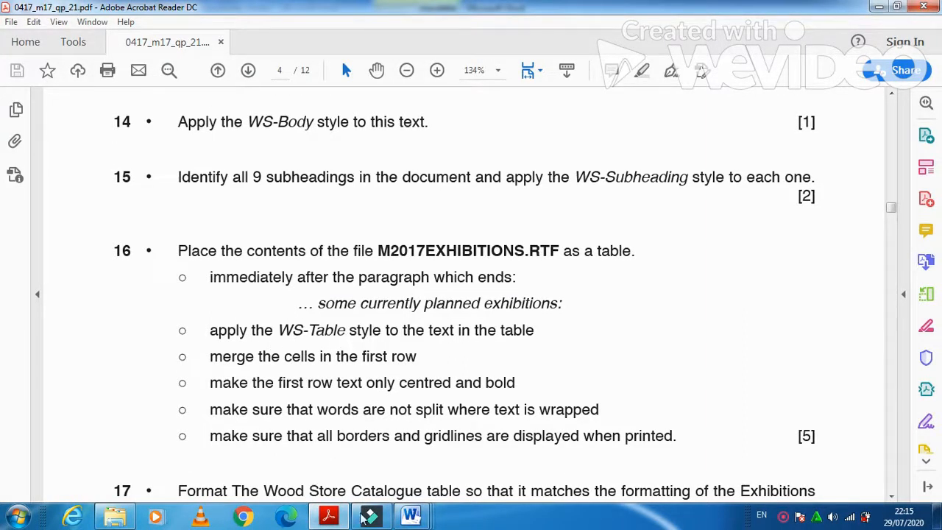
click(409, 515)
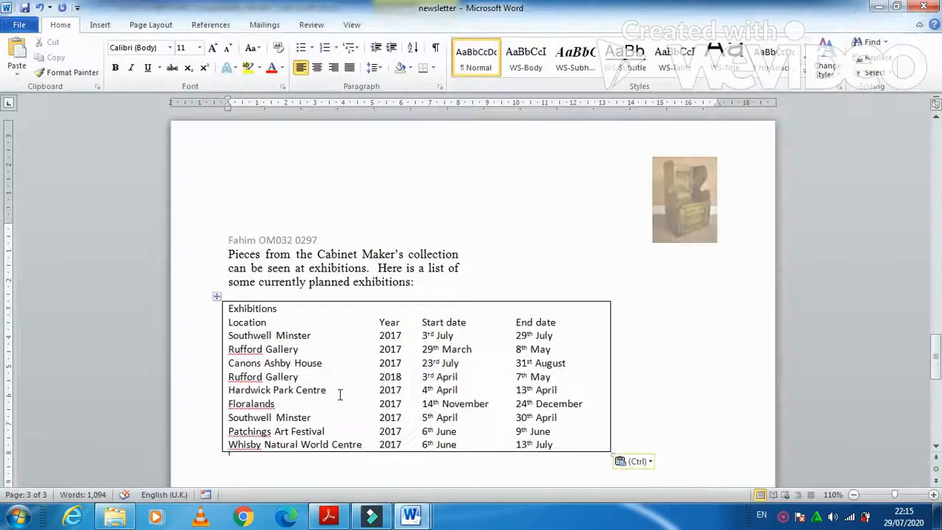
click(216, 296)
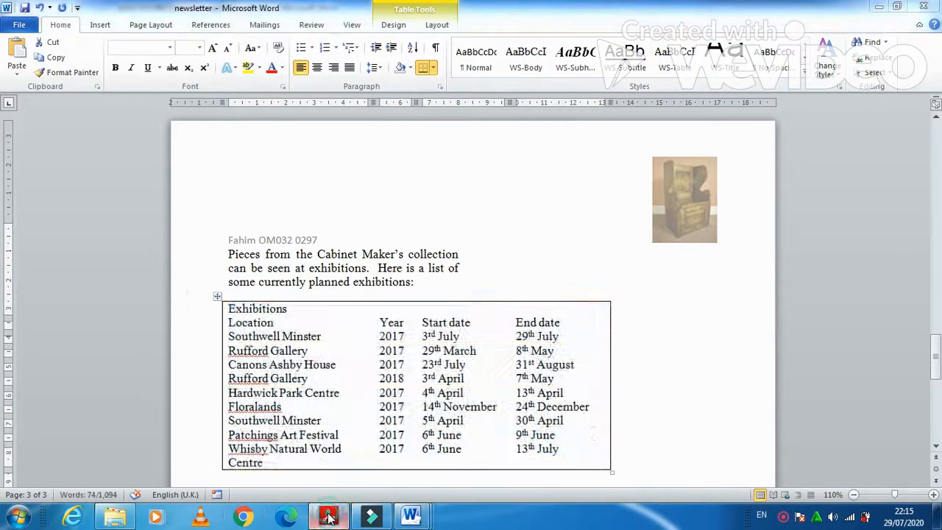
click(328, 515)
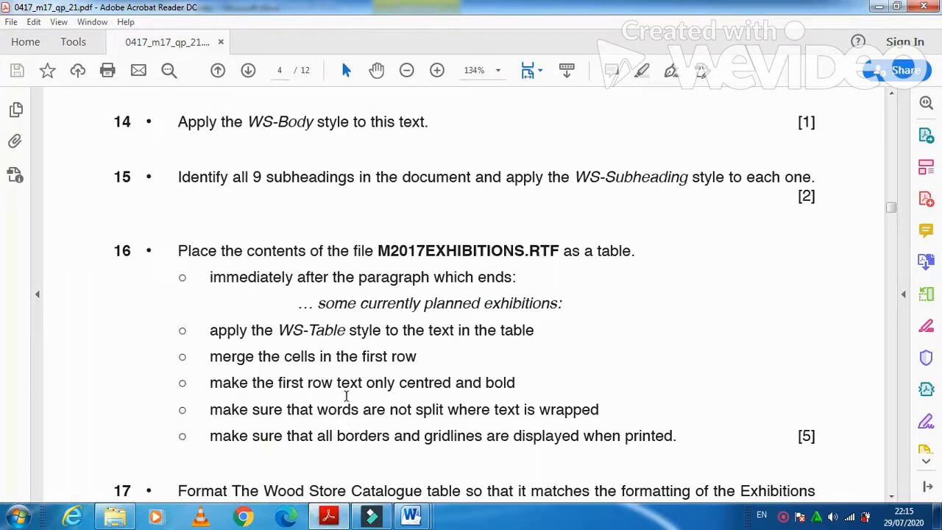
mouse_move(455, 395)
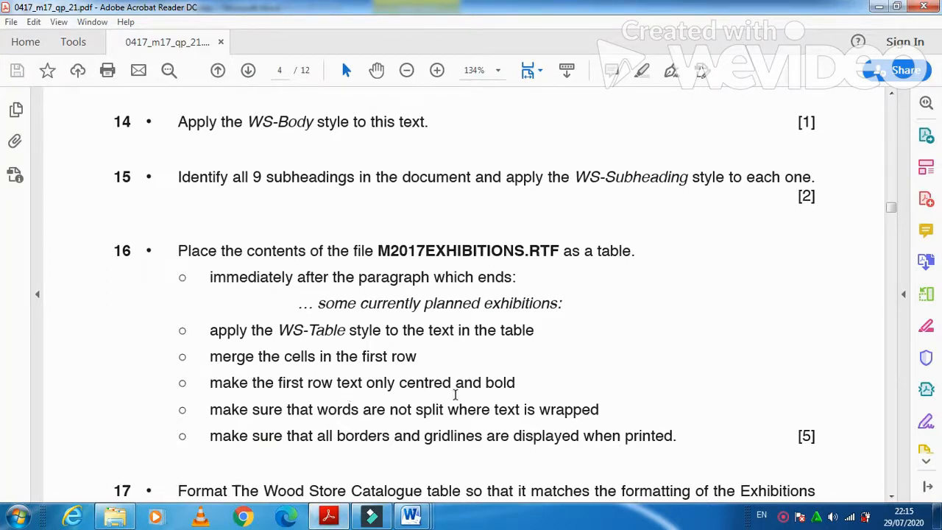
mouse_move(447, 444)
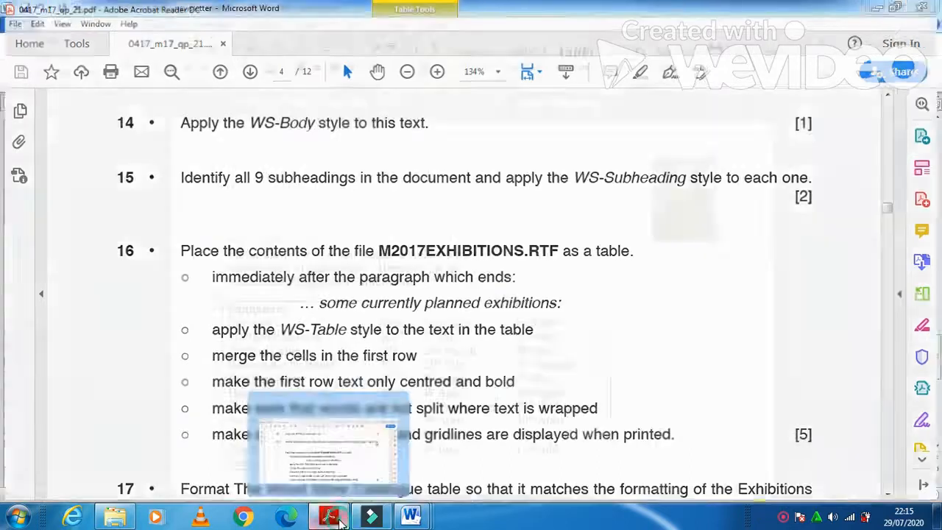
Step: Merge the table's first row and make the 'Exhibitions' heading centred and bold
click(411, 515)
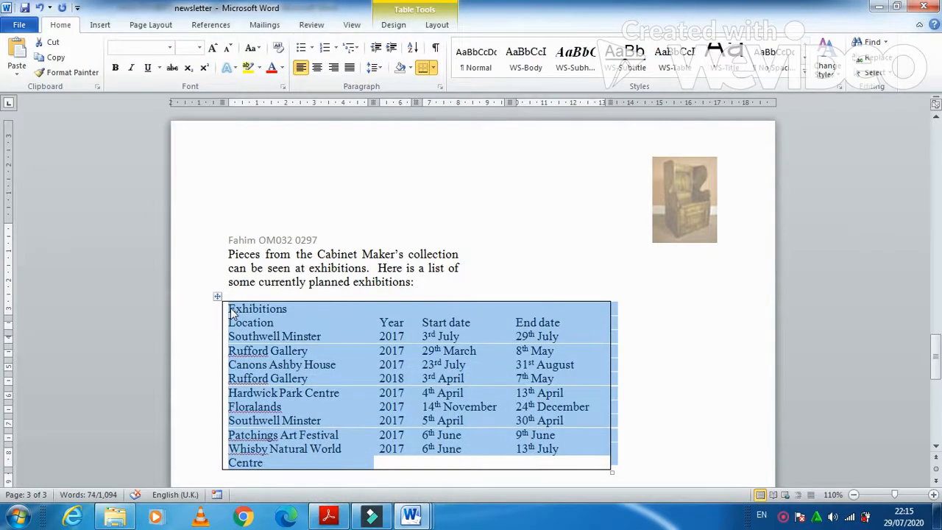
click(317, 67)
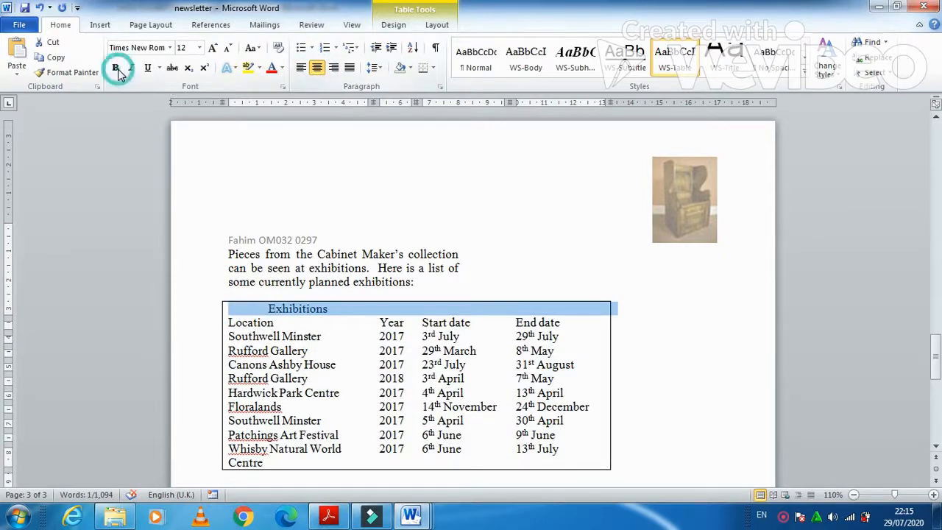
click(116, 67)
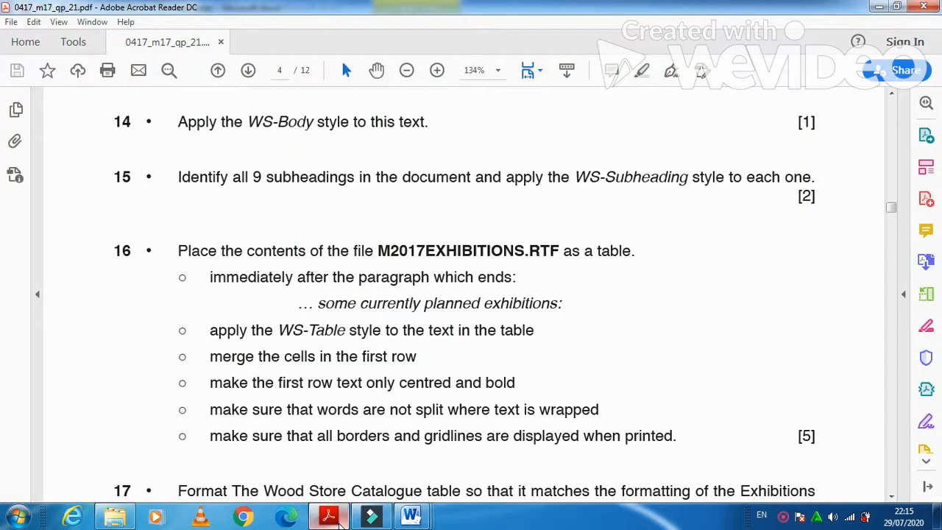
click(411, 515)
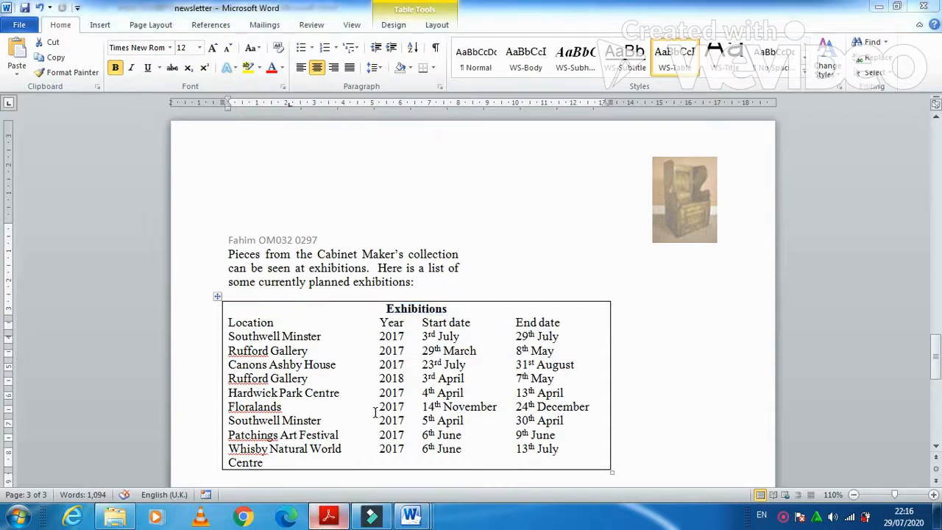
click(328, 515)
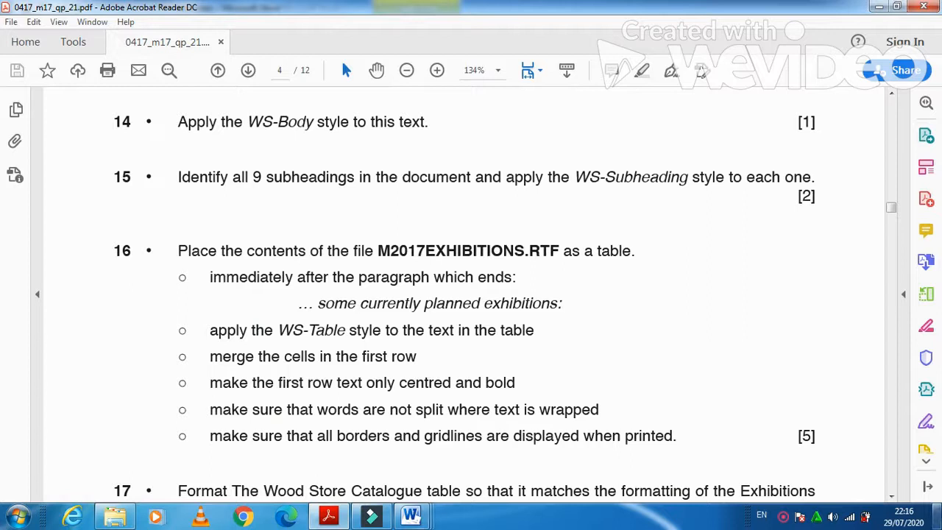
mouse_move(439, 313)
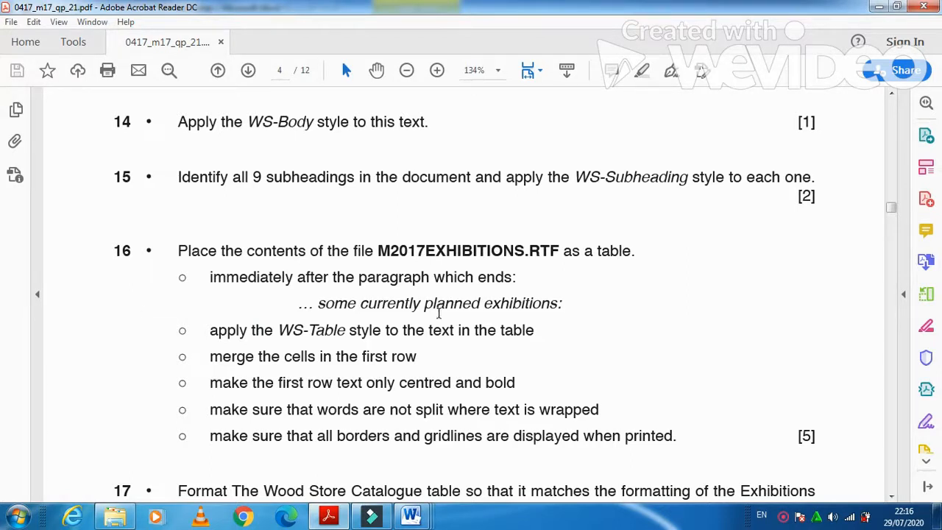
mouse_move(228, 444)
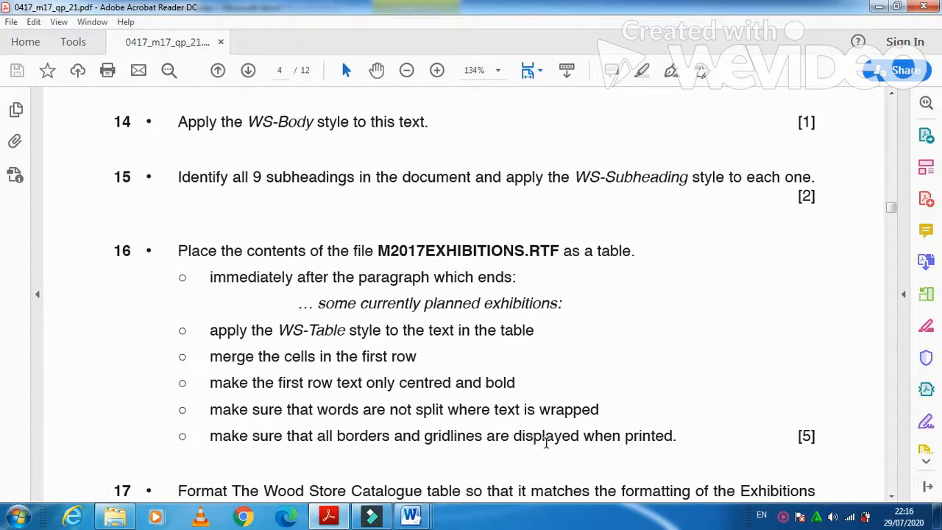
scroll(down, 3)
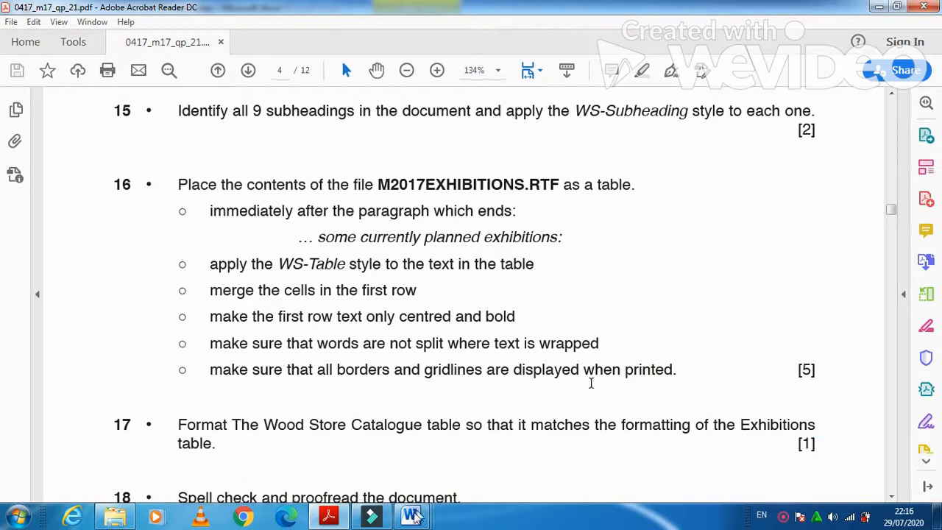
Step: Apply All Borders to every cell of the Exhibitions table, then return to the question paper
click(412, 515)
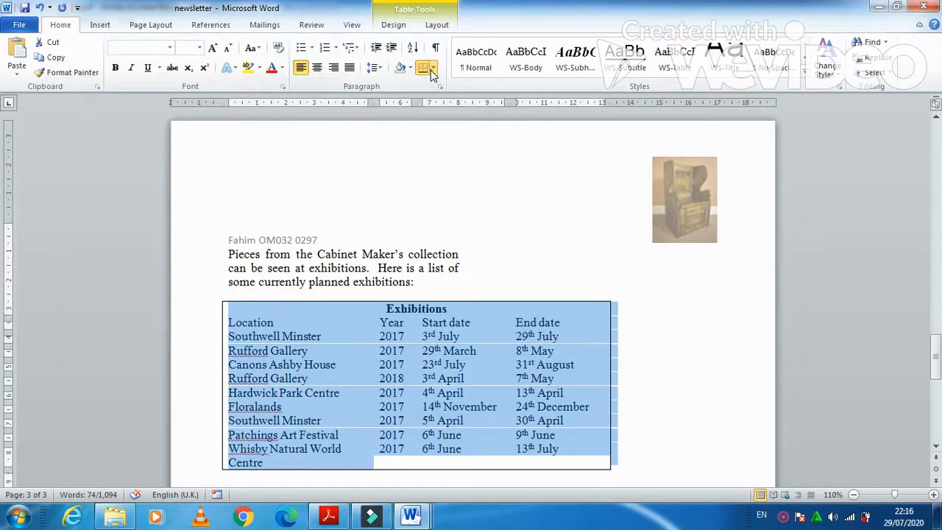
click(423, 67)
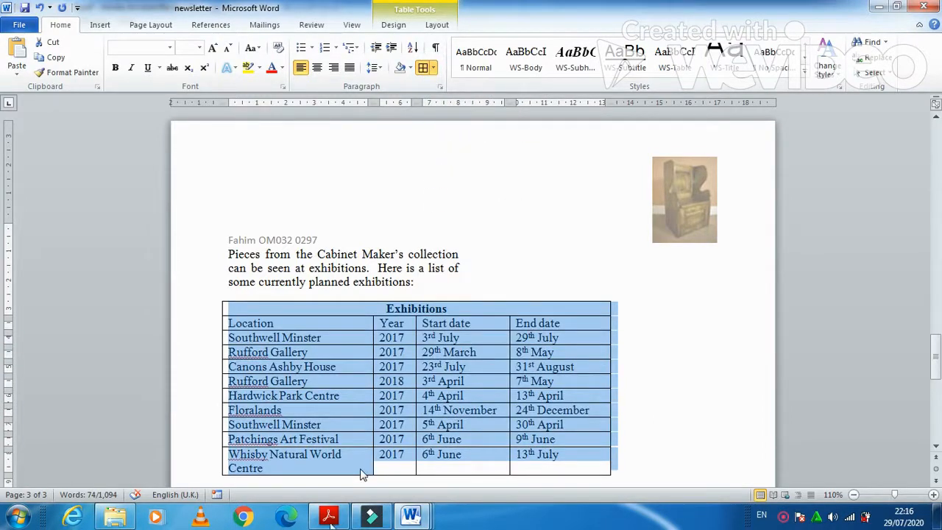
click(328, 515)
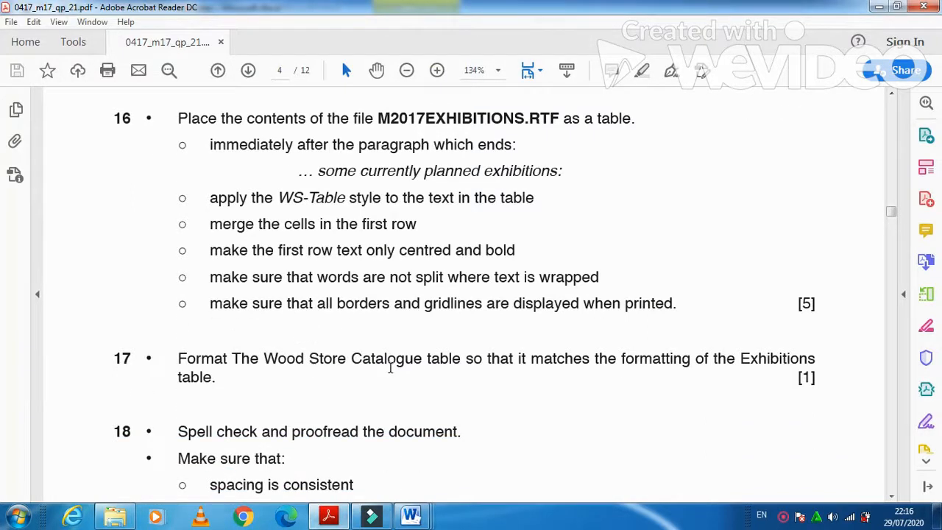
mouse_move(536, 373)
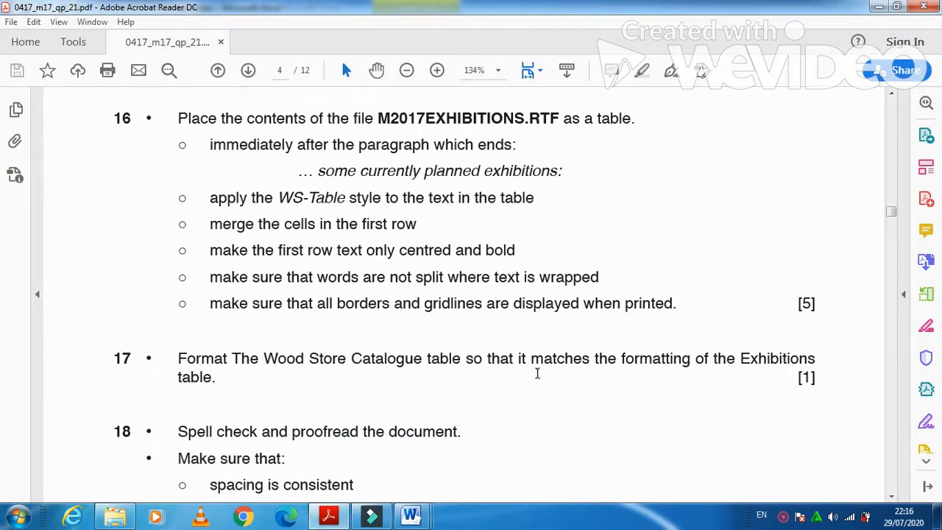
mouse_move(748, 375)
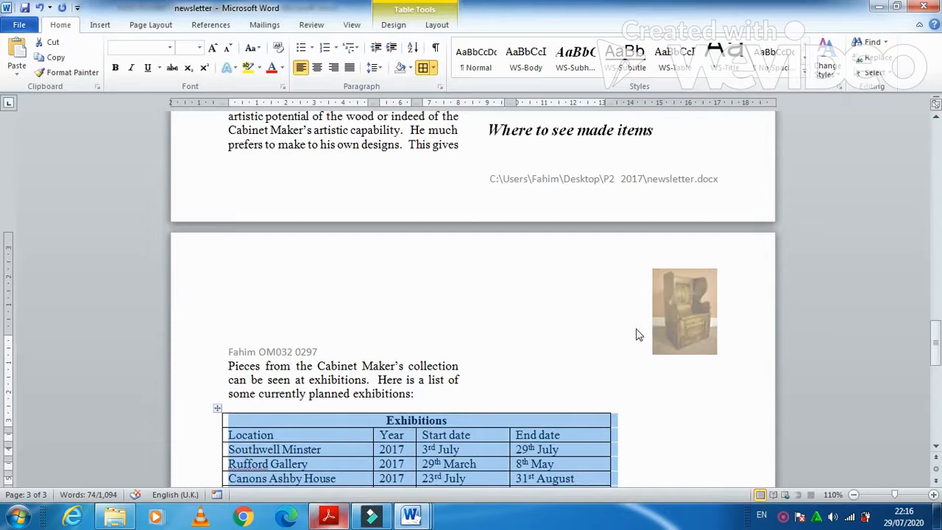
Step: Apply WS-Table style to the Wood Store Catalogue table and merge its first row
scroll(up, 3)
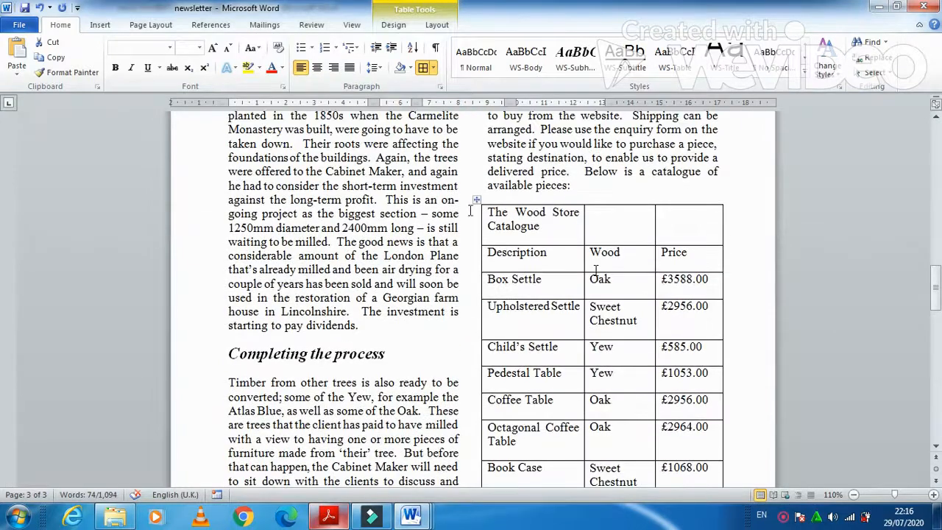
click(476, 200)
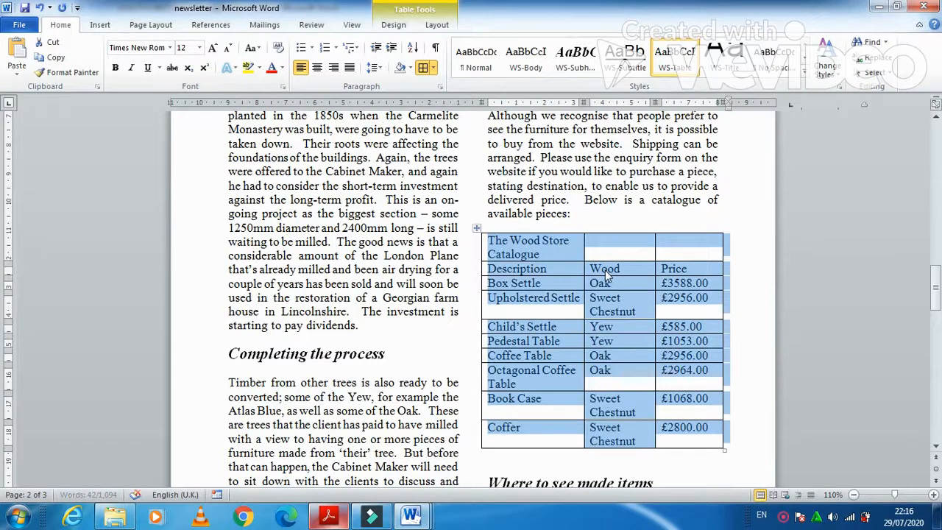
right_click(603, 269)
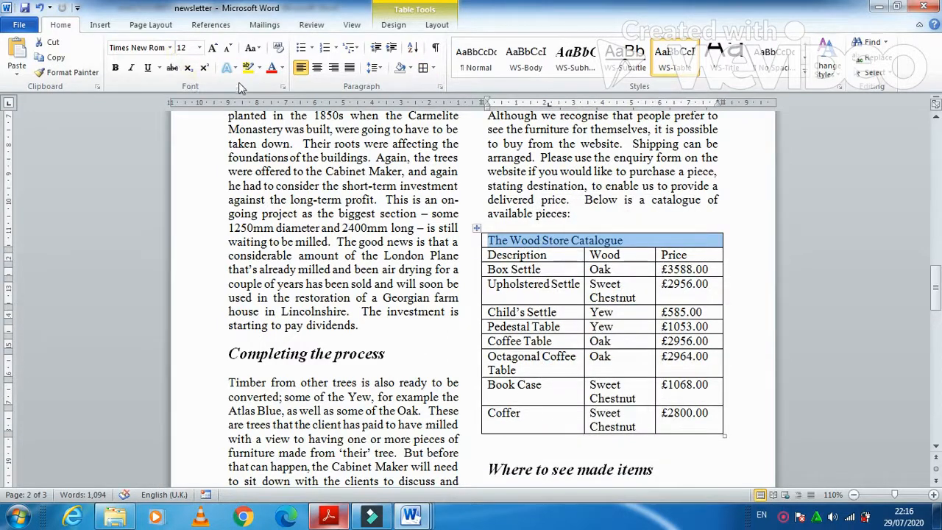
click(115, 67)
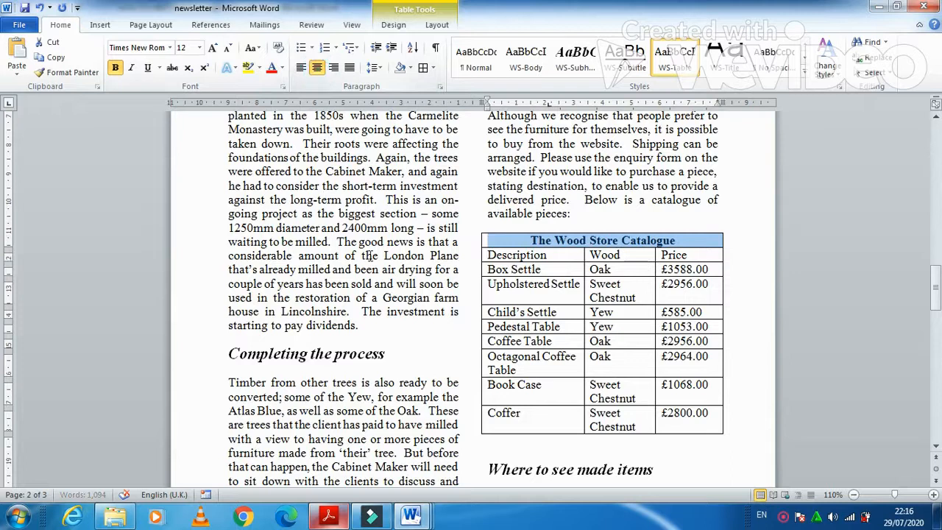
click(328, 515)
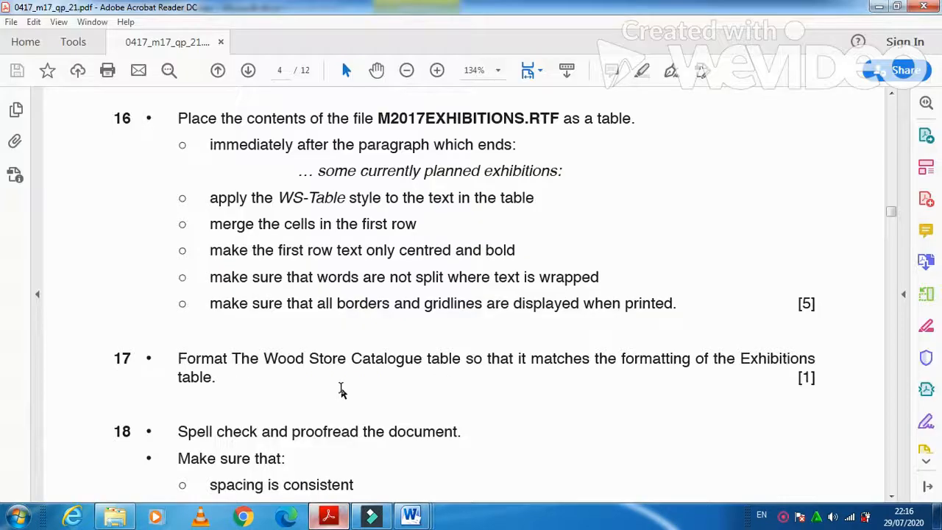
scroll(down, 3)
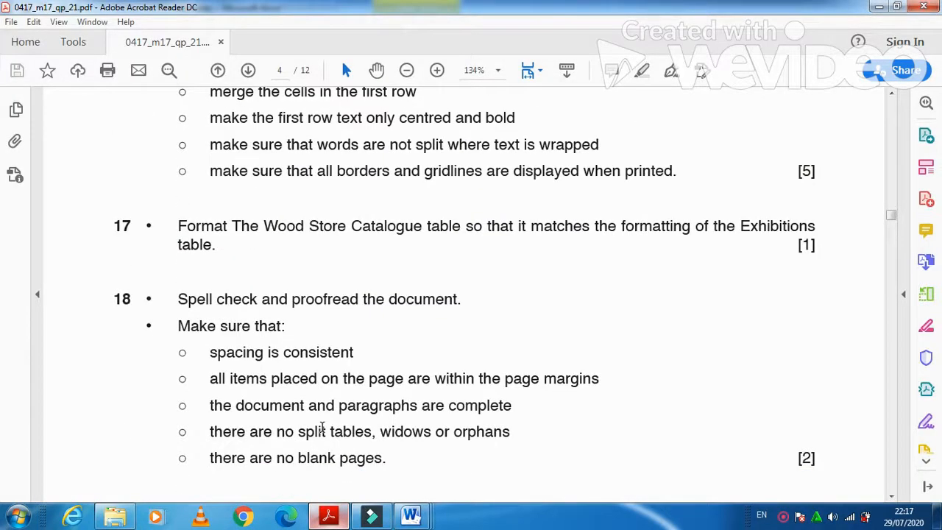
scroll(down, 3)
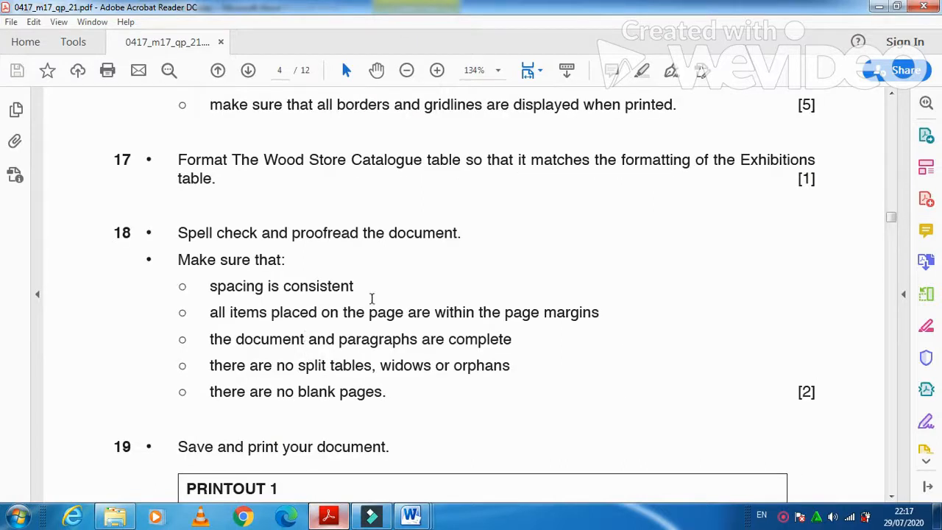
mouse_move(269, 275)
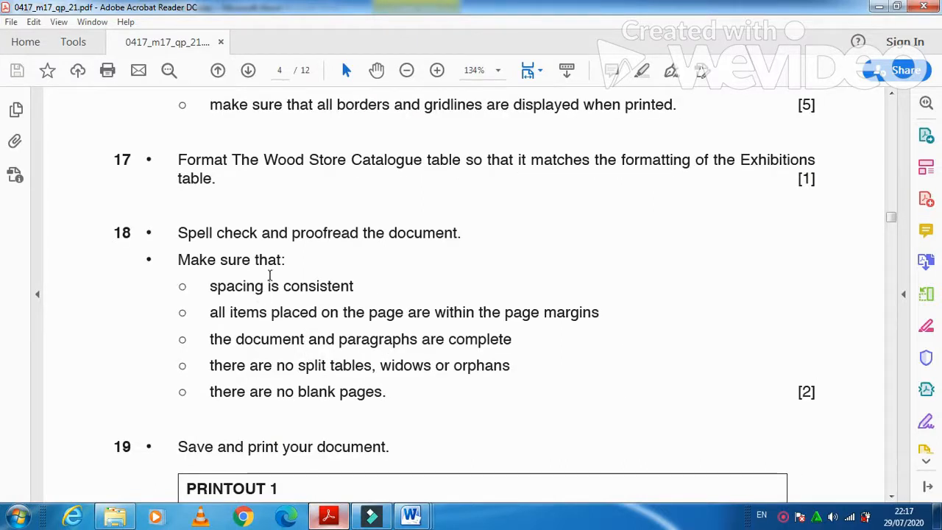
mouse_move(342, 296)
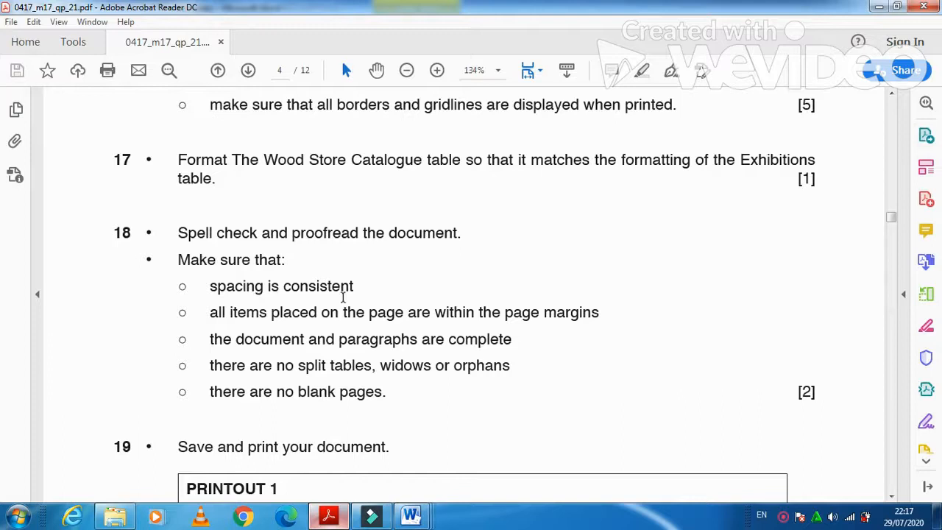
mouse_move(278, 324)
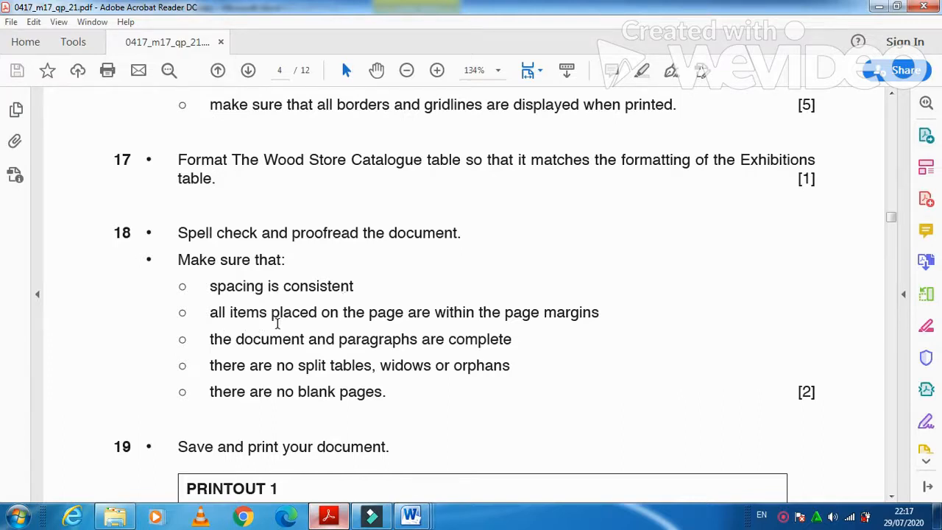
mouse_move(390, 323)
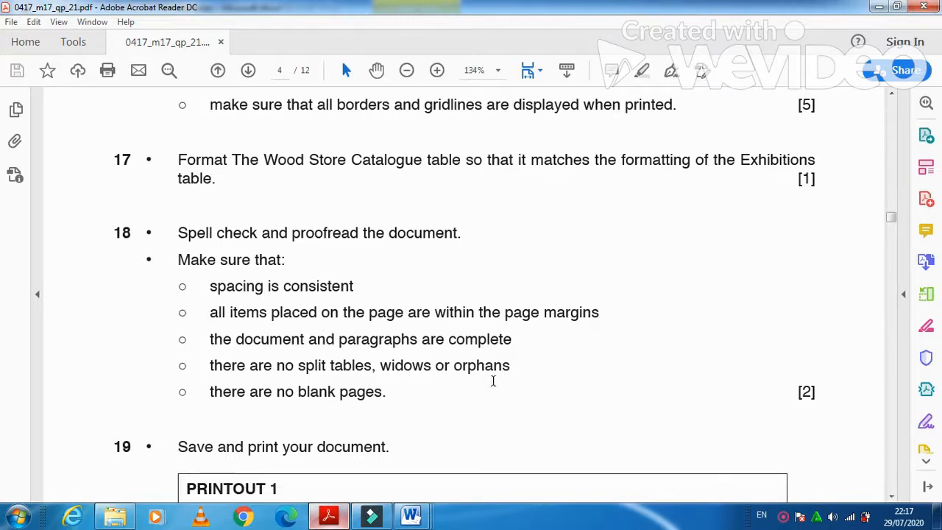
mouse_move(410, 376)
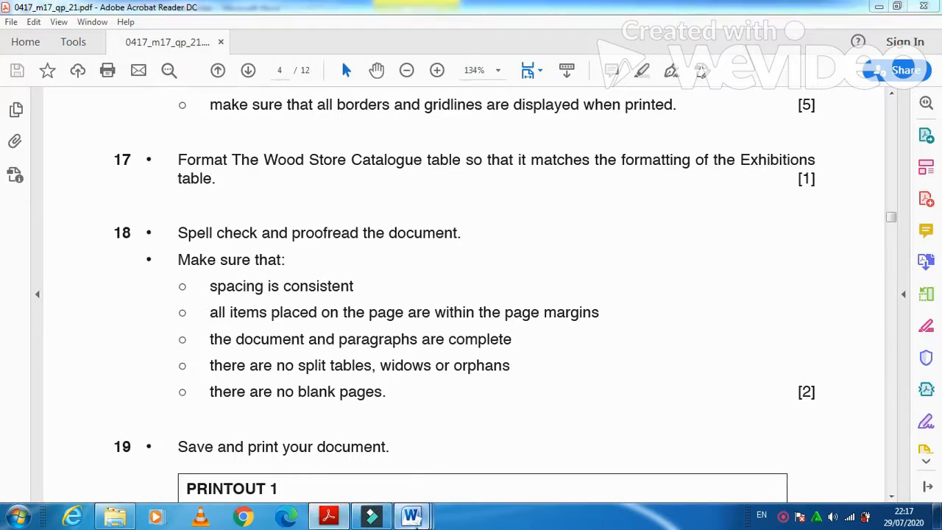
Step: Move the Exhibitions table's heading rows onto page 3 with the rest of the table
click(410, 515)
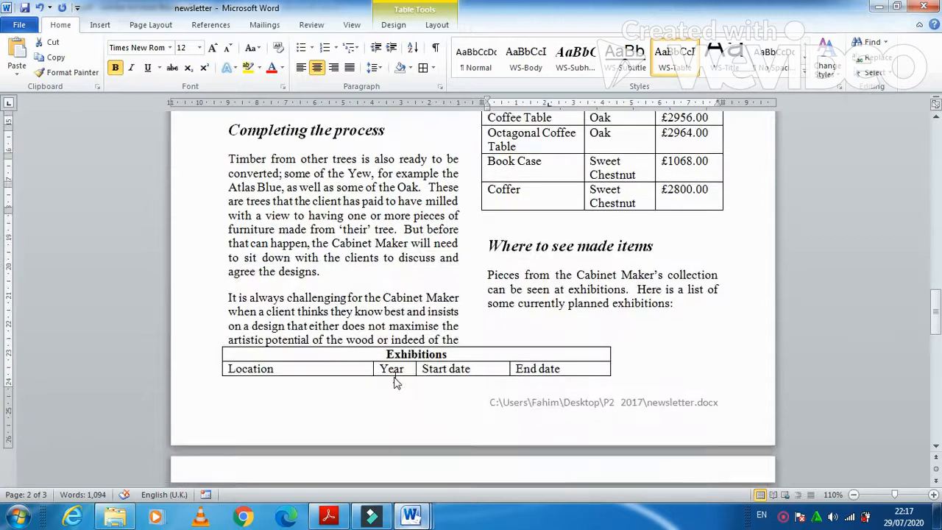
scroll(down, 3)
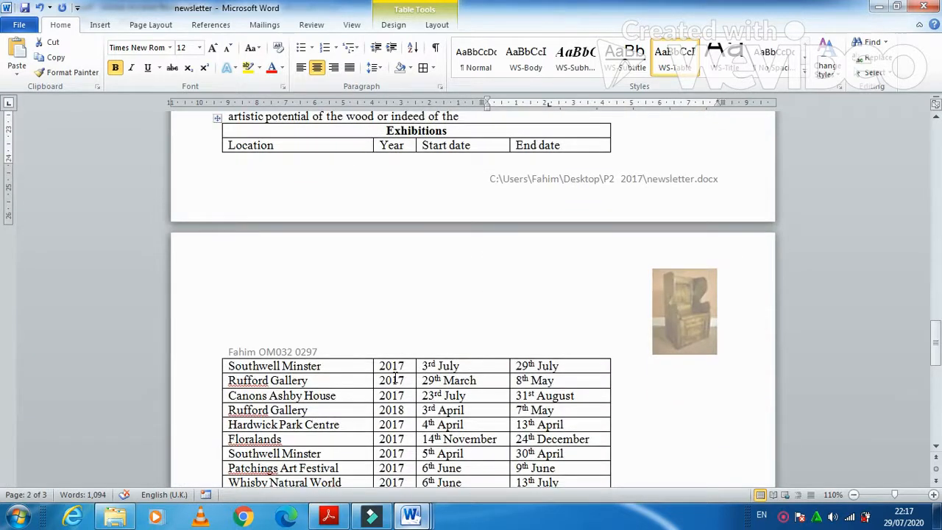
scroll(up, 3)
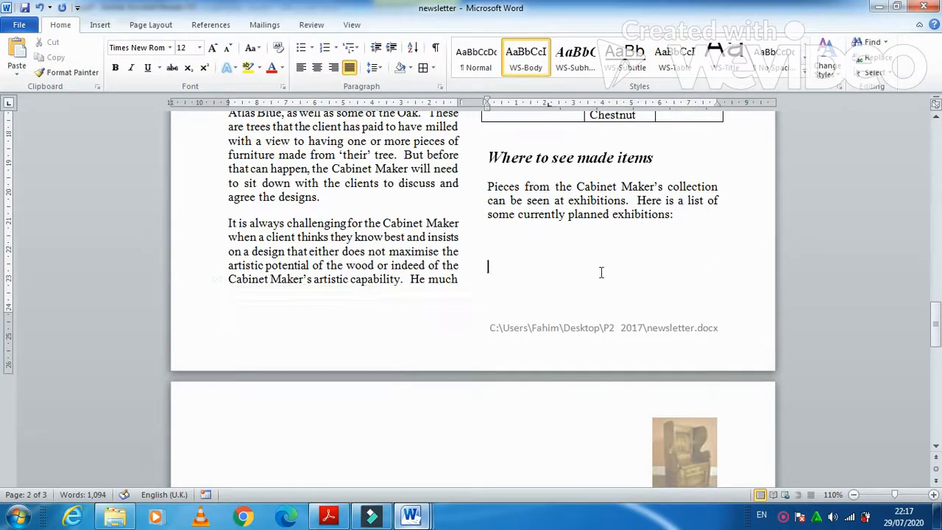
scroll(down, 3)
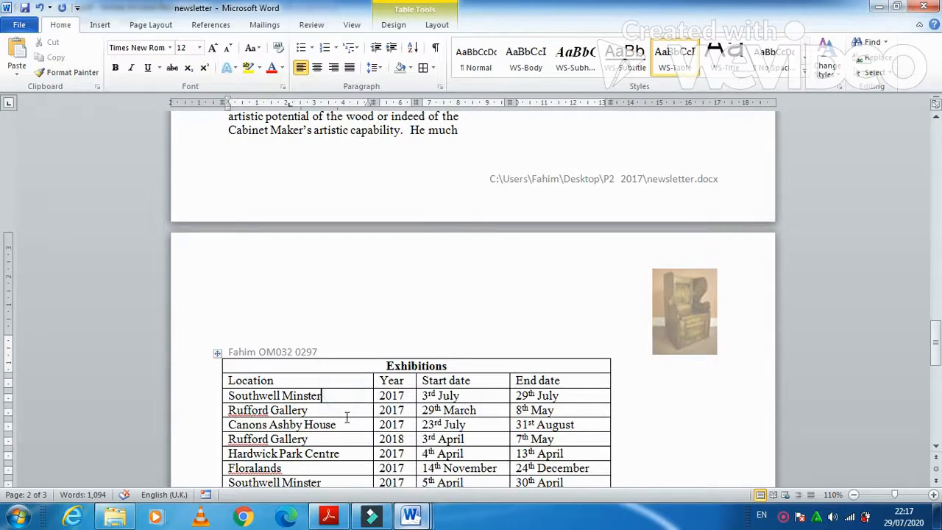
scroll(down, 3)
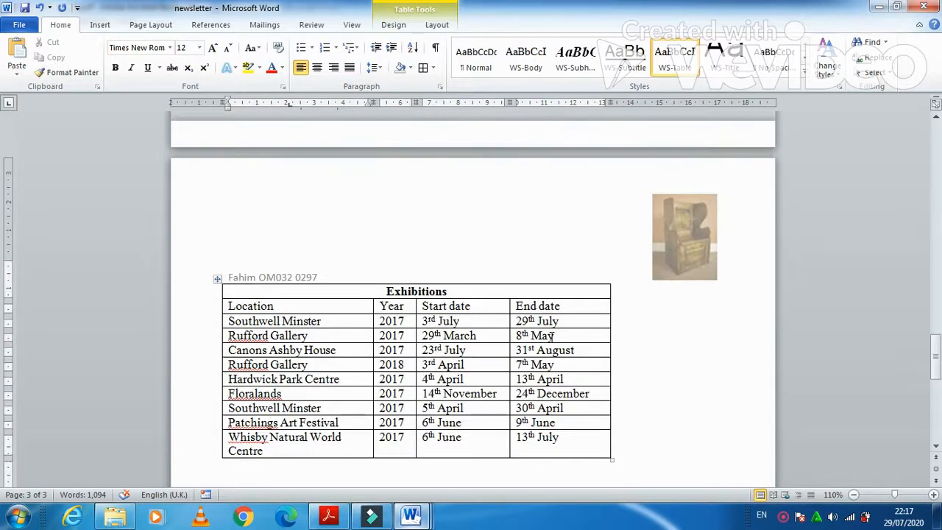
scroll(down, 3)
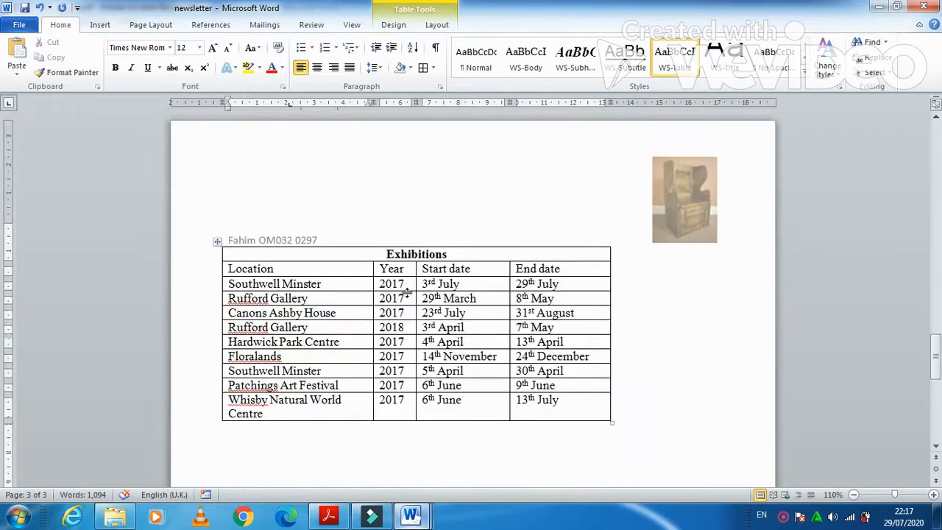
Step: Narrow the Location and Start date columns and pull in the Exhibitions table's right edge
click(294, 284)
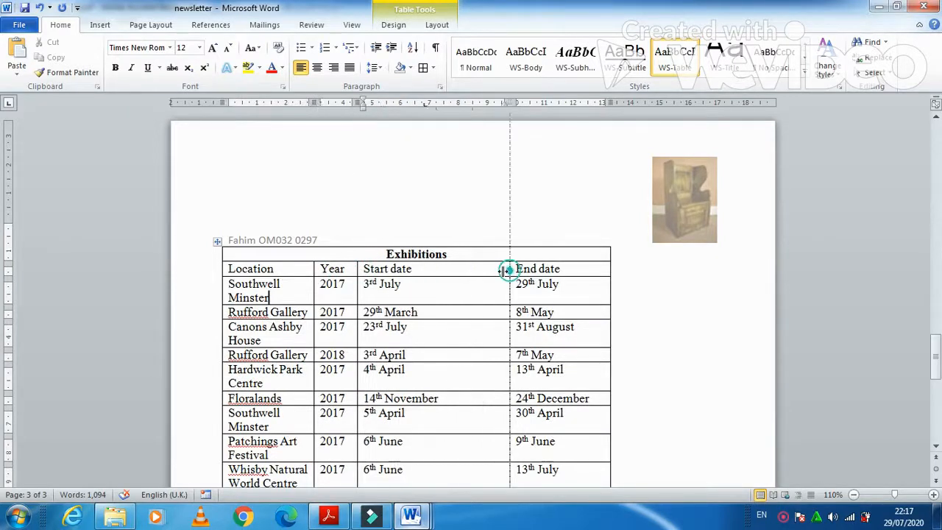
drag(511, 269, 446, 269)
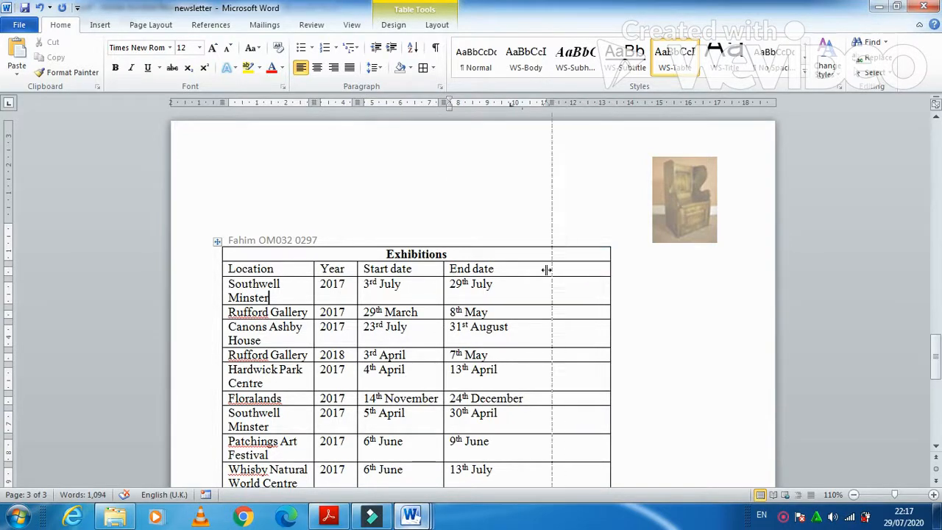
drag(552, 276, 529, 275)
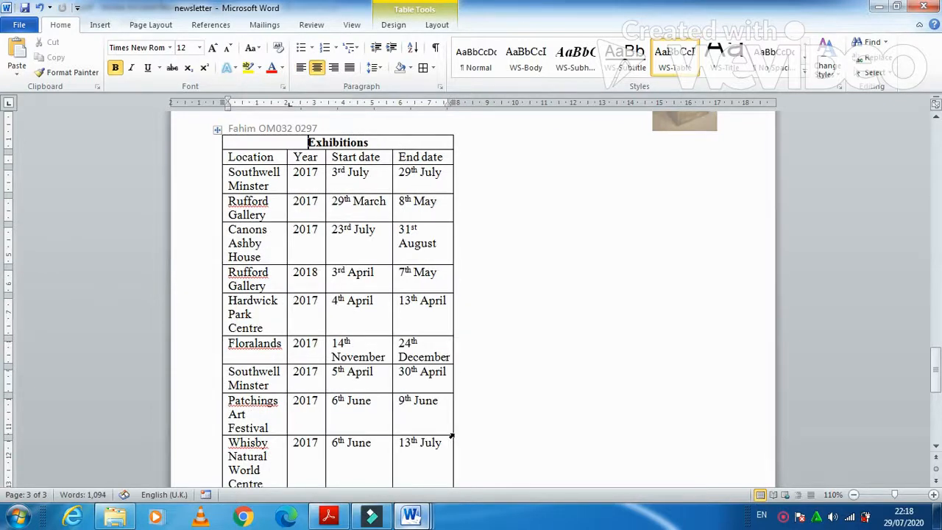
Step: Widen the Start date column so dates fit on one line, then recheck the task sheet
scroll(up, 3)
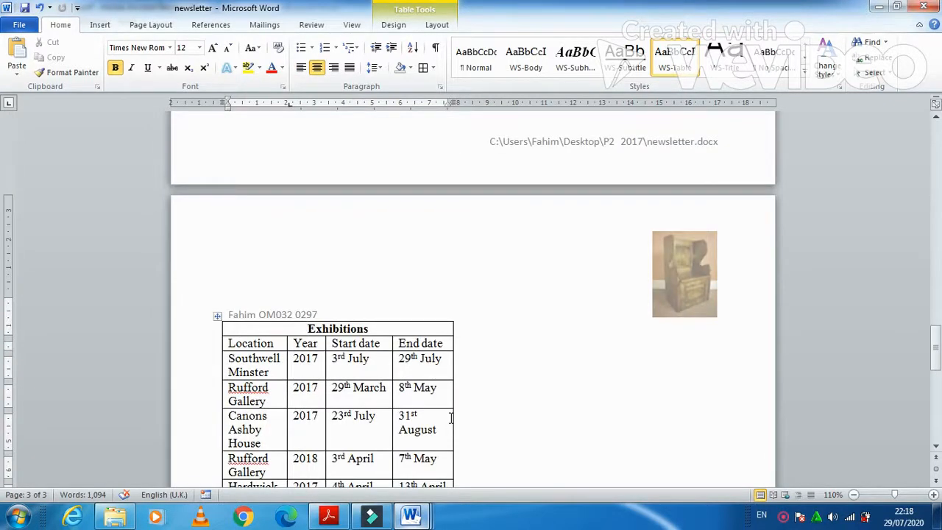
scroll(down, 3)
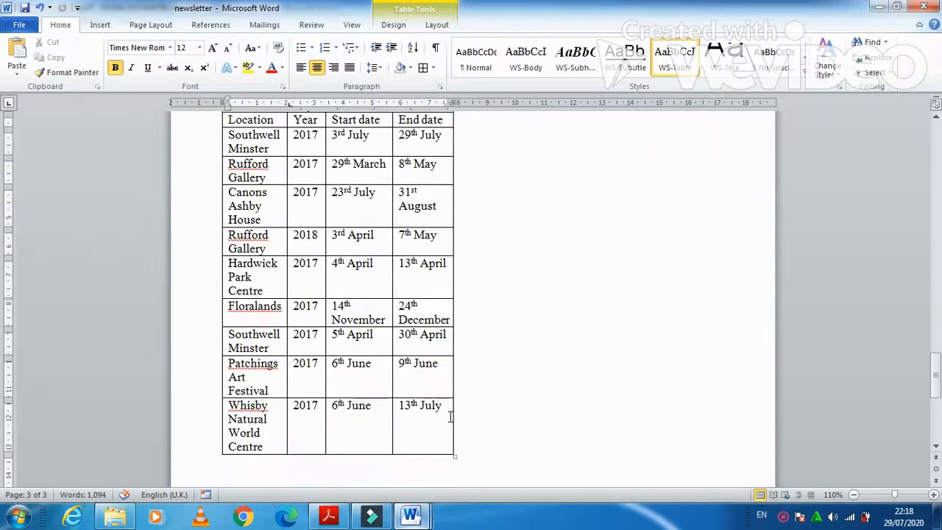
scroll(up, 3)
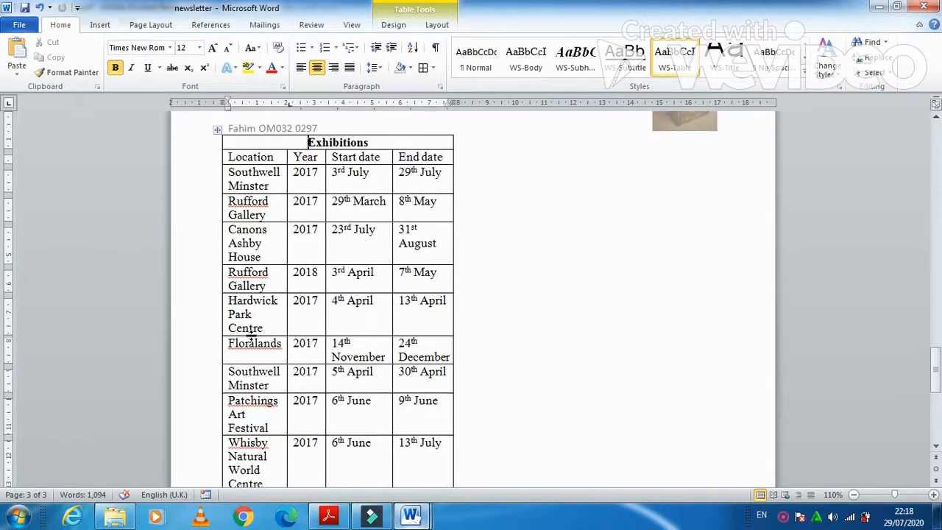
scroll(up, 3)
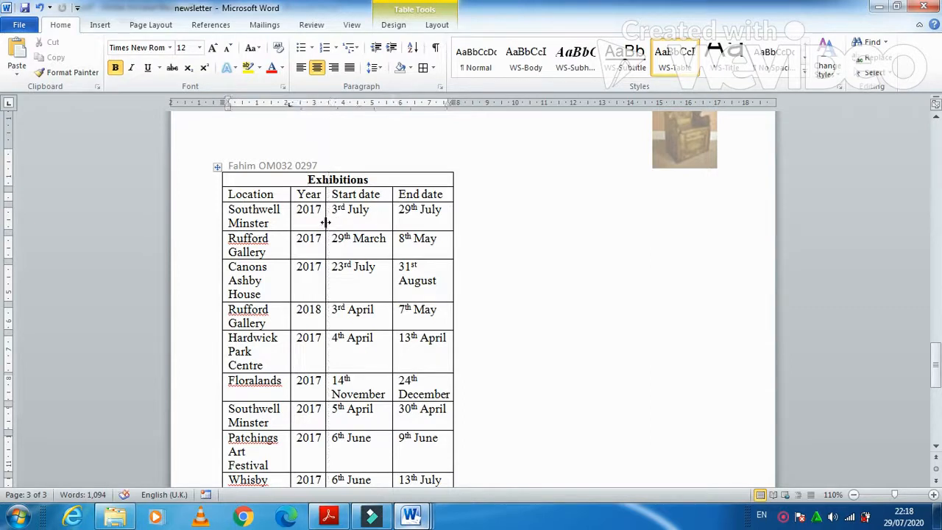
mouse_move(390, 223)
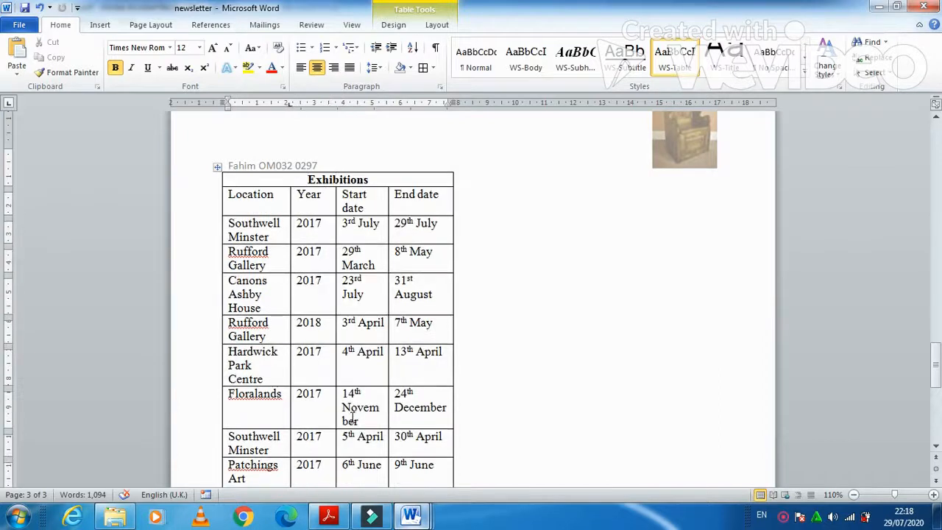
mouse_move(333, 261)
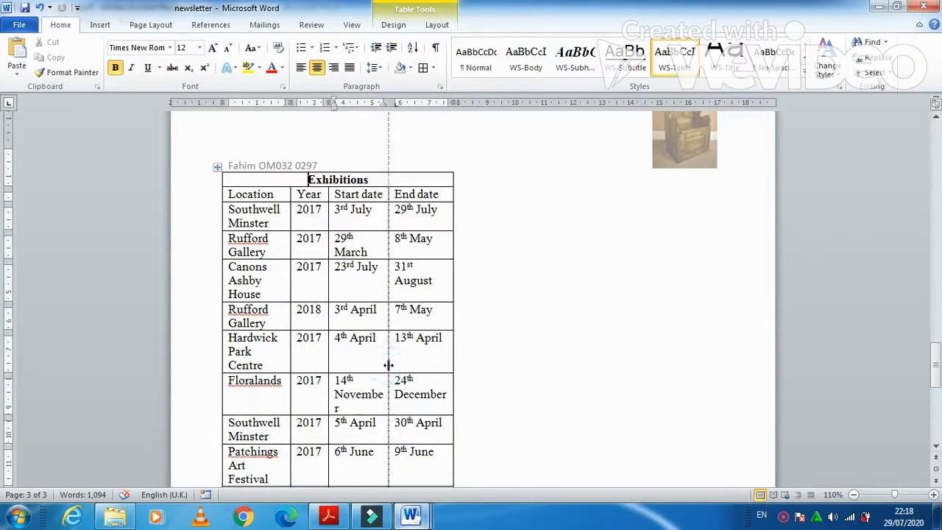
scroll(up, 3)
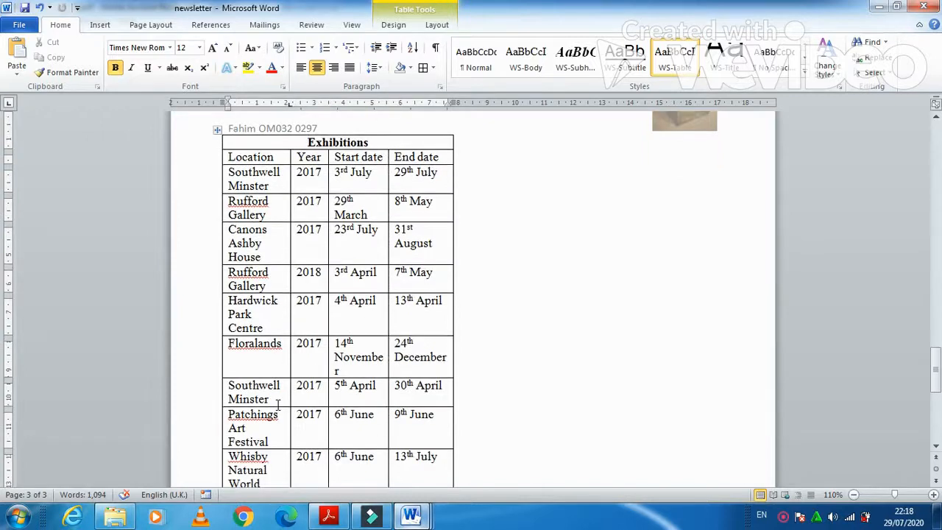
scroll(down, 3)
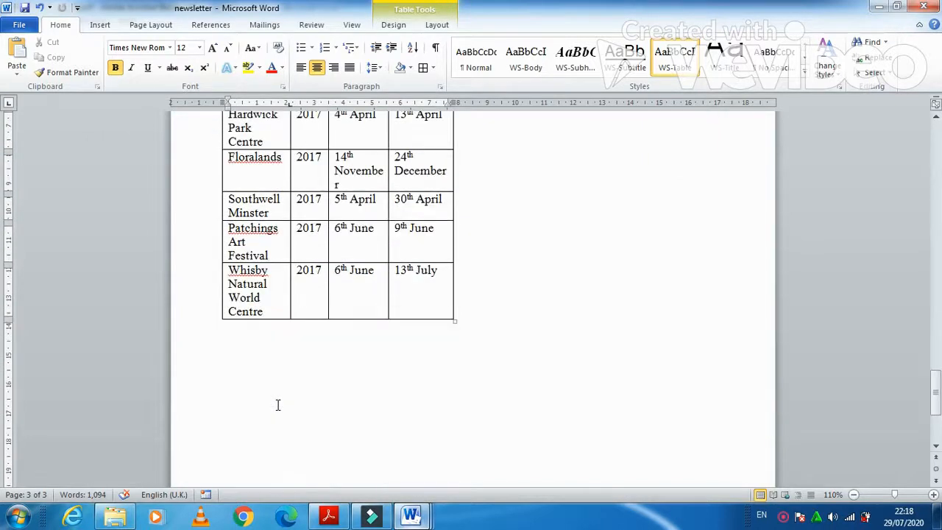
scroll(up, 3)
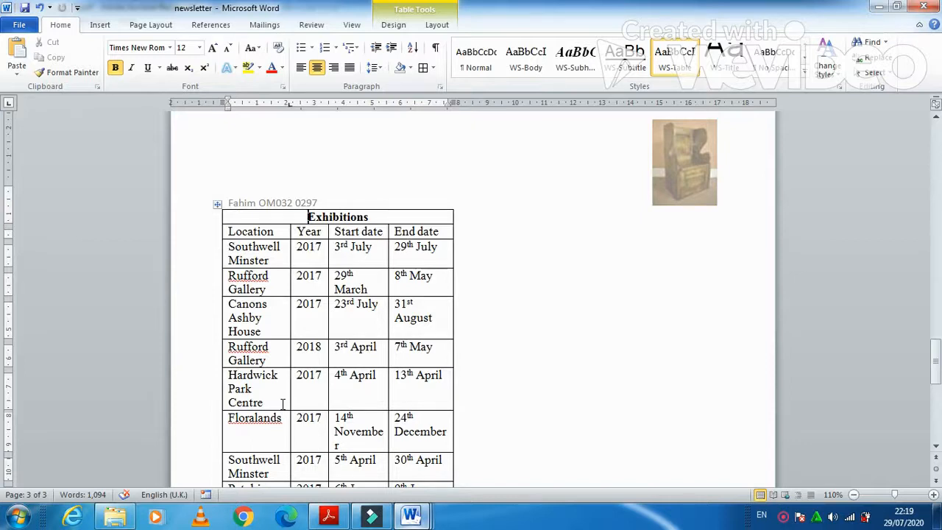
click(328, 515)
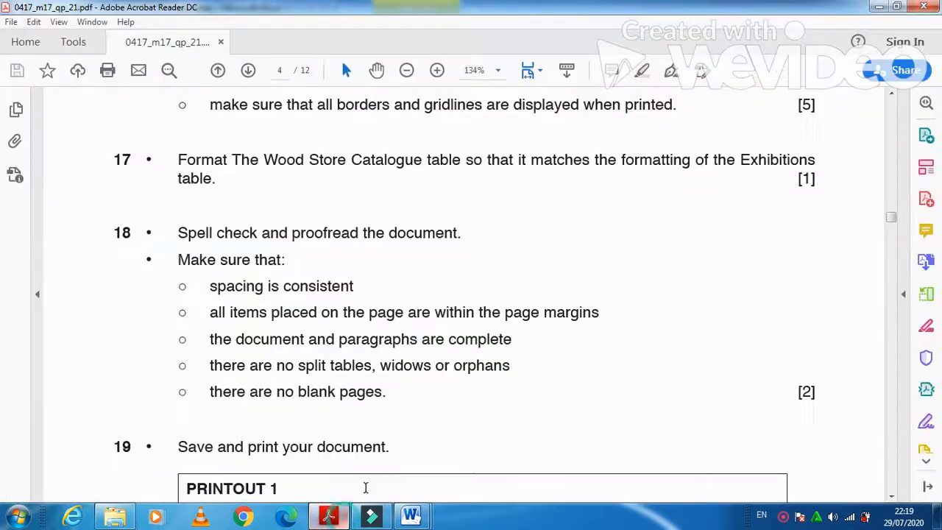
mouse_move(243, 515)
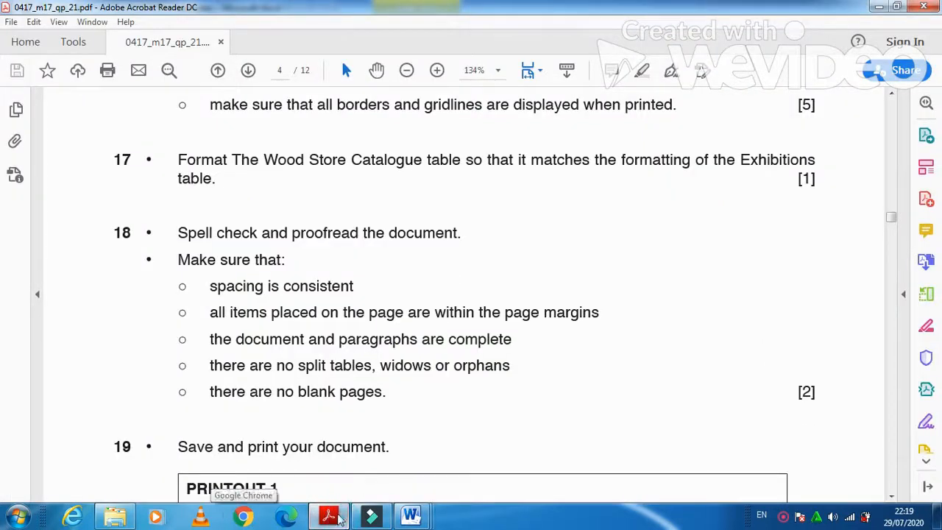
click(410, 515)
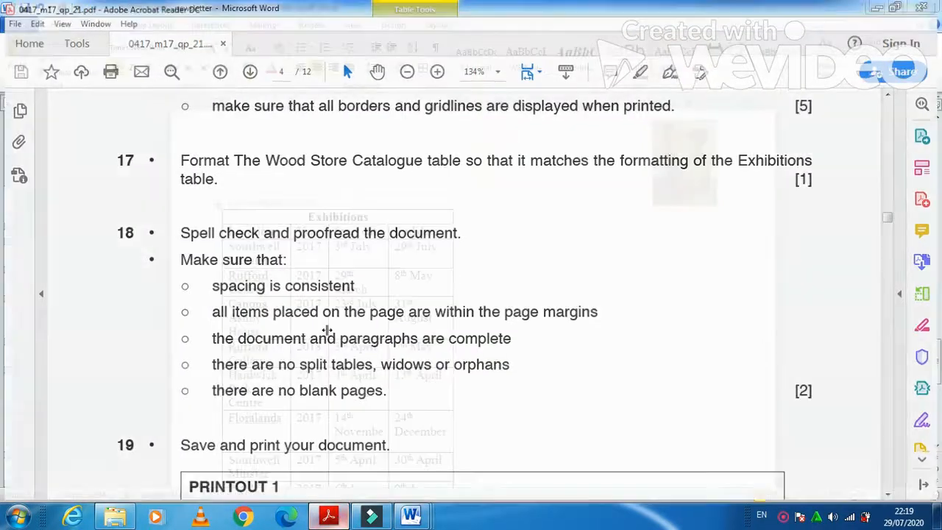
Step: Scroll to the top of page 1 showing The Wood Store title and subtitle
click(411, 515)
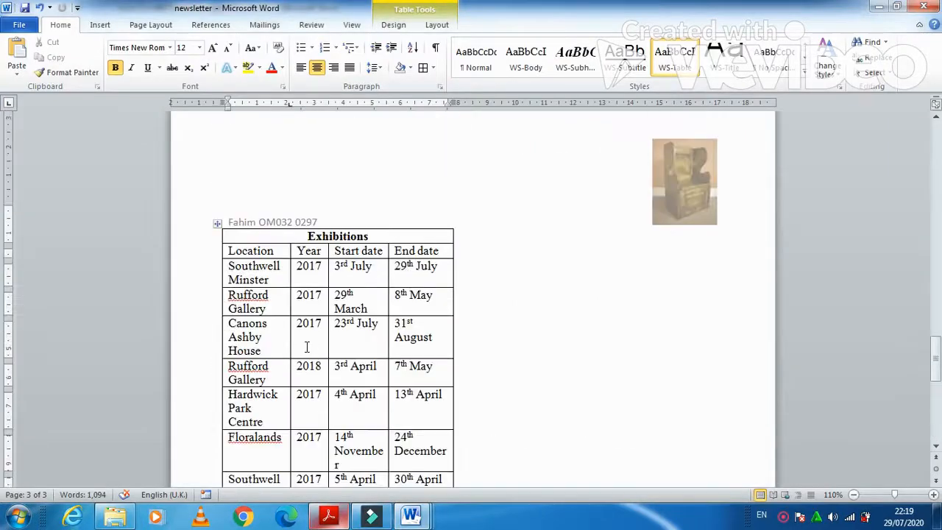
scroll(up, 3)
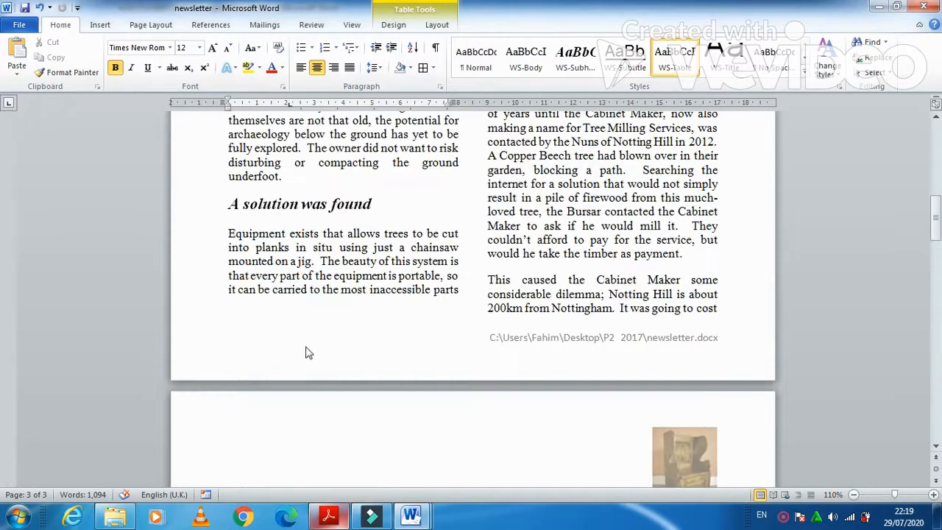
scroll(up, 3)
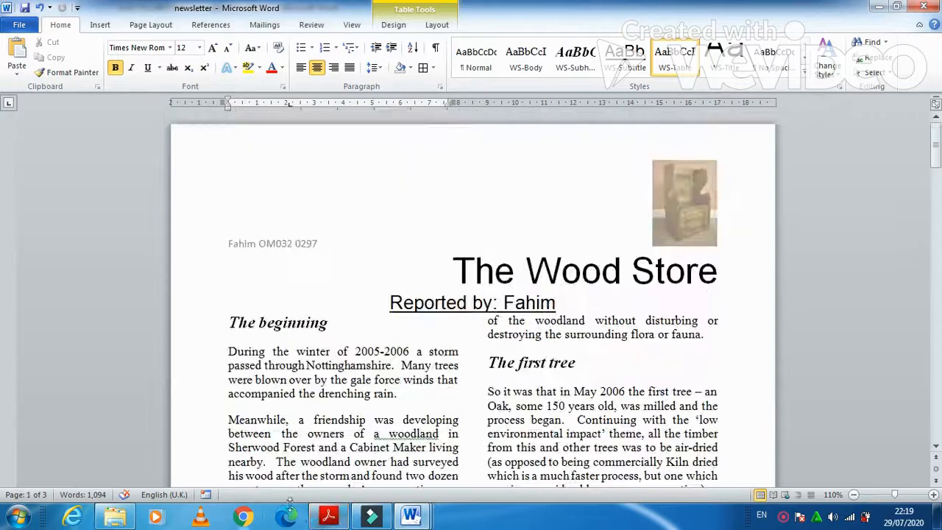